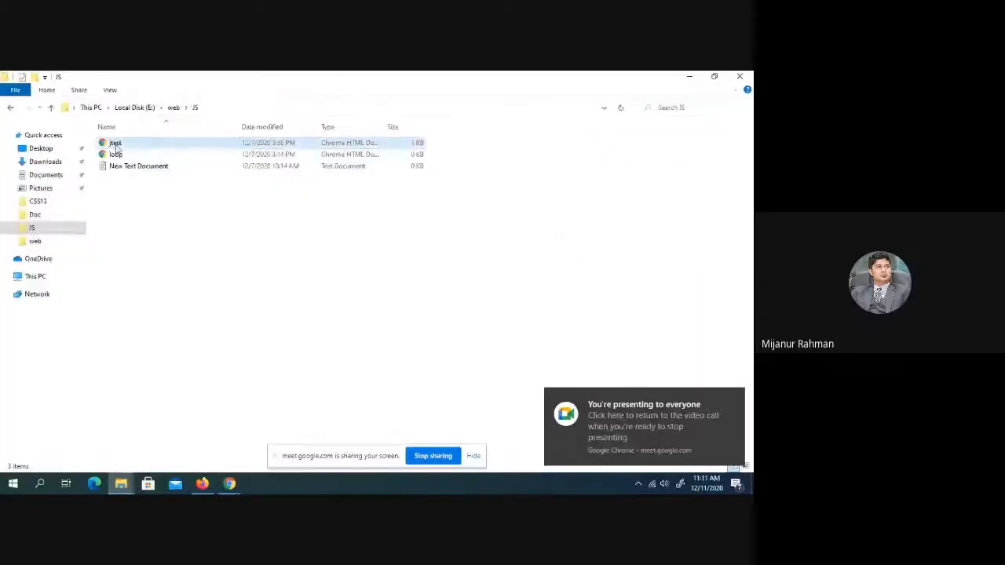
Open the jtest page file in Notepad from its right-click Open with menu.
right_click(115, 153)
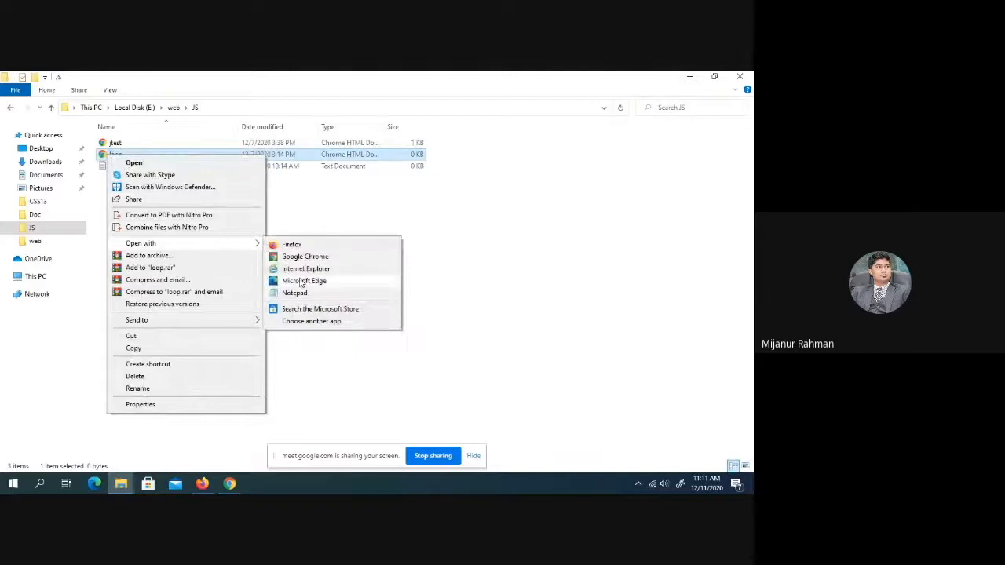
left_click(295, 292)
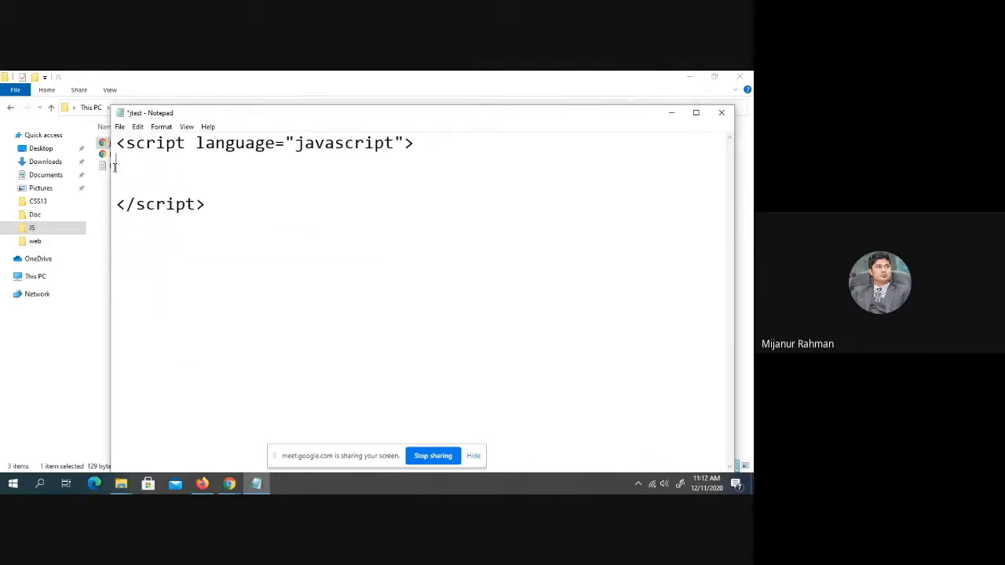
Write the header 'function green()' in the script block and move to the line below.
type("funct")
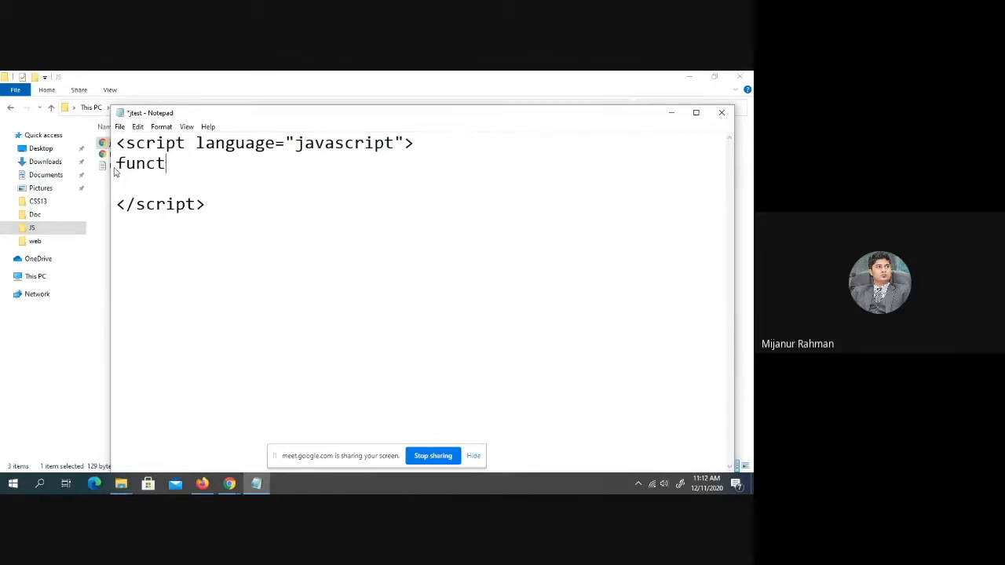
type("ion")
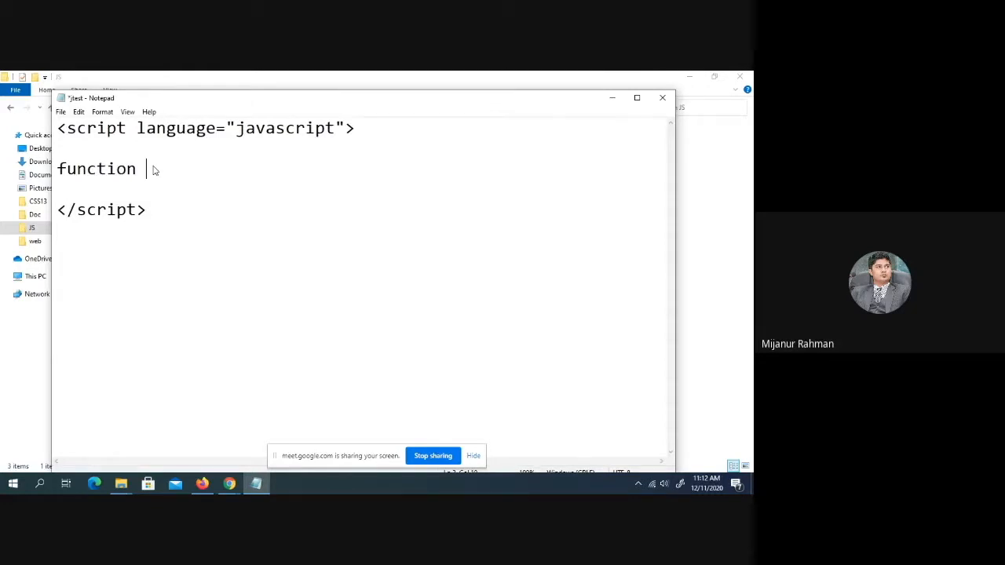
type("gre")
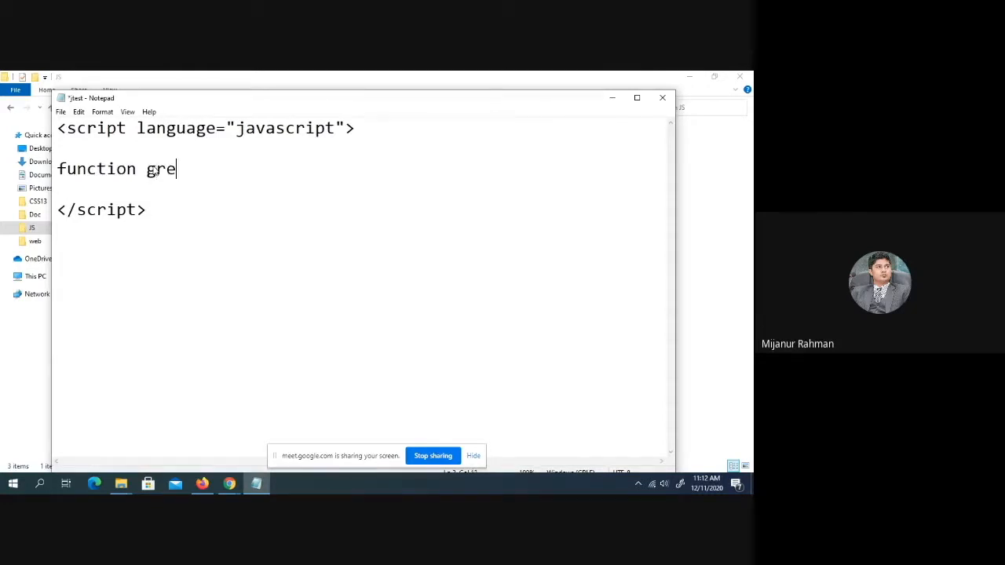
type("en()")
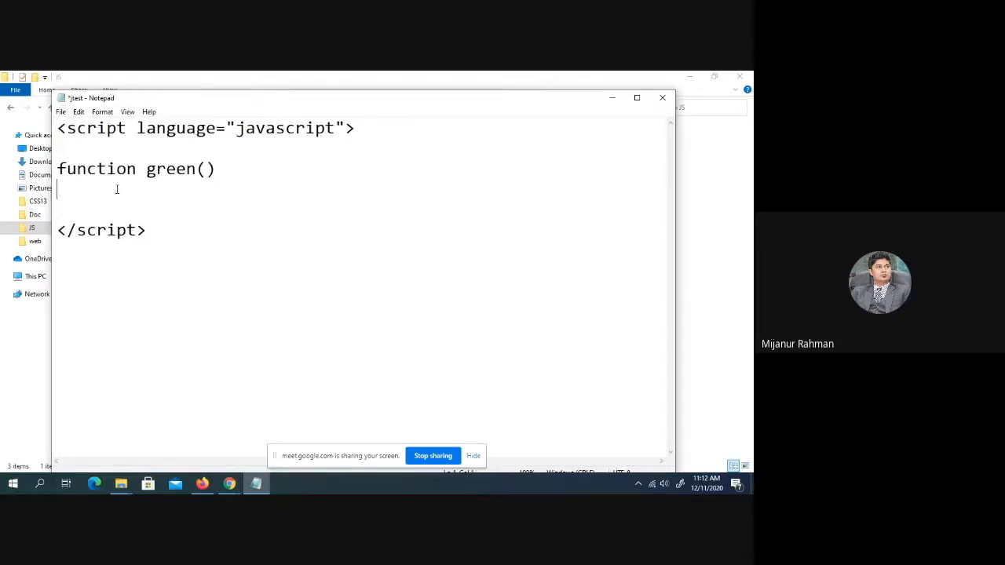
double_click(96, 169)
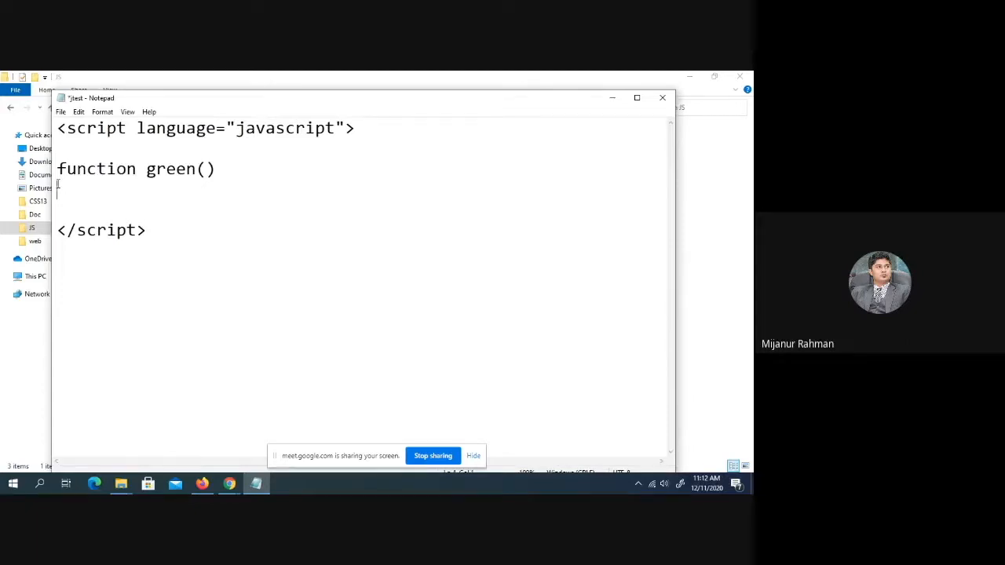
Add the { } braces for green()'s body and select the space between them.
type("{")
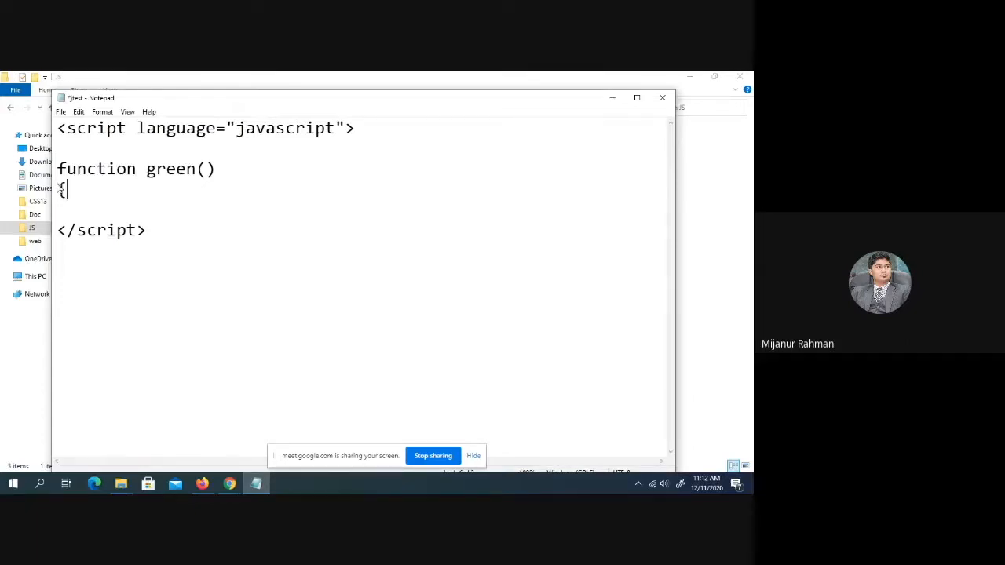
type("}")
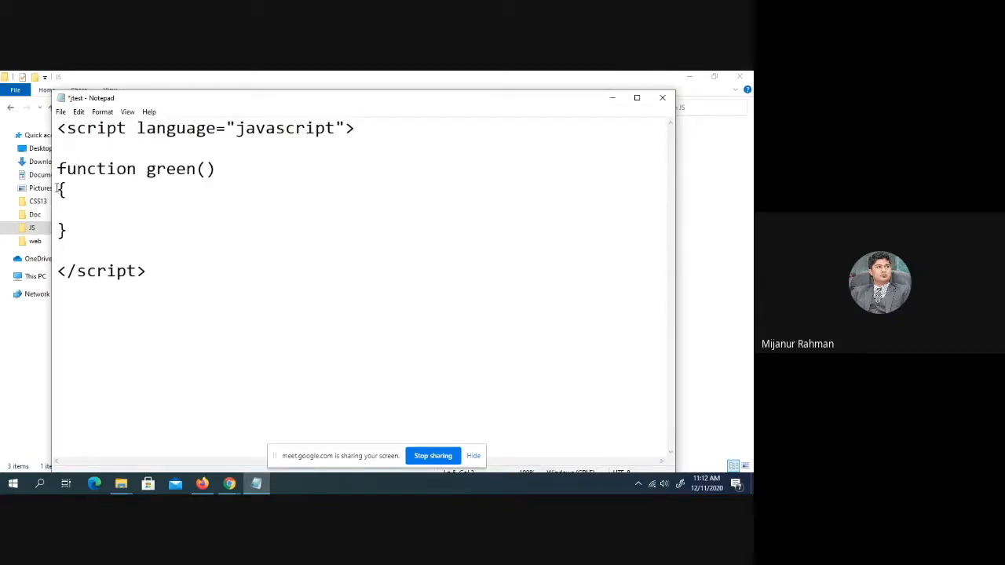
left_click_drag(63, 187, 67, 234)
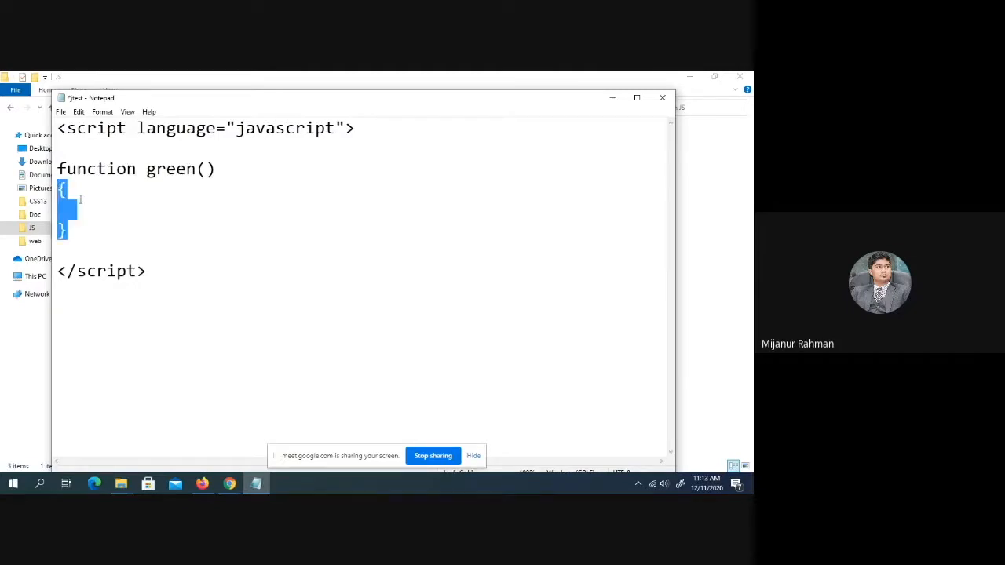
Write document.write("Cold wave"); inside the function body.
type("d")
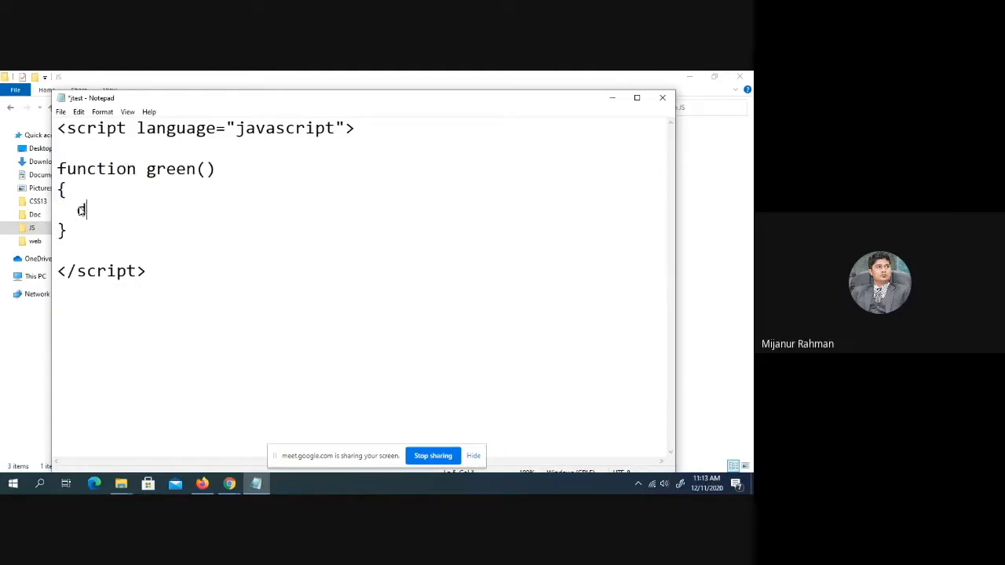
type("o")
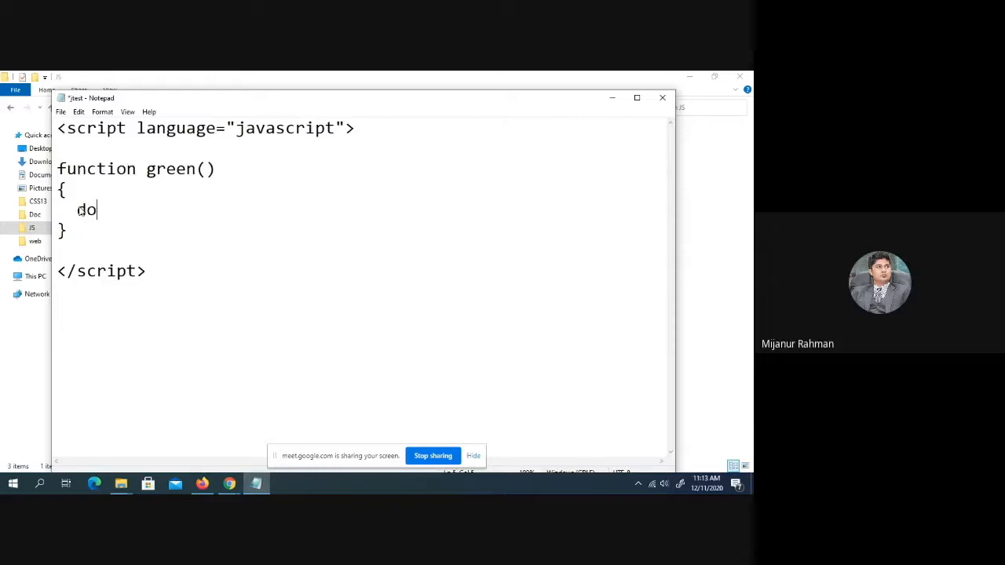
type("cu")
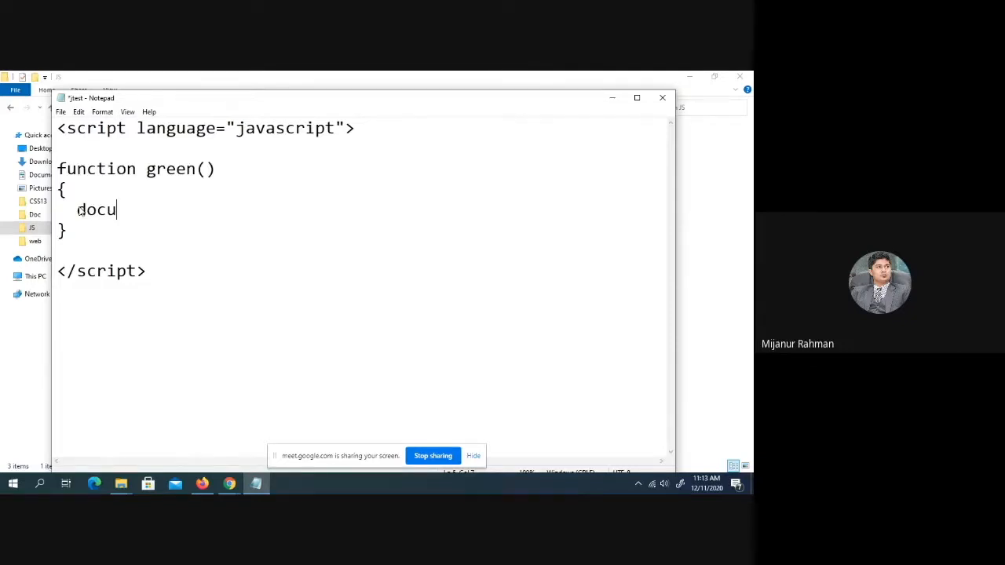
type("m")
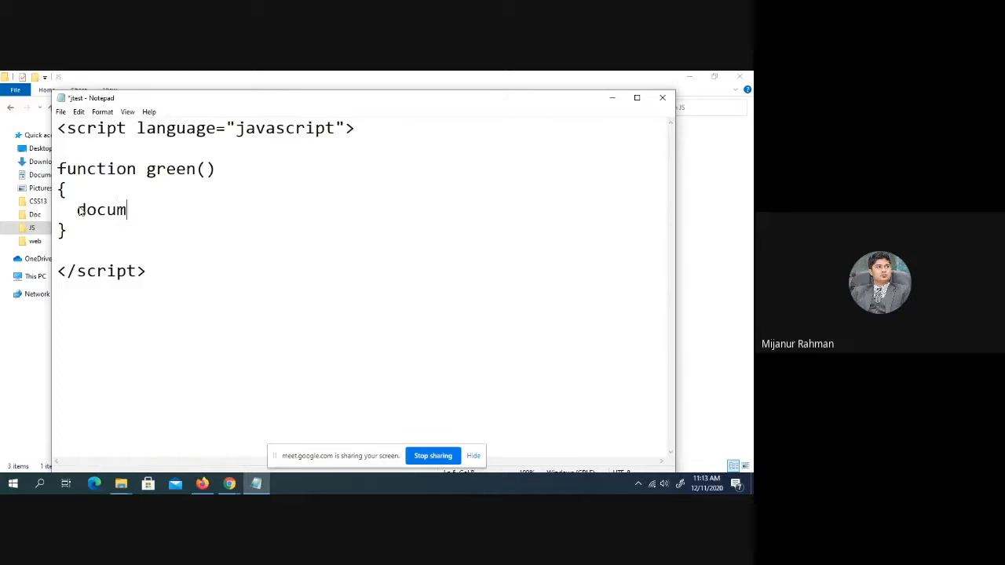
type("ent.write")
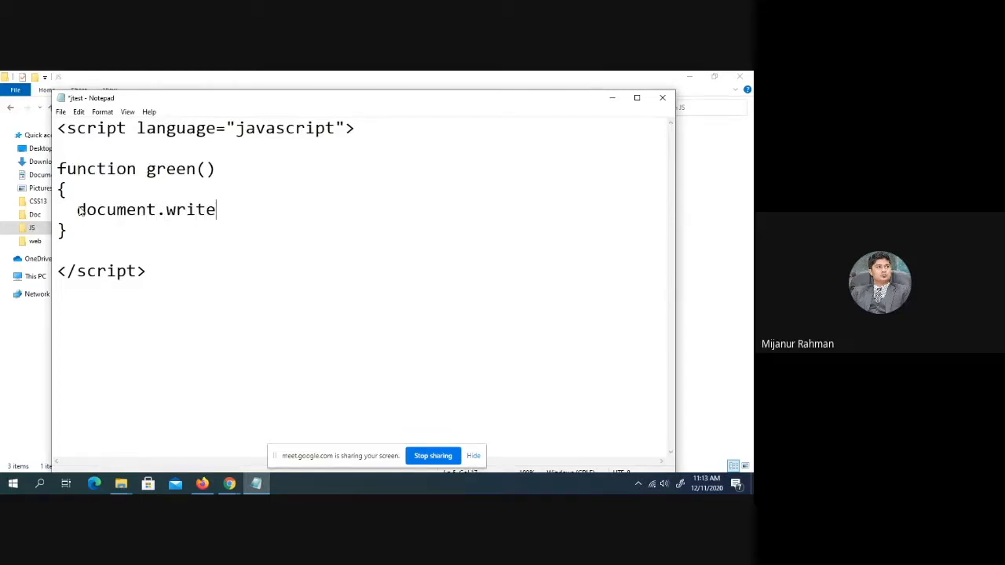
type("()")
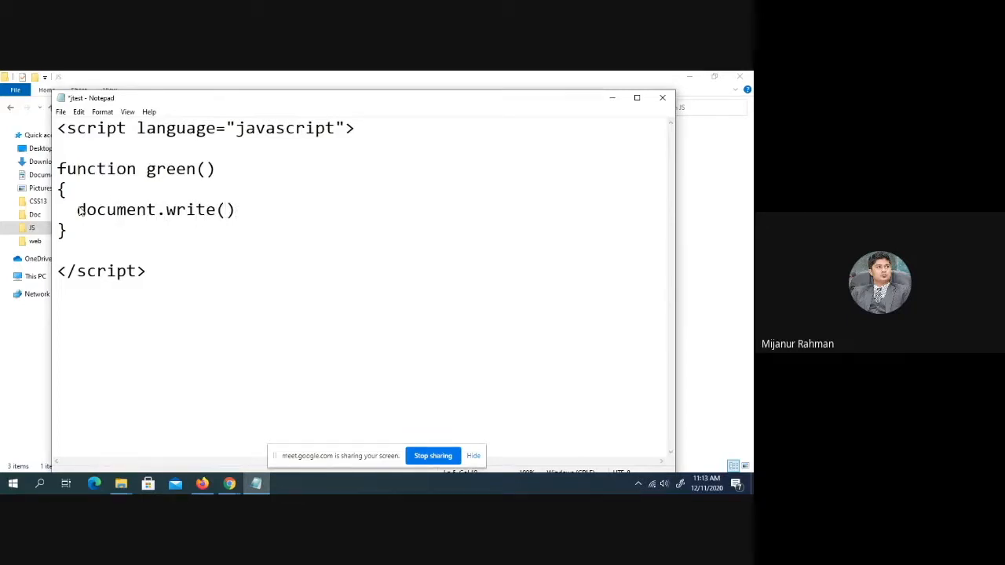
type("\"\"")
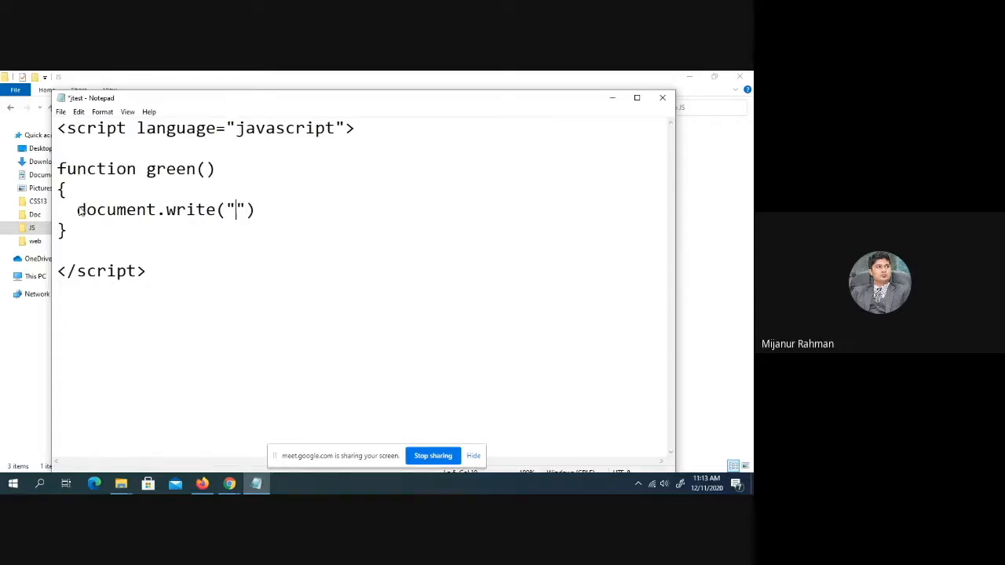
type("Cold")
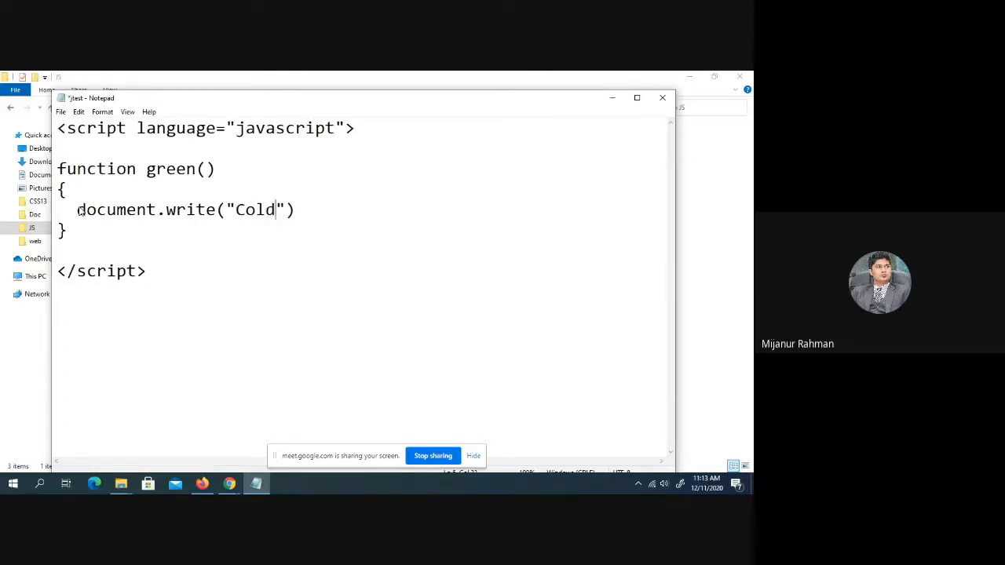
type("wave")
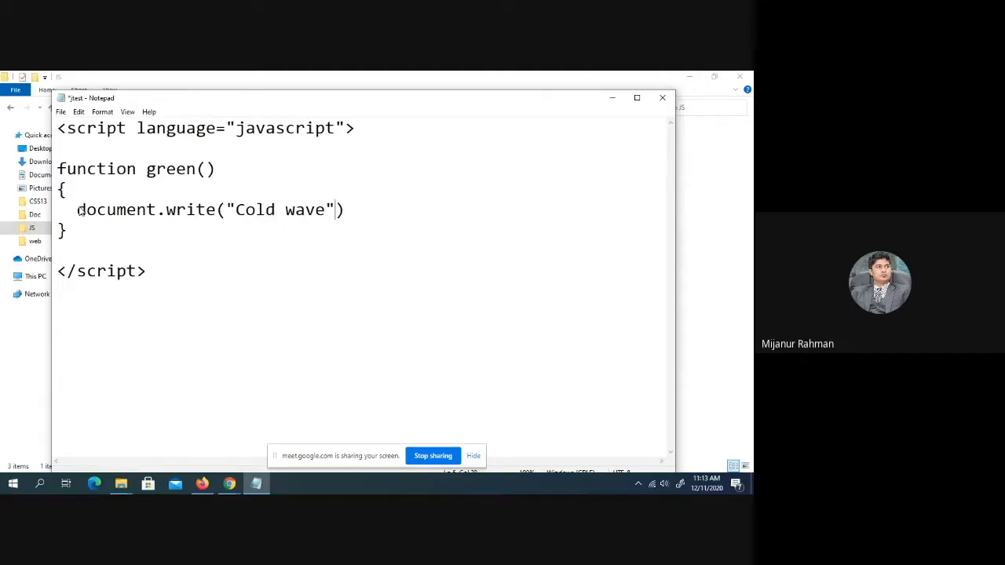
type(";")
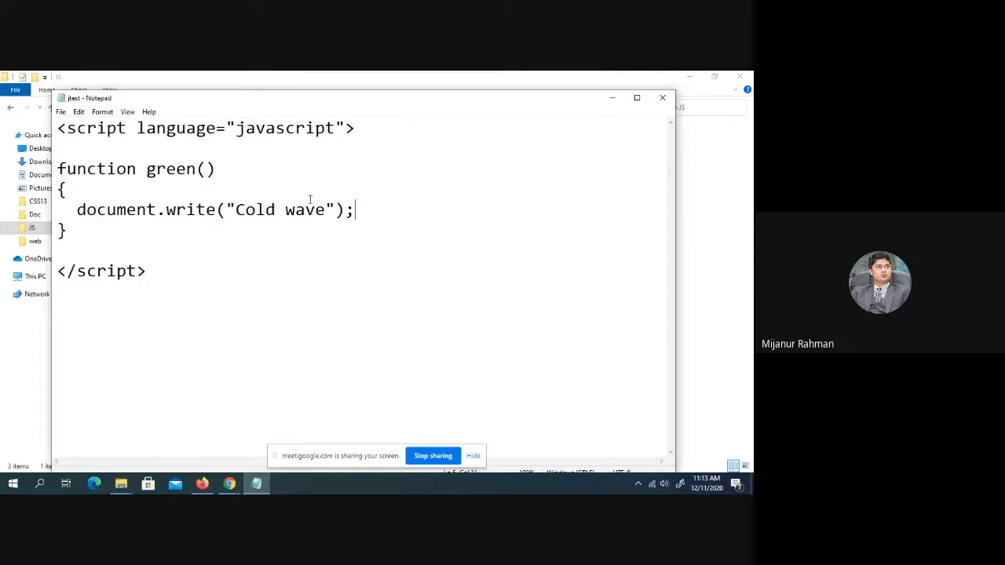
mouse_move(677, 210)
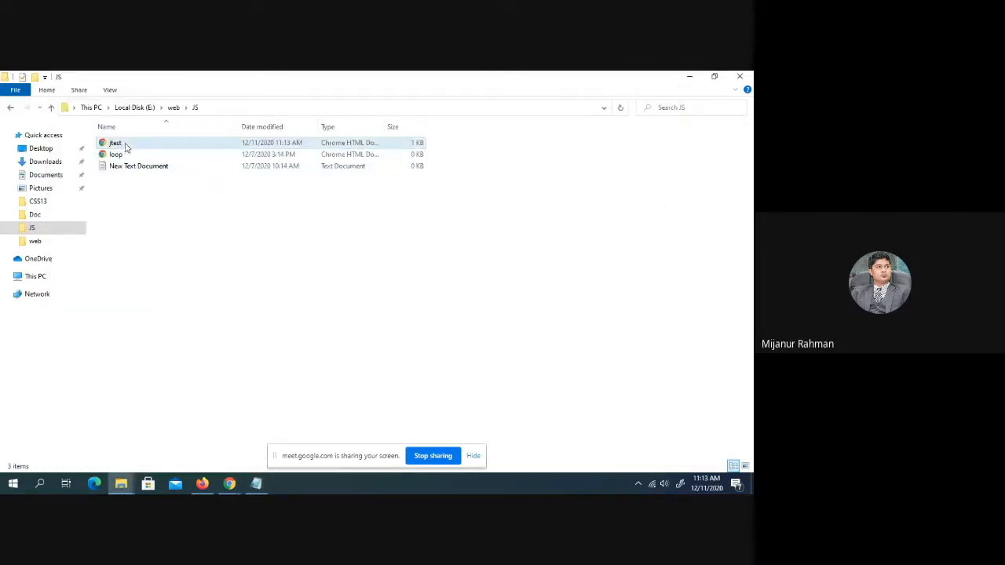
Open jtest in Chrome, see the blank page, and return to Notepad.
left_click(116, 142)
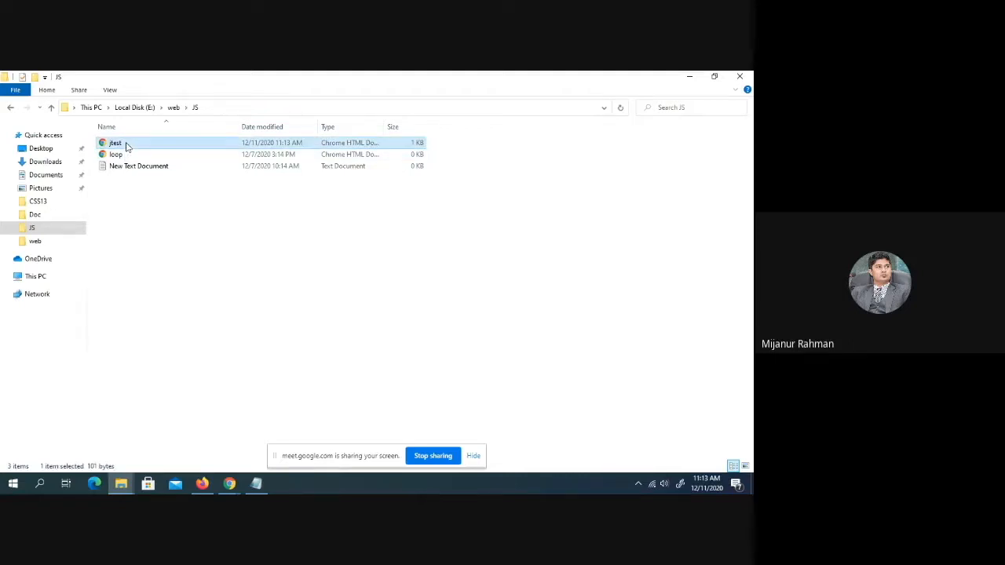
double_click(115, 142)
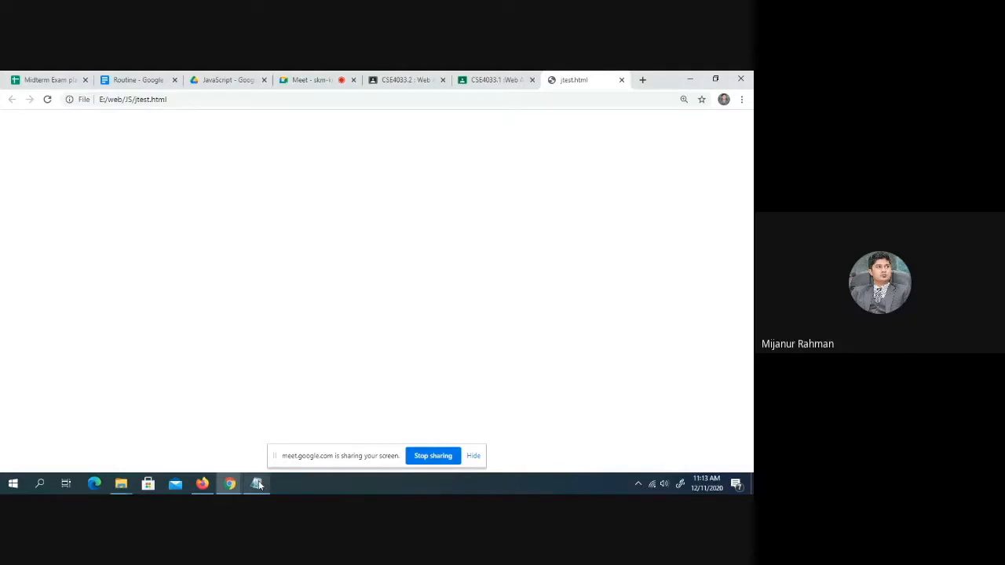
left_click(258, 483)
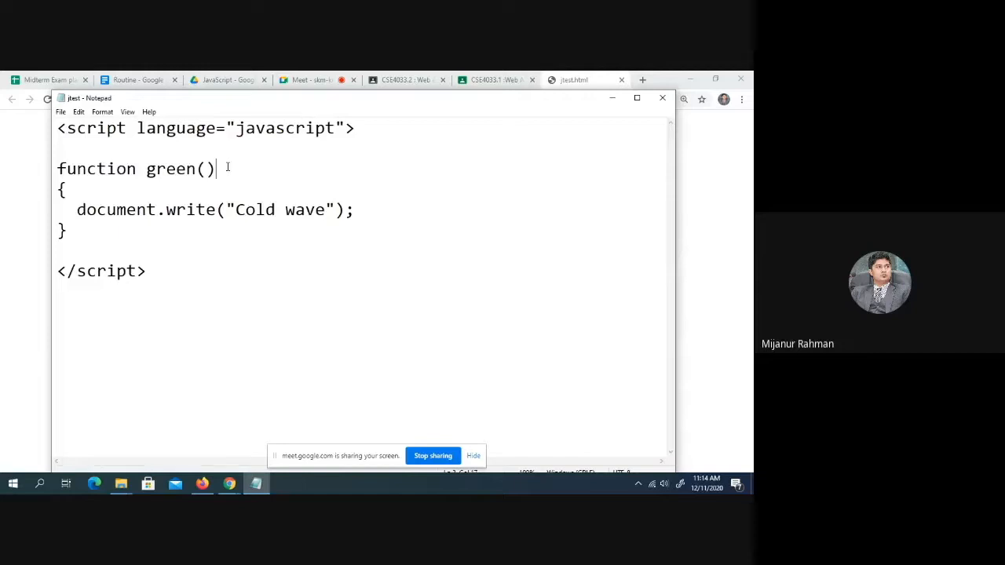
mouse_move(176, 235)
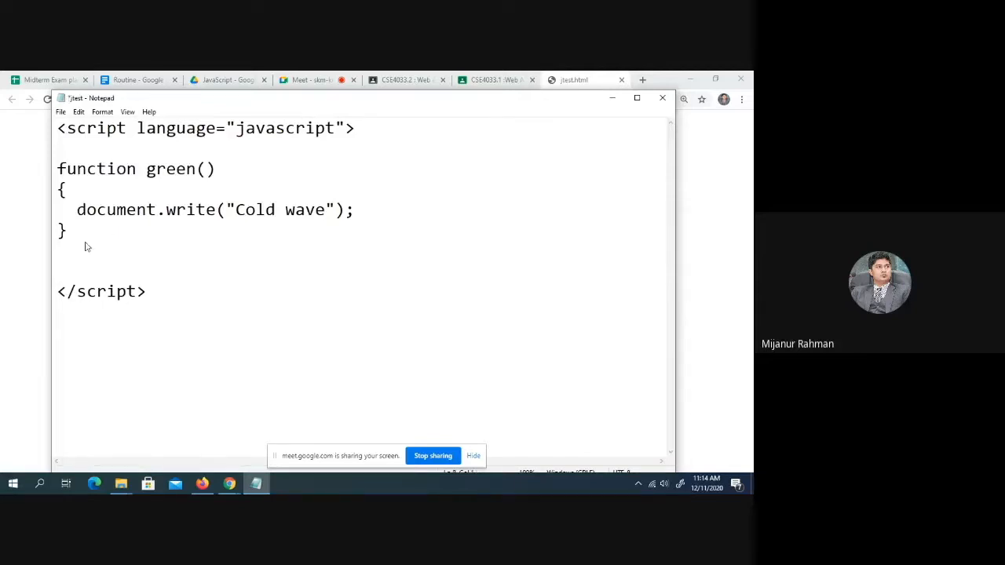
Type 'green' on the new line below the closing brace.
type("gre")
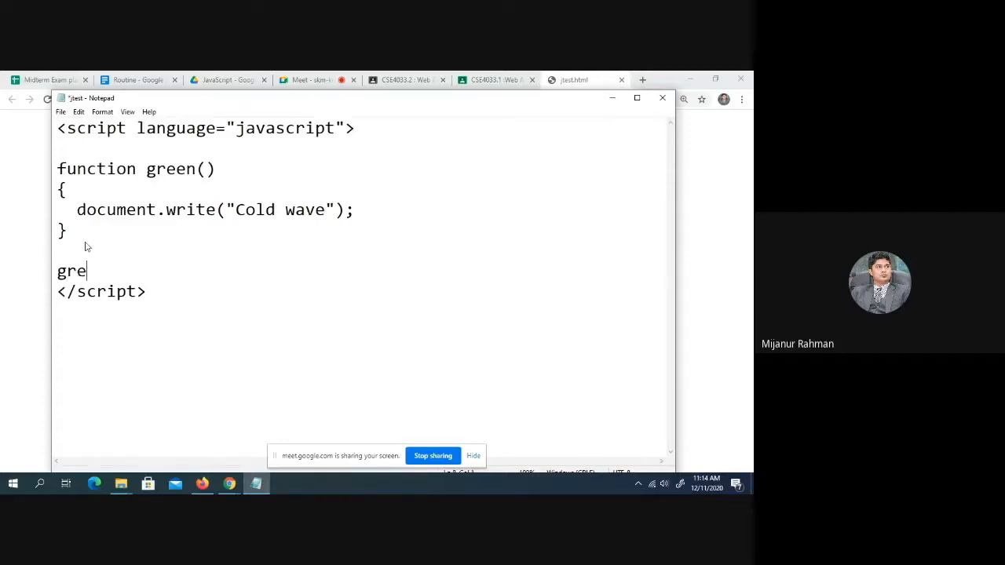
type("en")
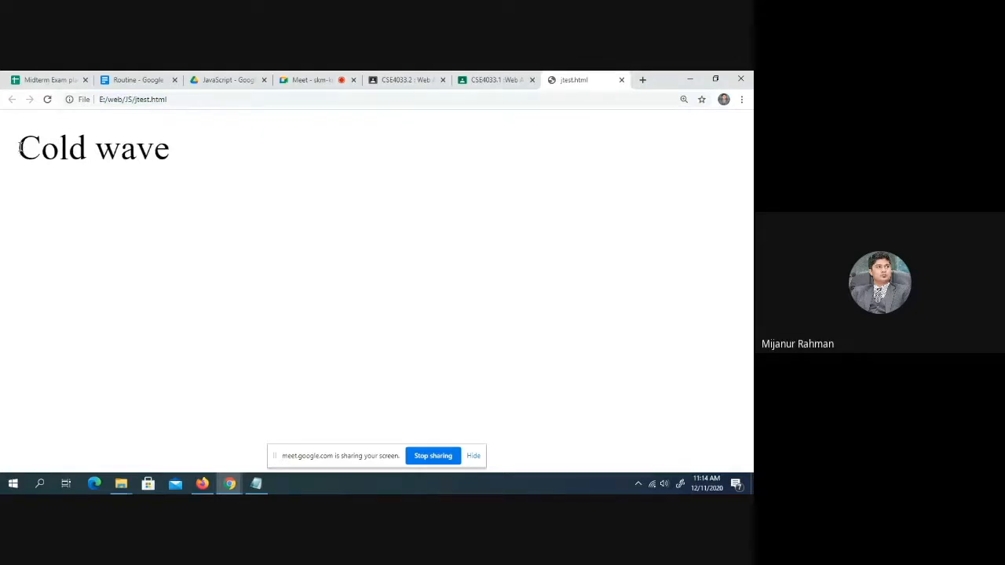
double_click(93, 148)
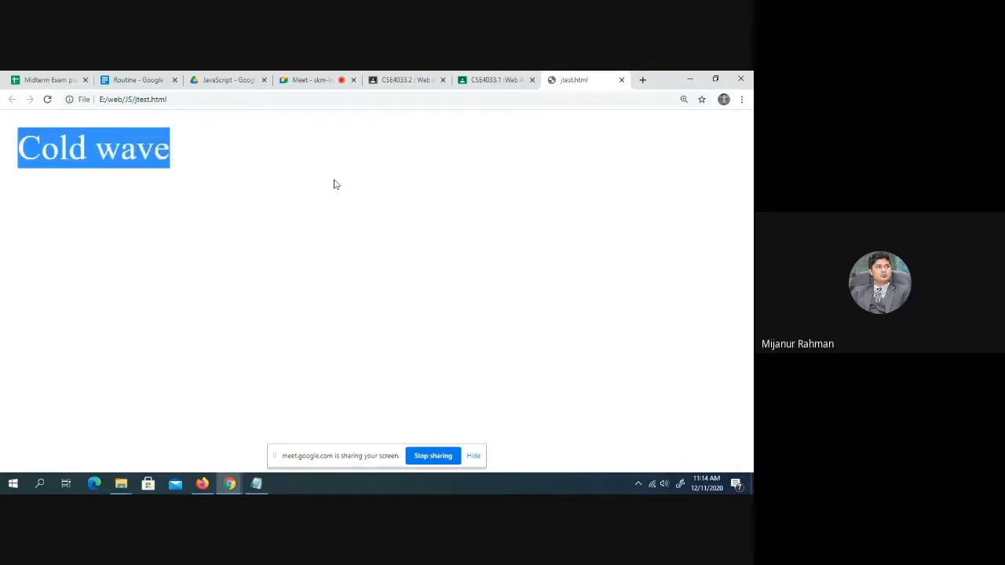
mouse_move(374, 189)
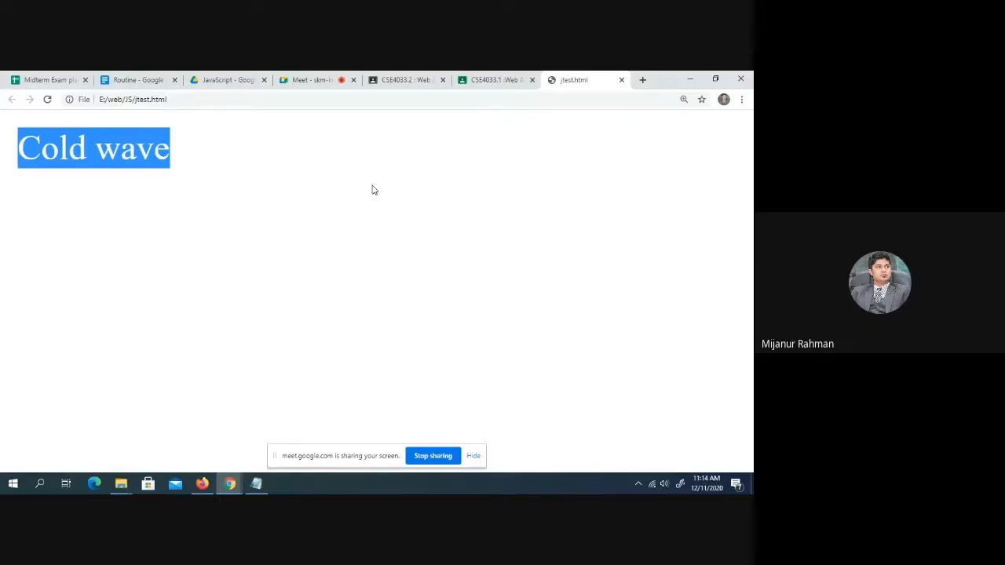
left_click(256, 484)
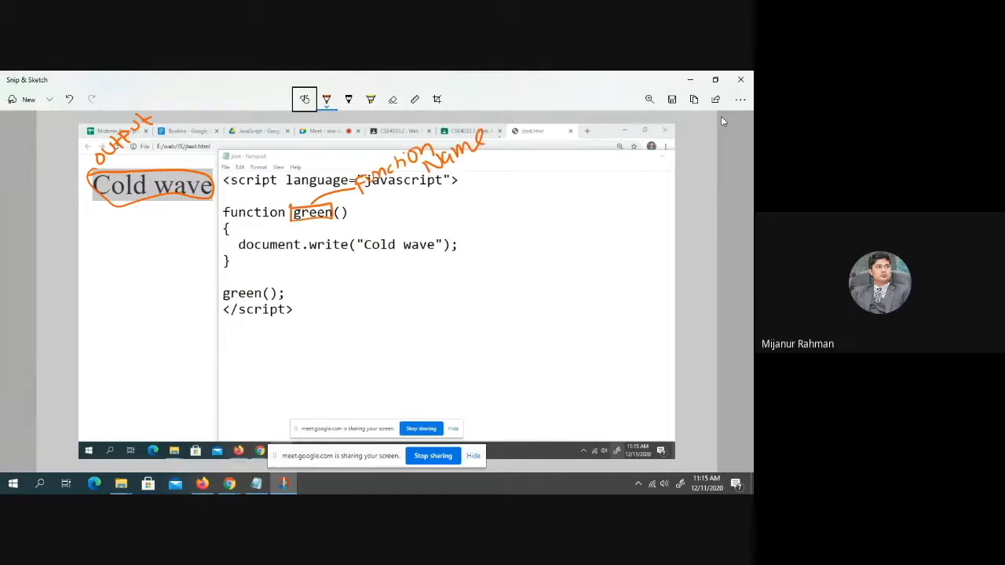
Pick a pen and draw a circle around the () after green.
left_click(326, 99)
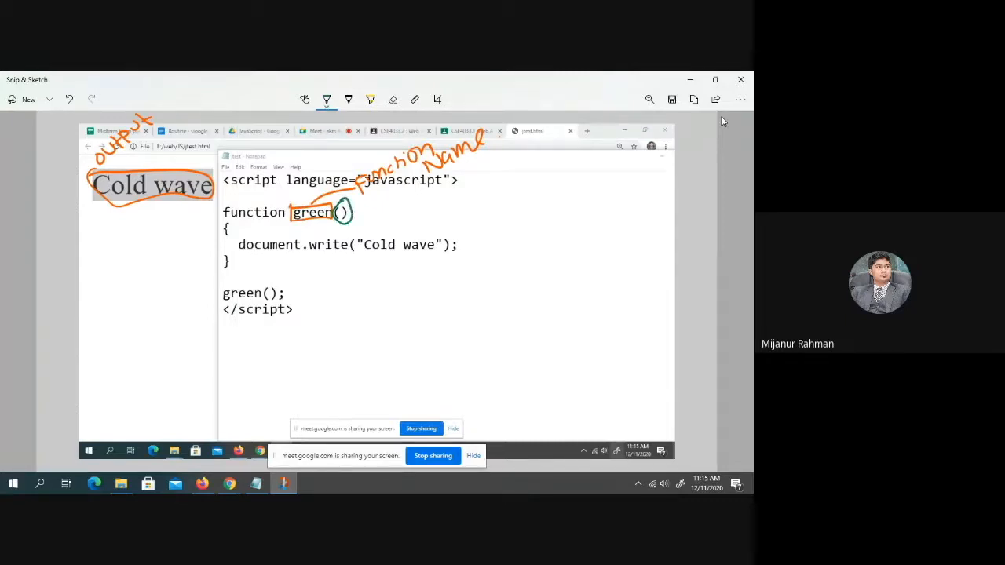
left_click_drag(342, 212, 455, 197)
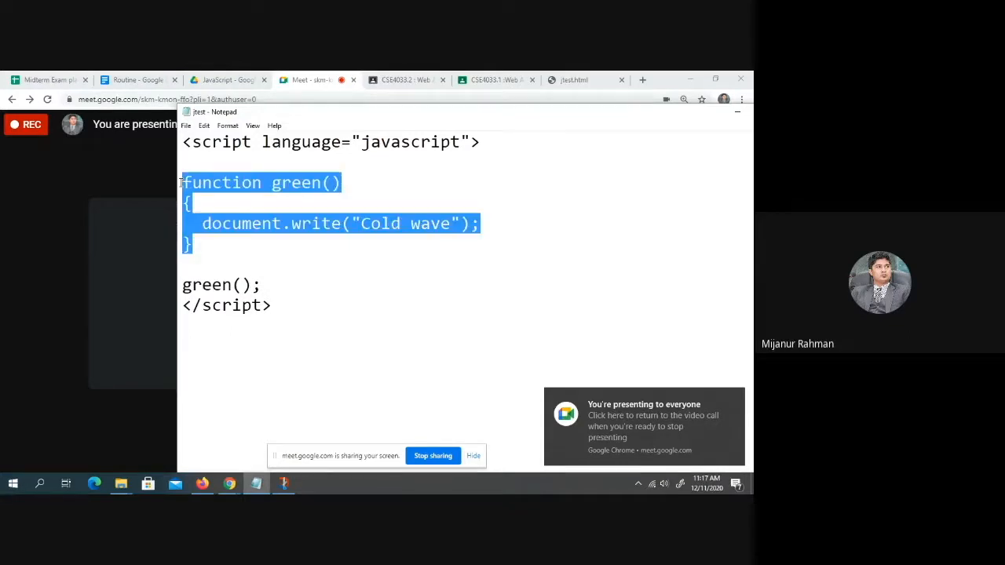
Create seu() writing 'welcome to SEU' and insert a blank line before green().
left_click(201, 259)
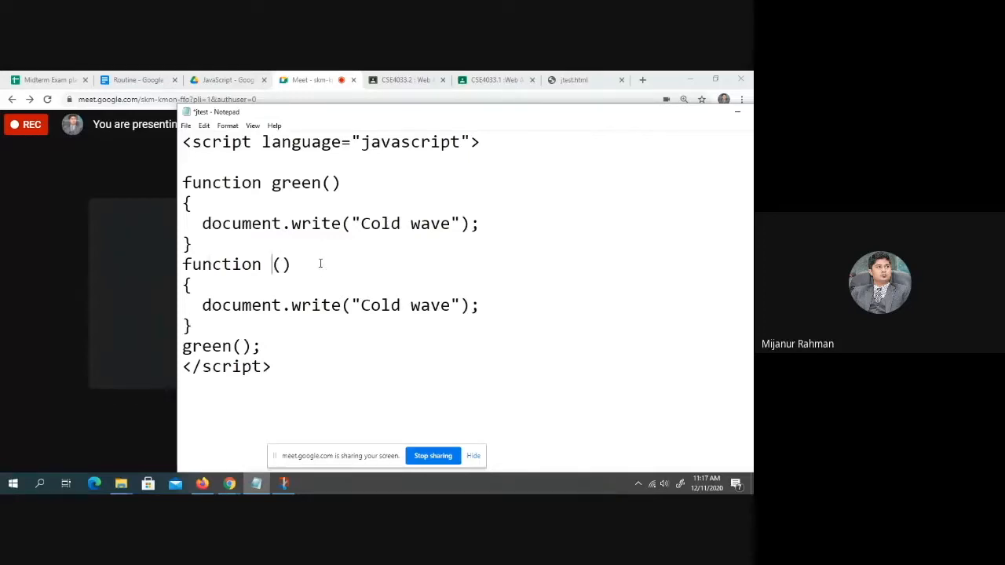
type("seu")
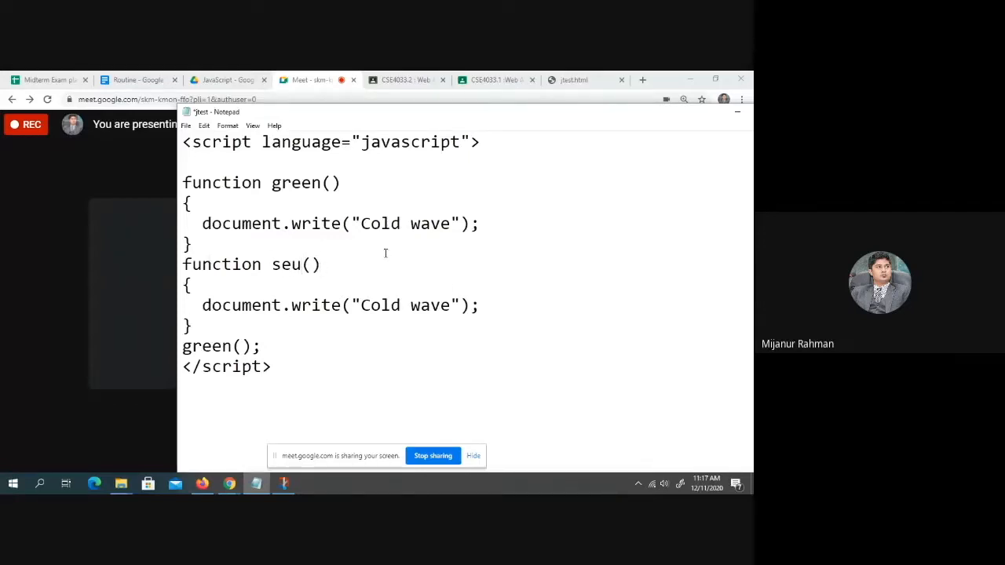
type("w")
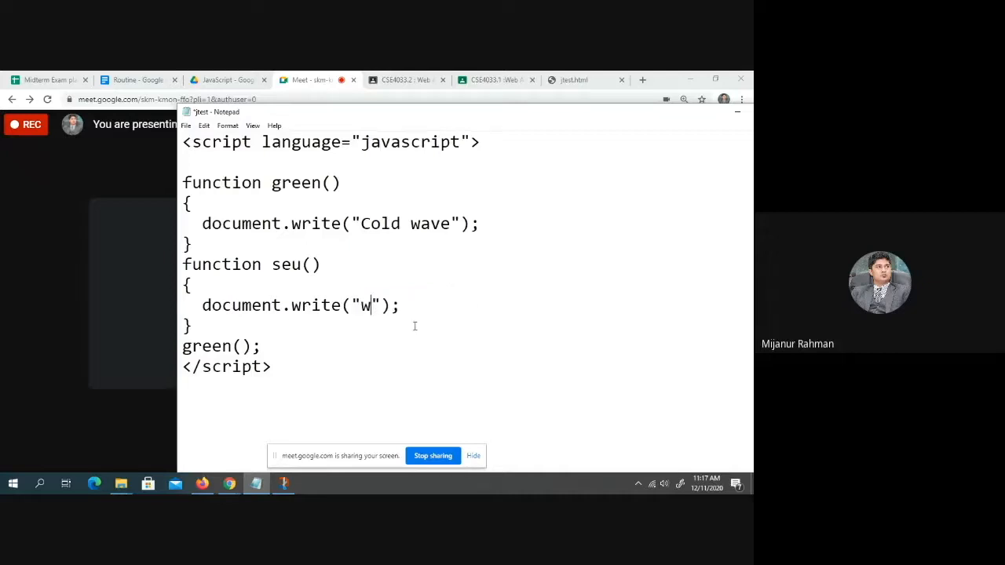
type("elcome")
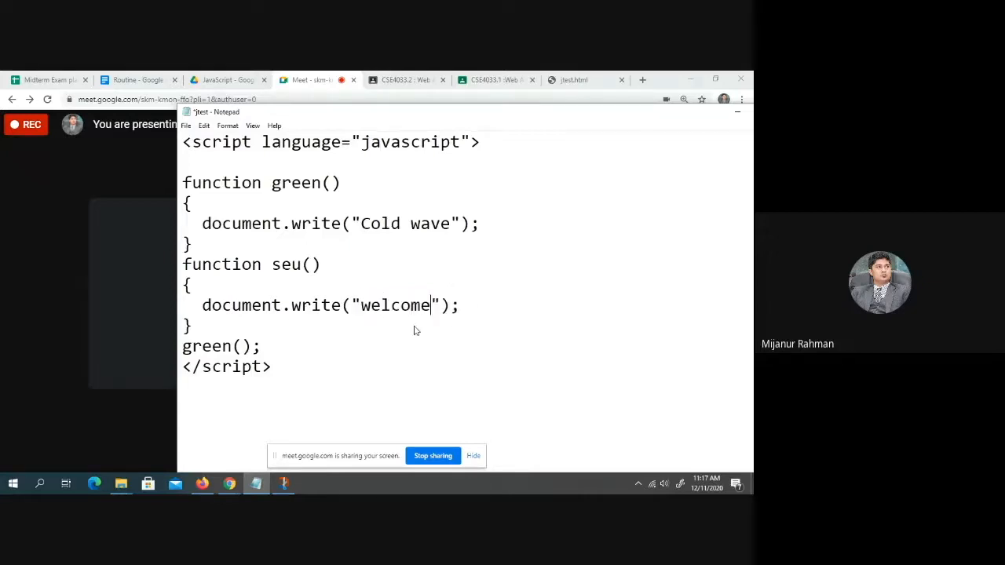
type("to S")
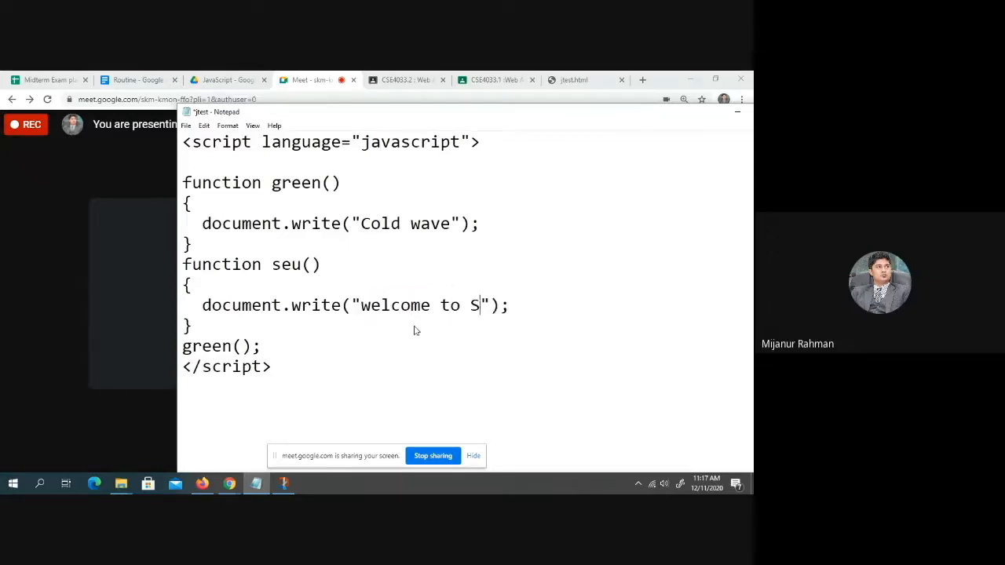
type("EU")
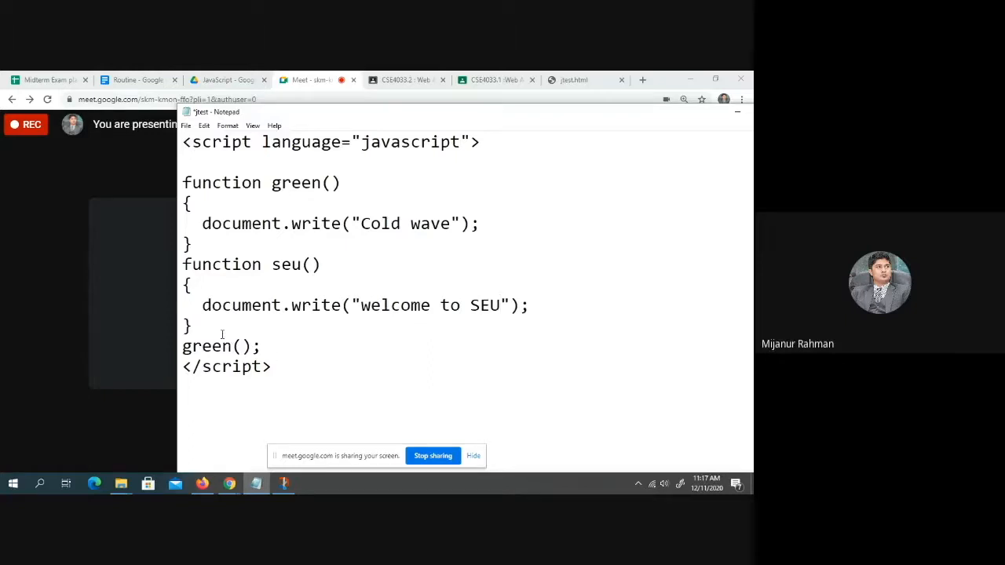
key("enter")
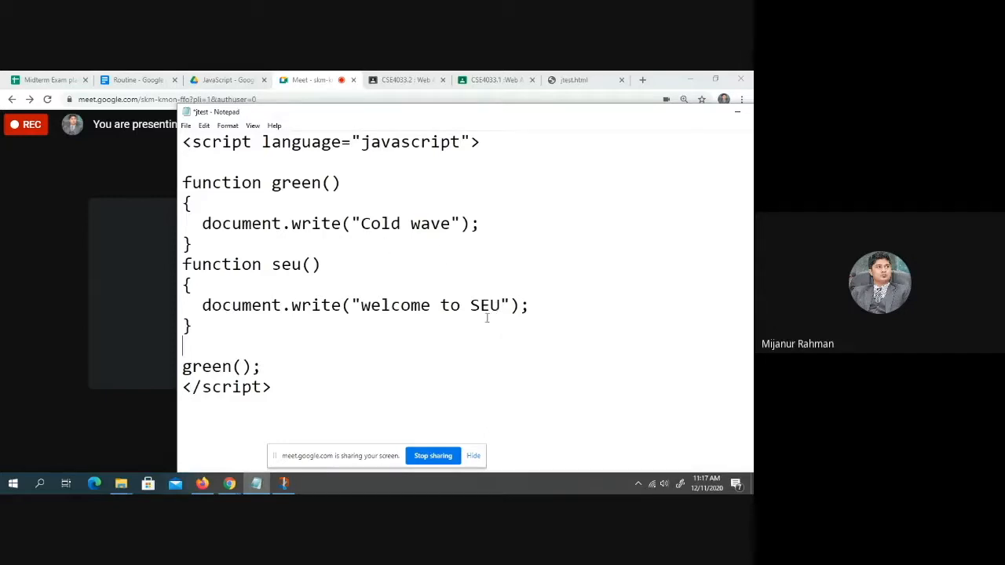
mouse_move(420, 236)
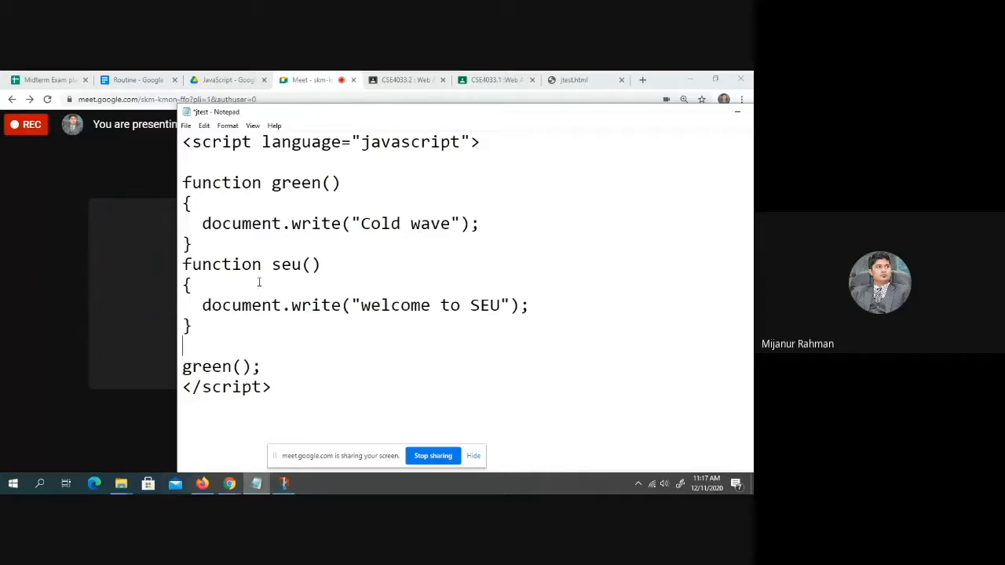
double_click(288, 264)
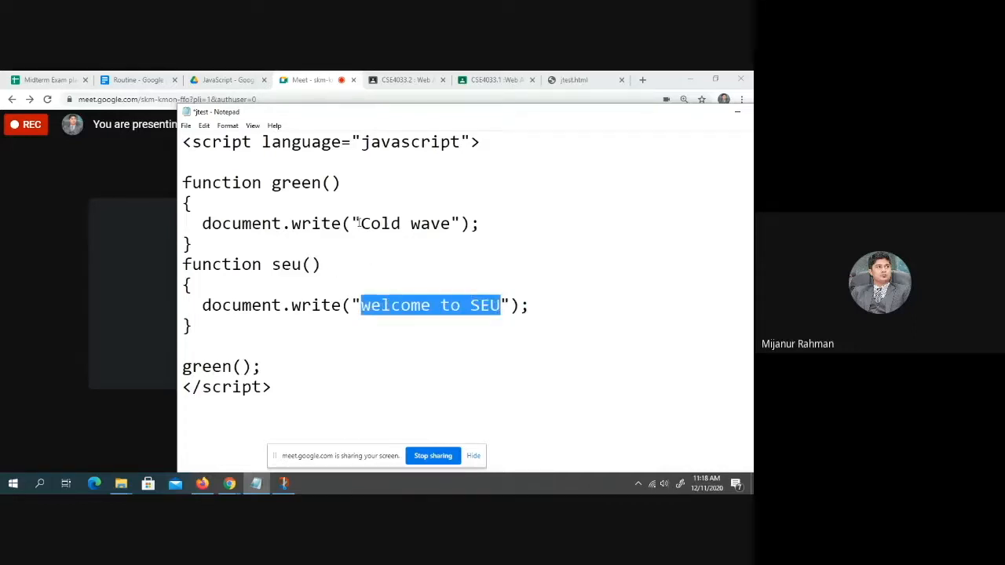
Check the Cold wave page in Chrome, then type seu() below green() in Notepad.
left_click(574, 79)
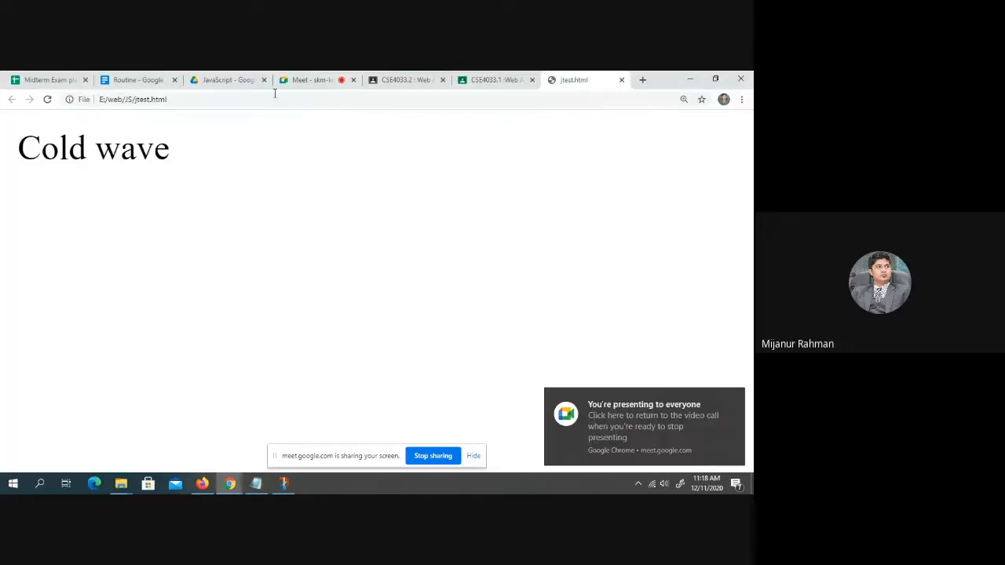
mouse_move(255, 483)
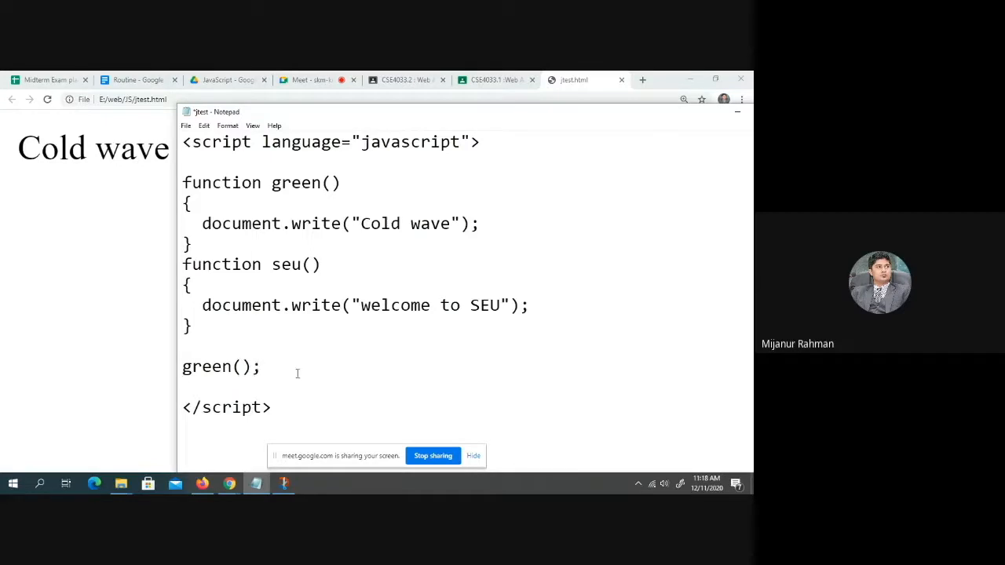
type("seu")
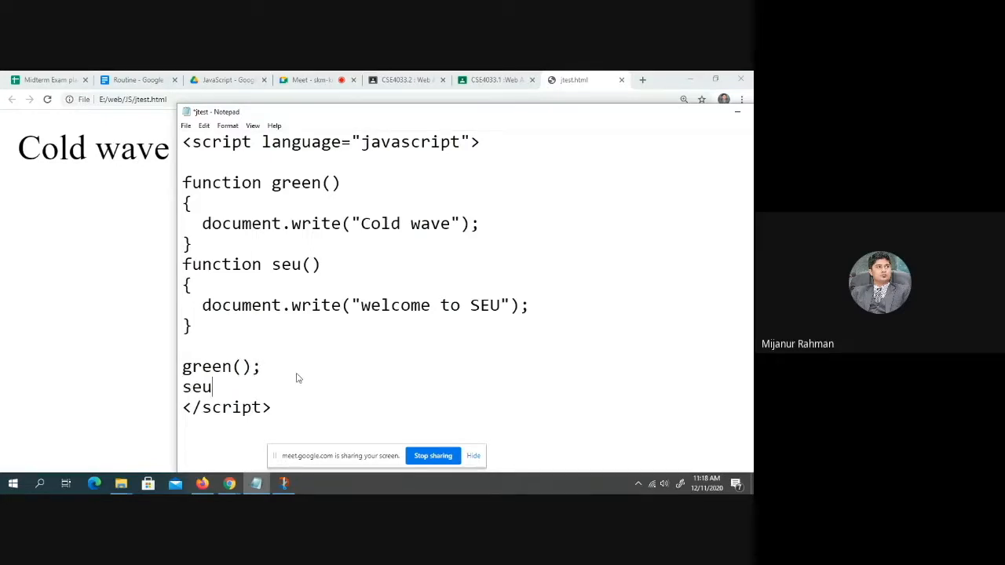
type("()")
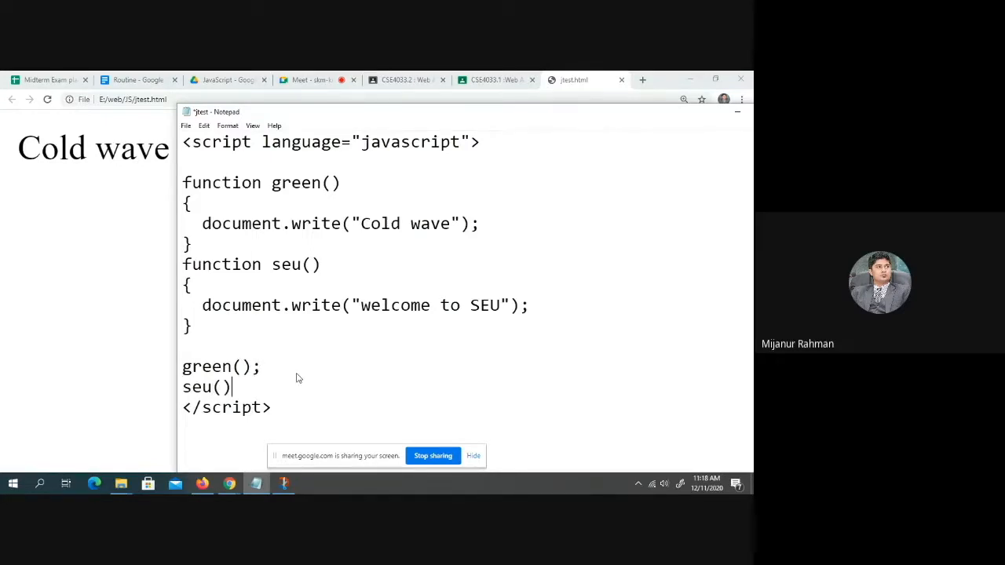
Finish seu(); and add document.write("welcome to SEU"); and </br> on a new line.
type(";")
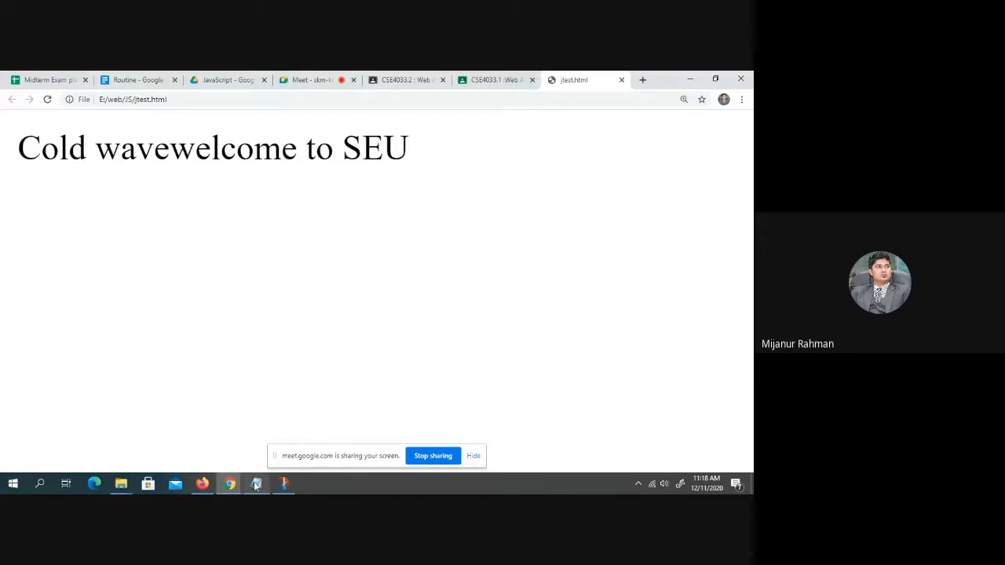
left_click(256, 483)
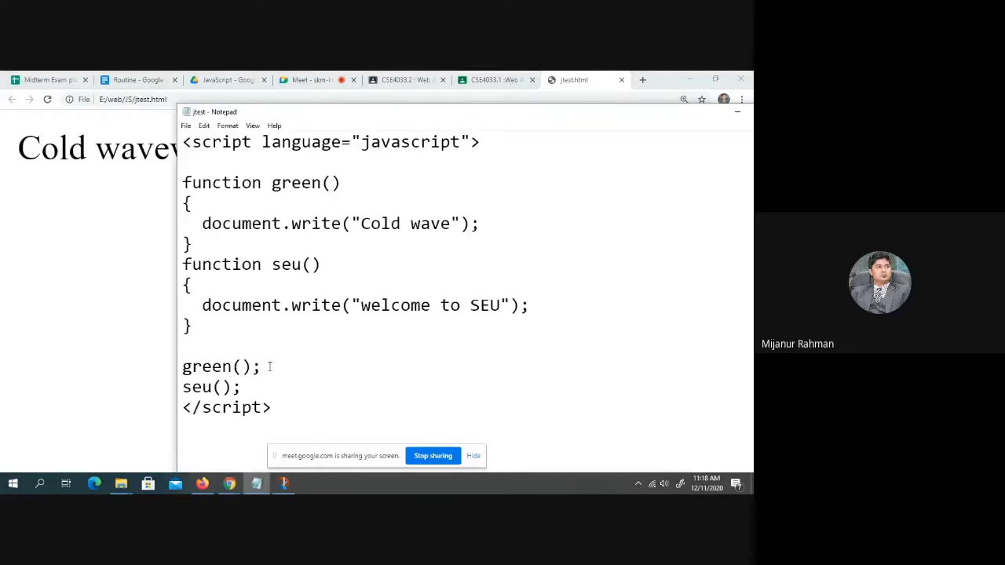
key("Enter")
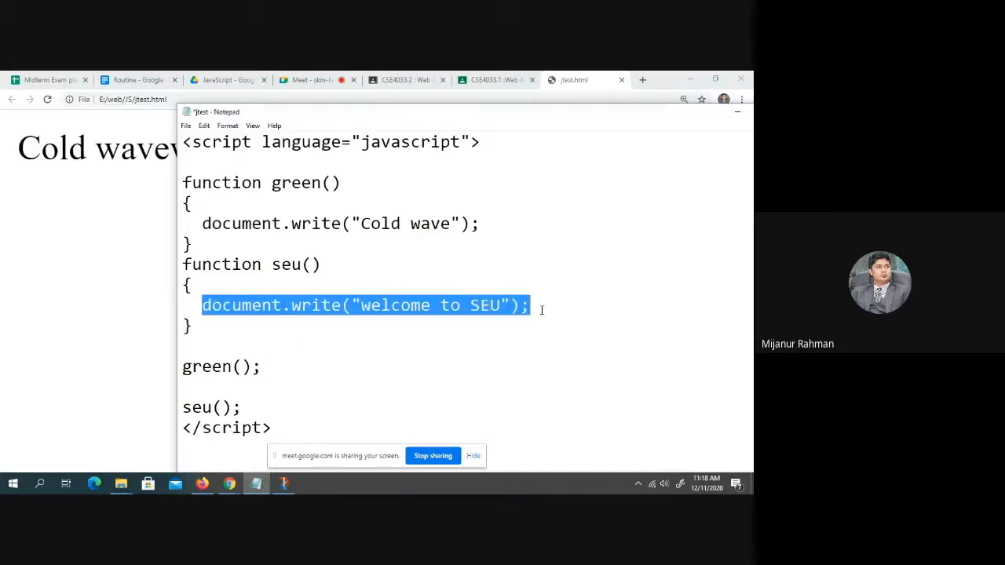
left_click(206, 386)
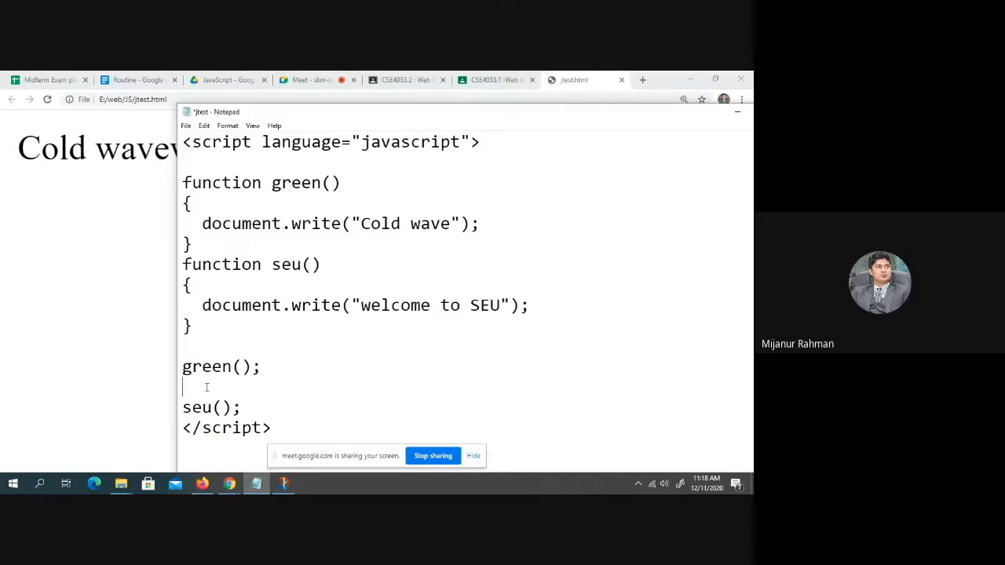
type("document.write(\"welcome to SEU\");")
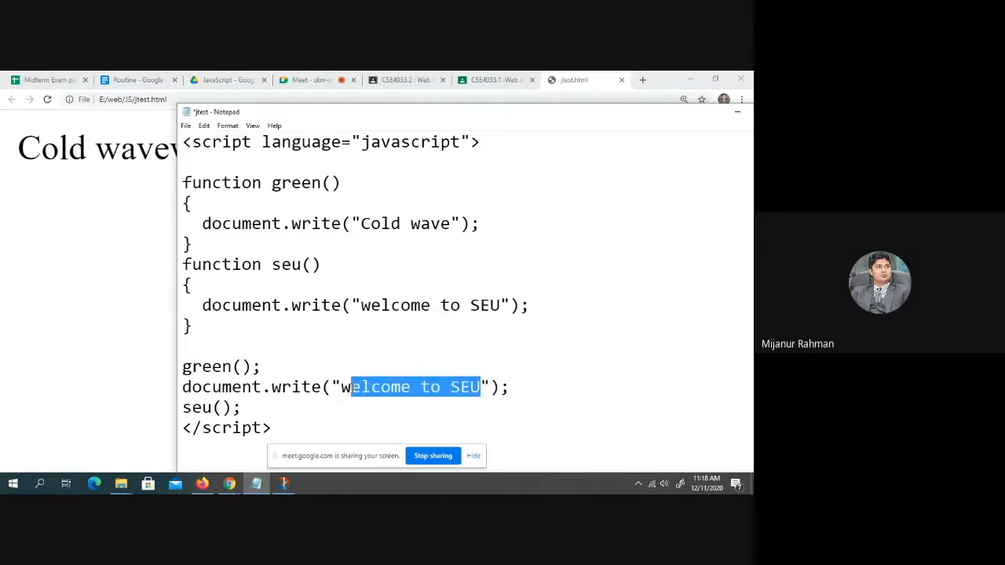
type("</br>")
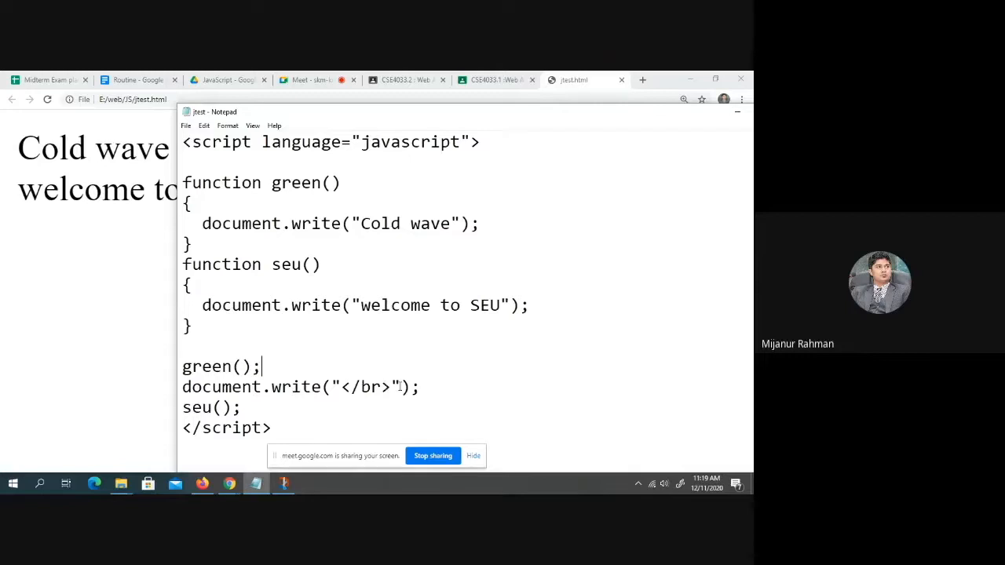
mouse_move(476, 265)
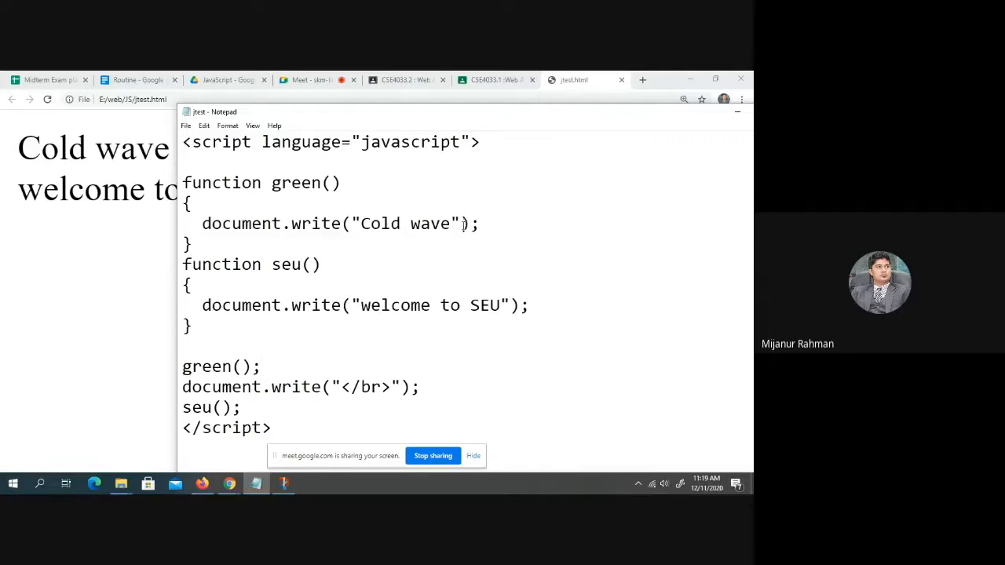
mouse_move(451, 234)
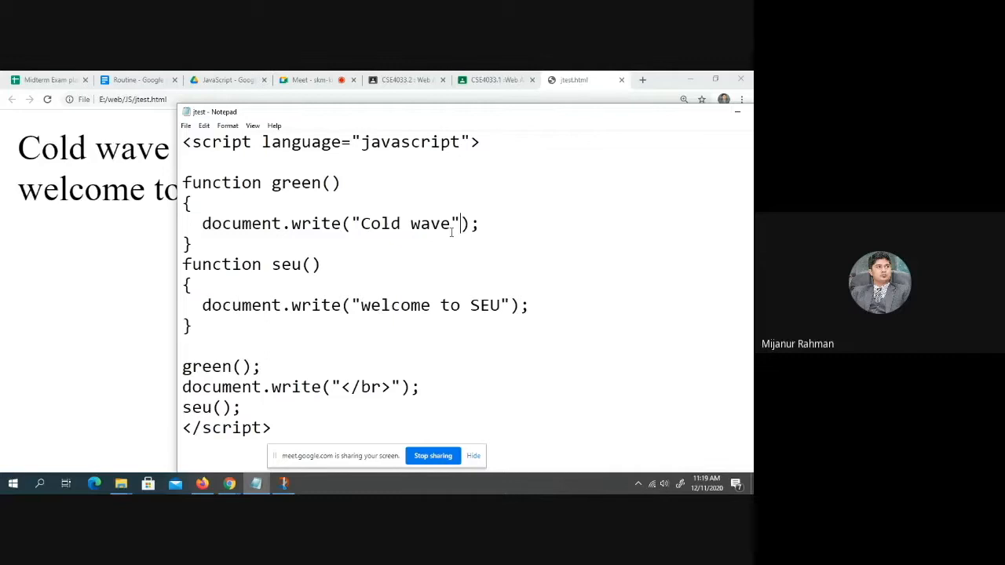
mouse_move(508, 300)
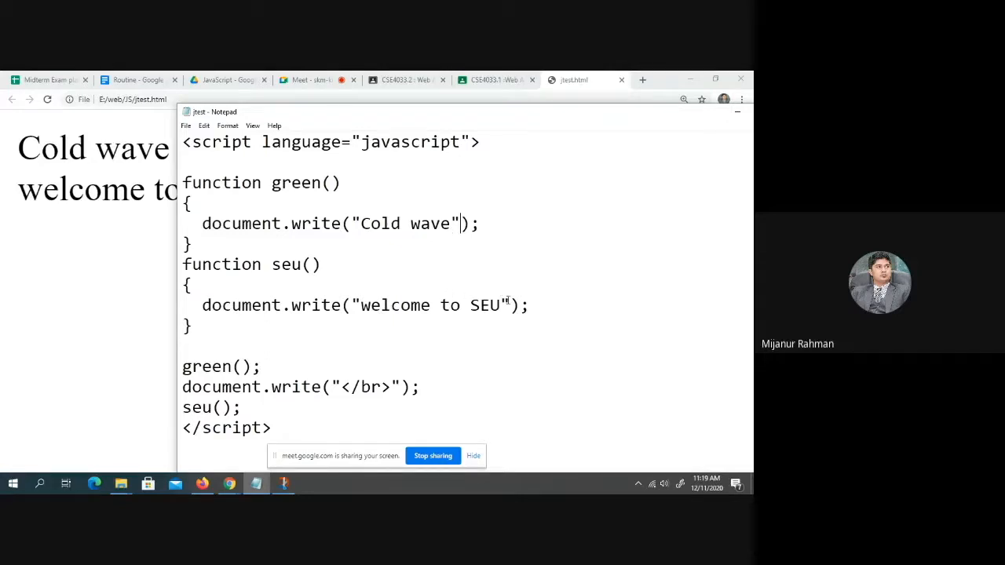
left_click(502, 305)
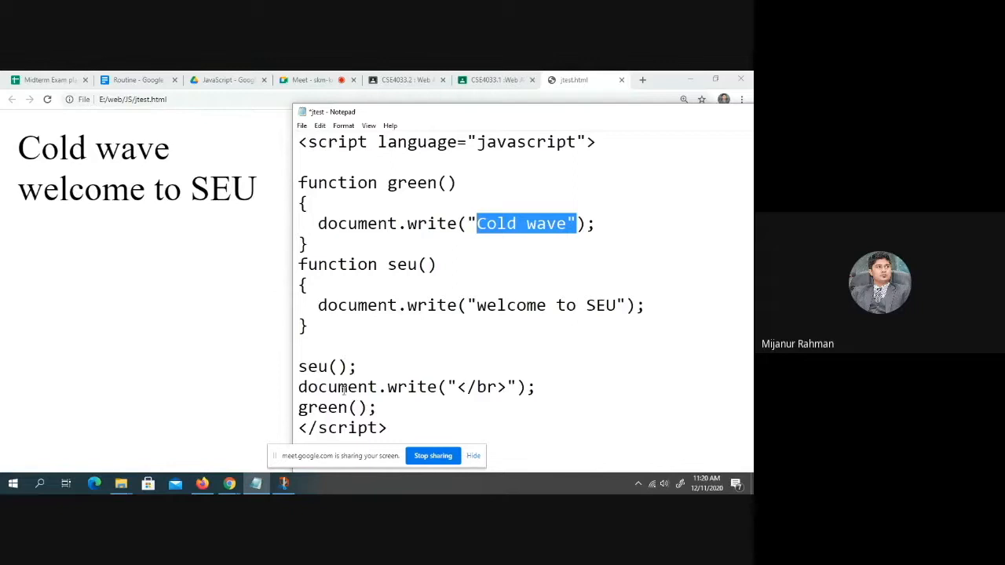
Back in Notepad, select the green function's opening lines to reorder the code.
double_click(336, 407)
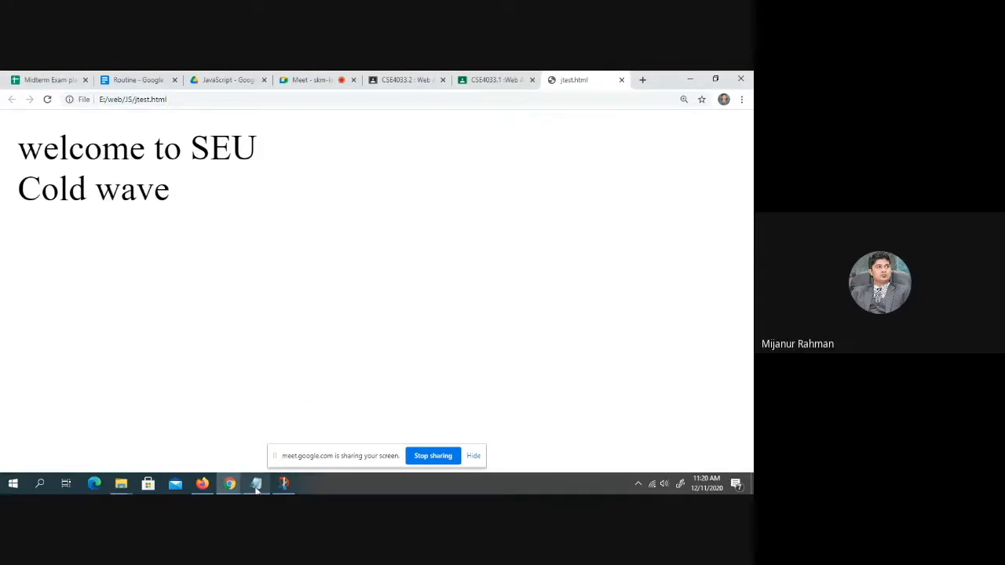
left_click(256, 483)
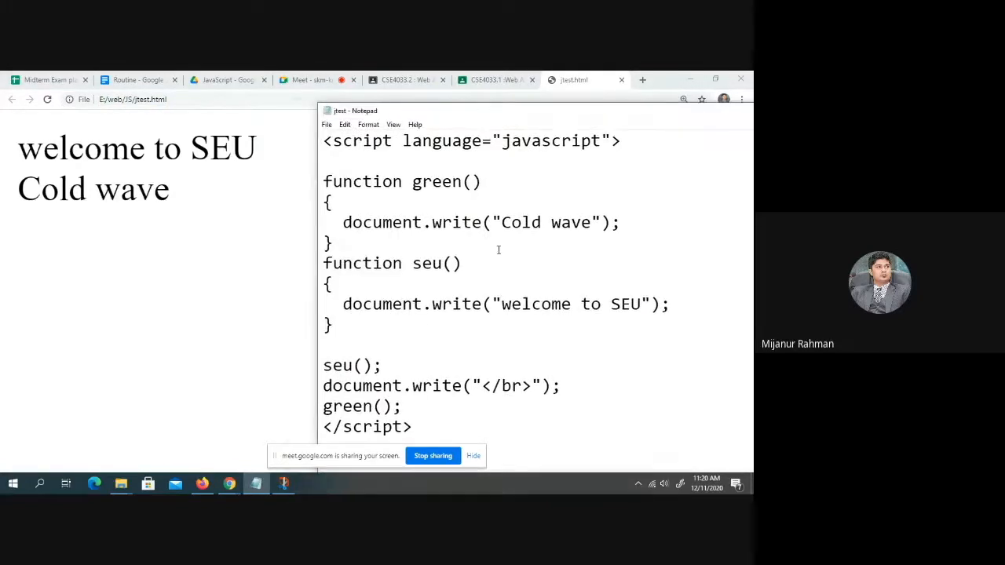
left_click_drag(362, 181, 585, 222)
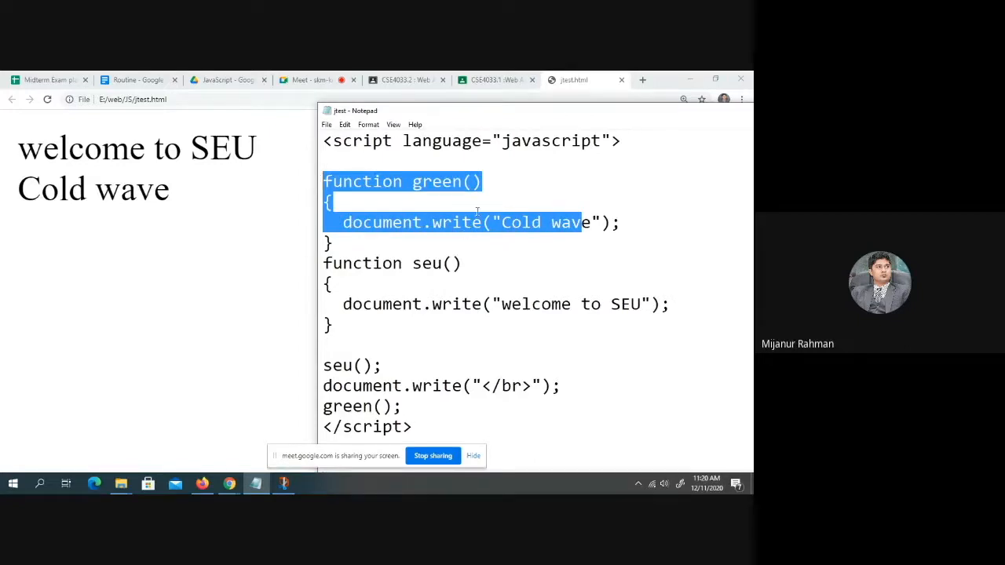
Add 'return 5;' inside the green() function after the Cold wave statement.
left_click(477, 212)
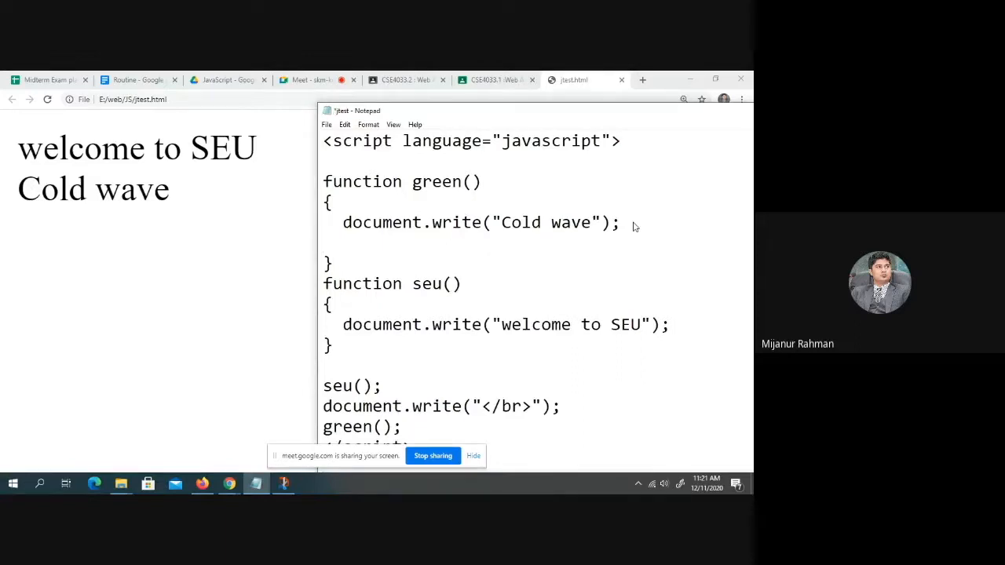
type("re")
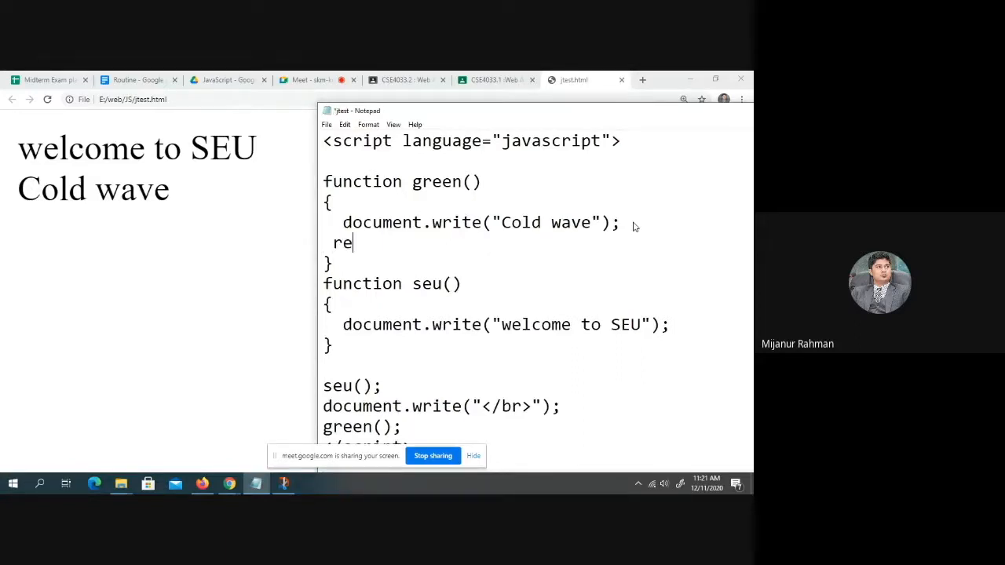
type("turn")
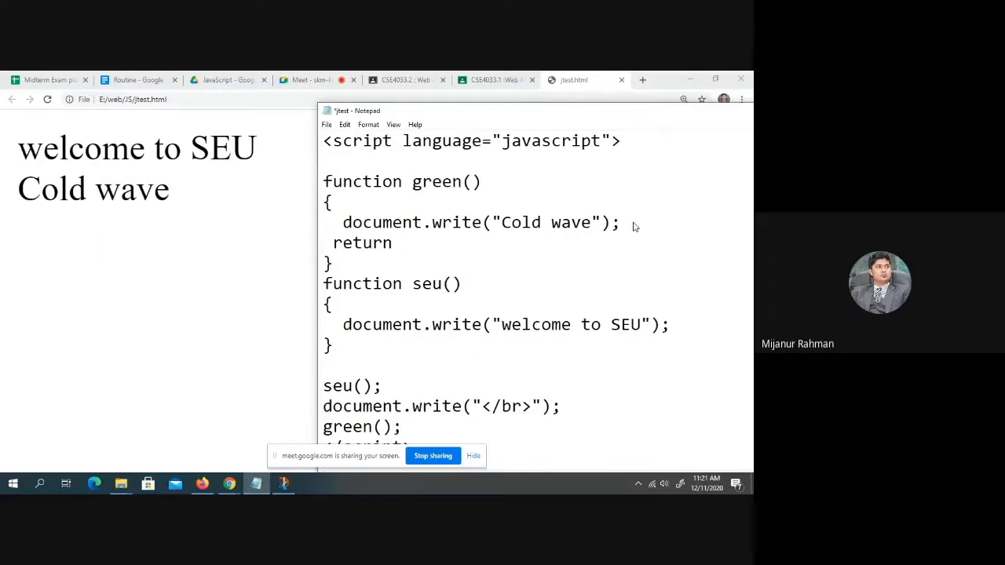
left_click(402, 242)
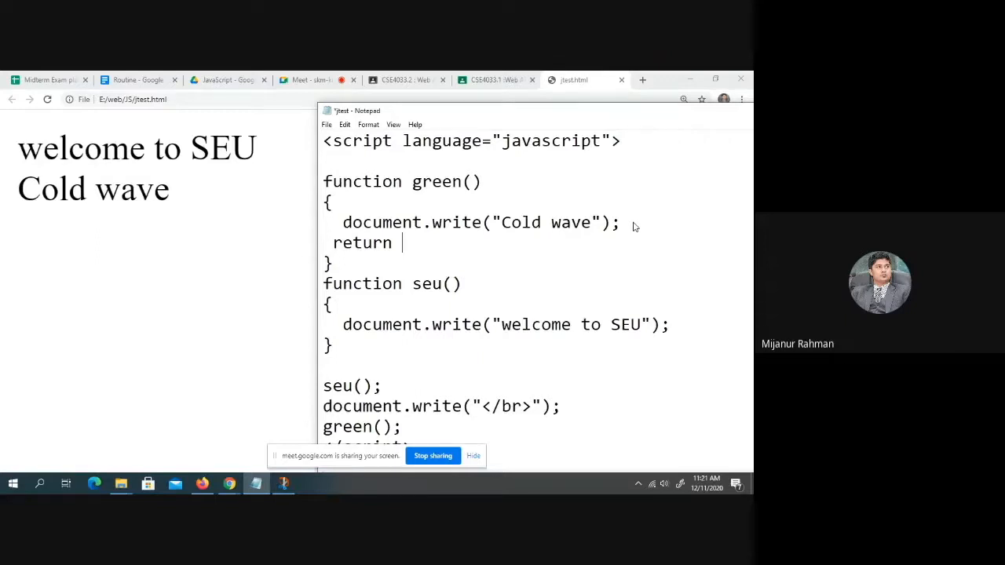
type("5")
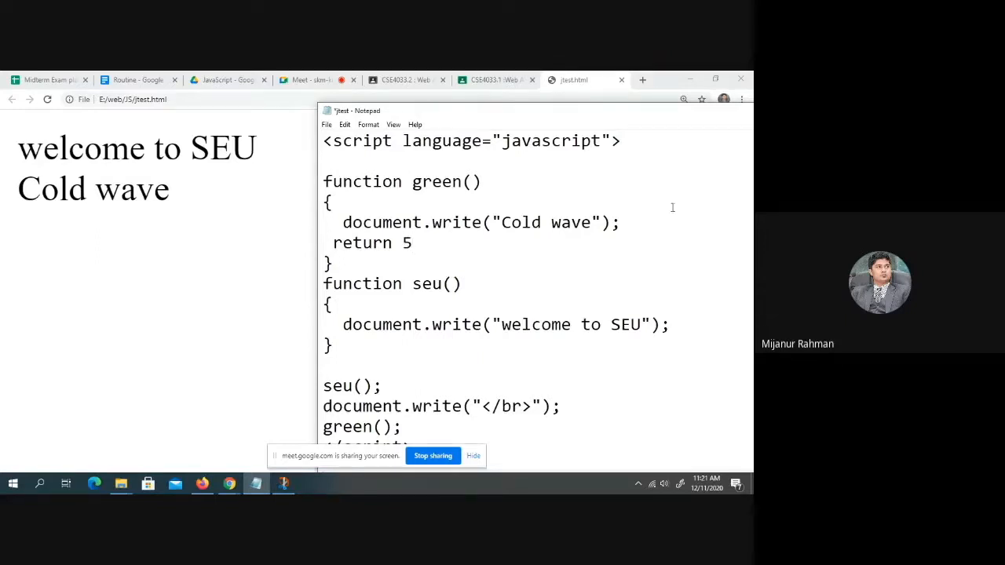
type(";")
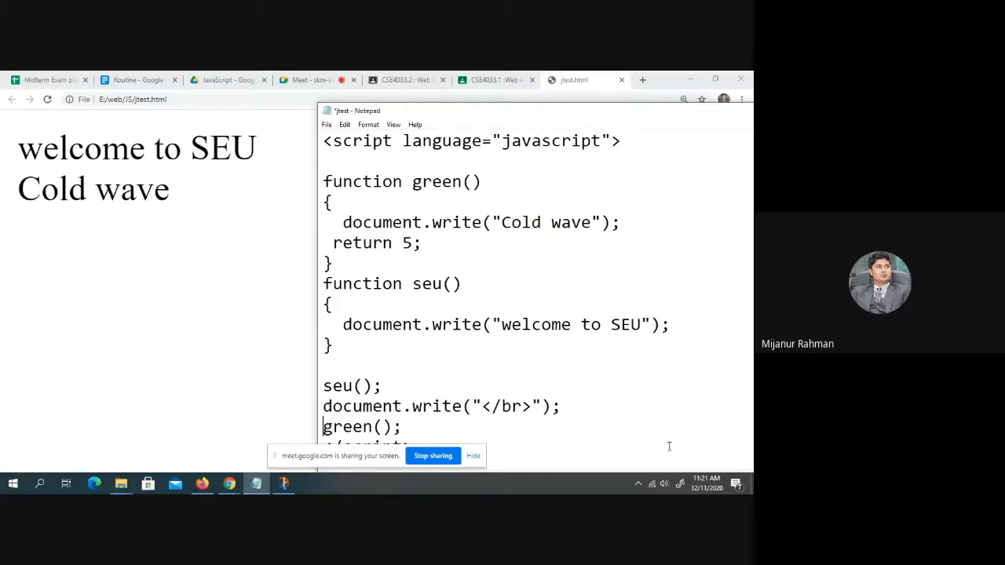
Store the call as var b=green() and append </br> to the Cold wave line.
type("var")
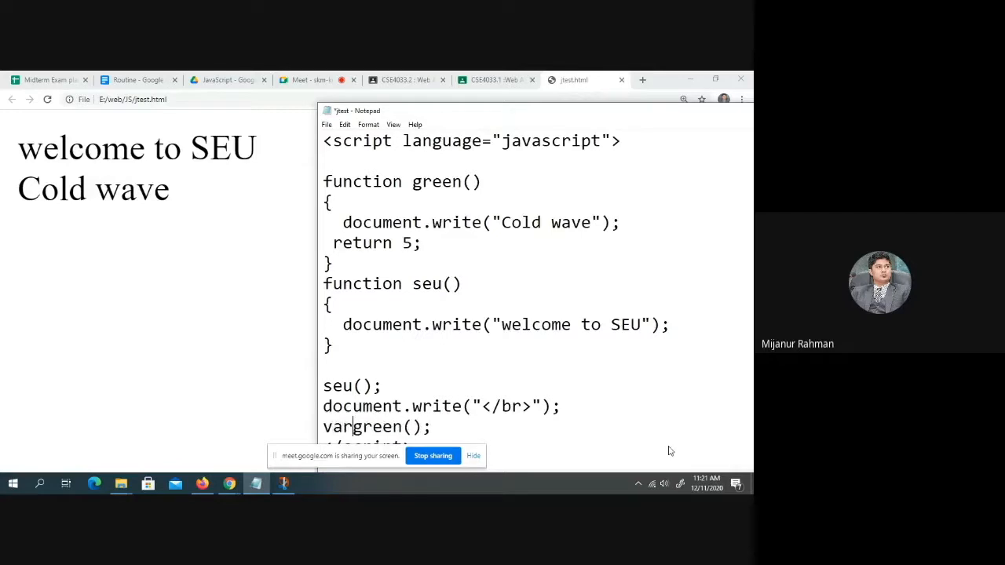
type("b=")
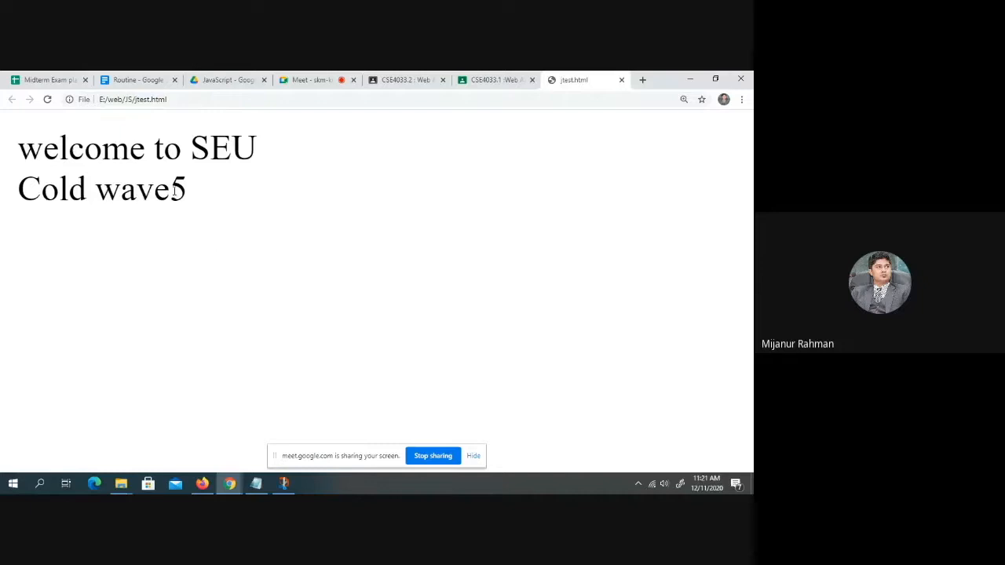
double_click(178, 188)
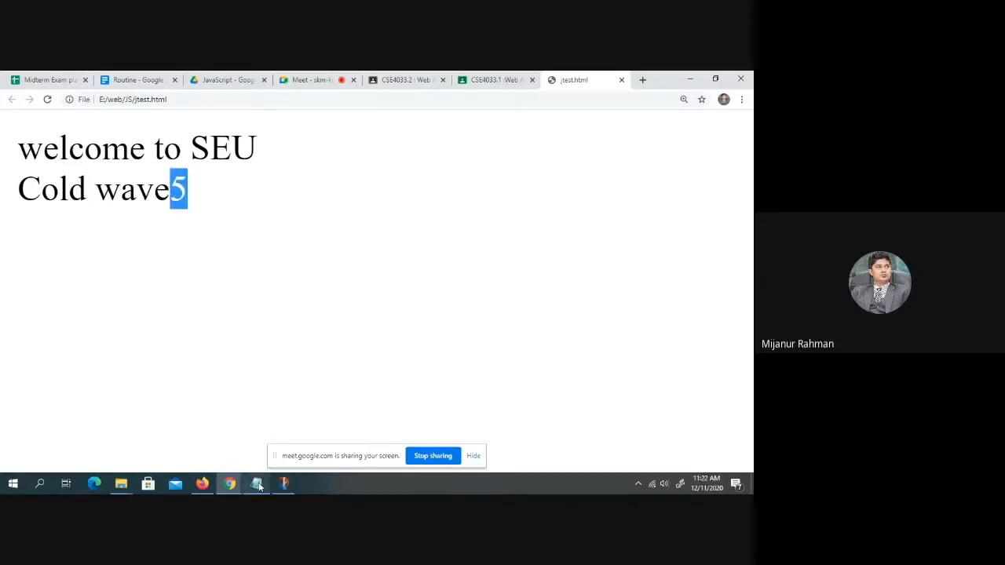
left_click(256, 484)
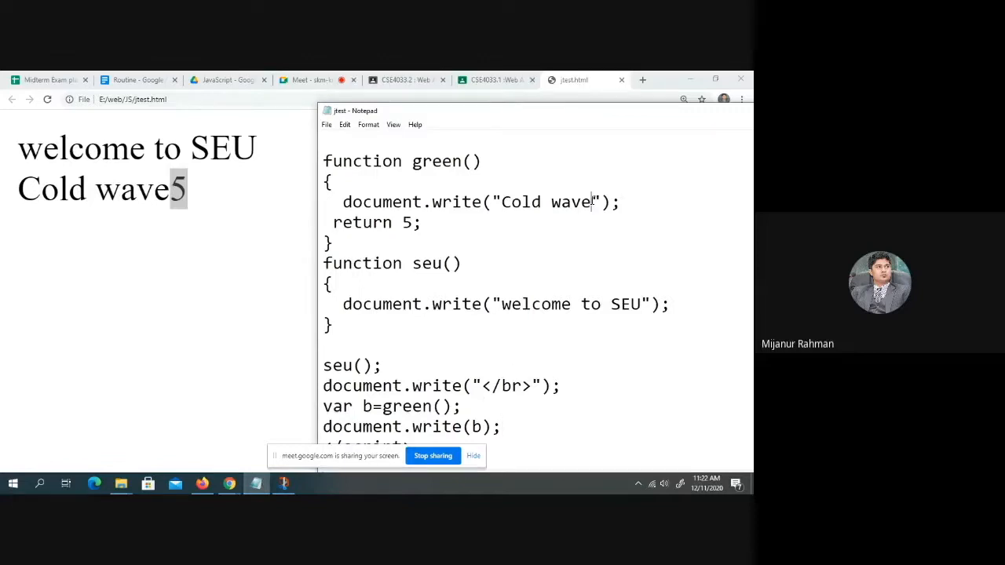
type("<>")
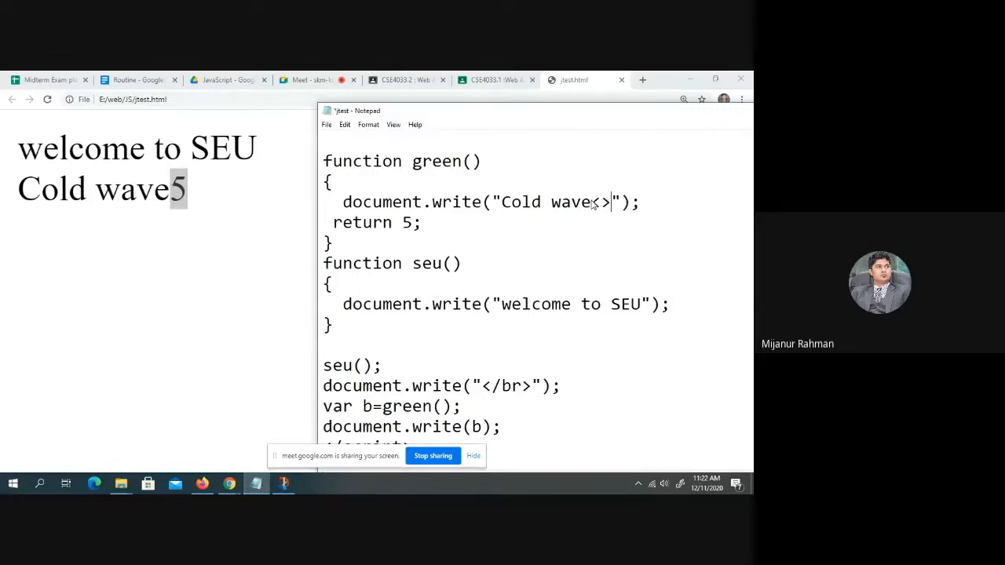
type("/b")
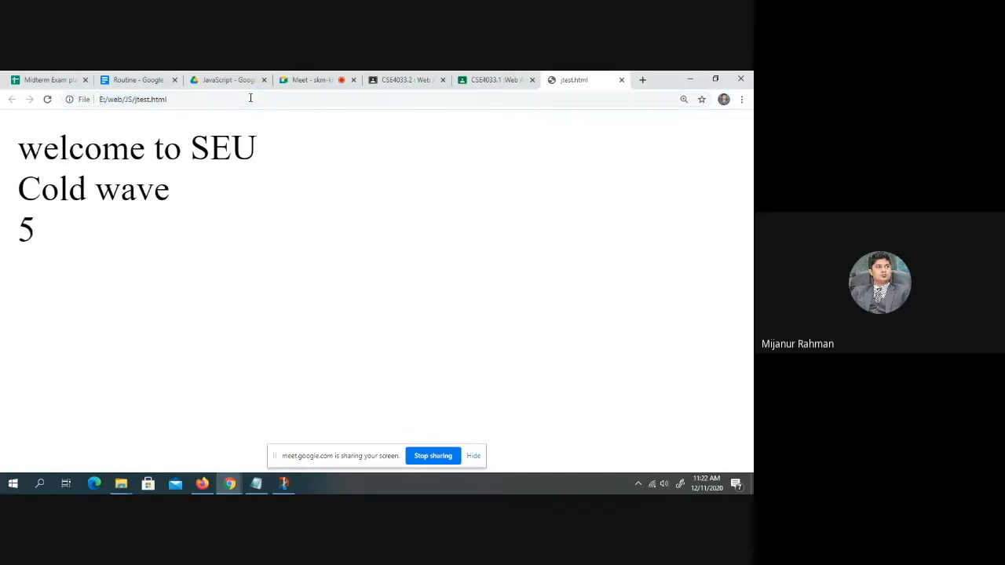
left_click(256, 483)
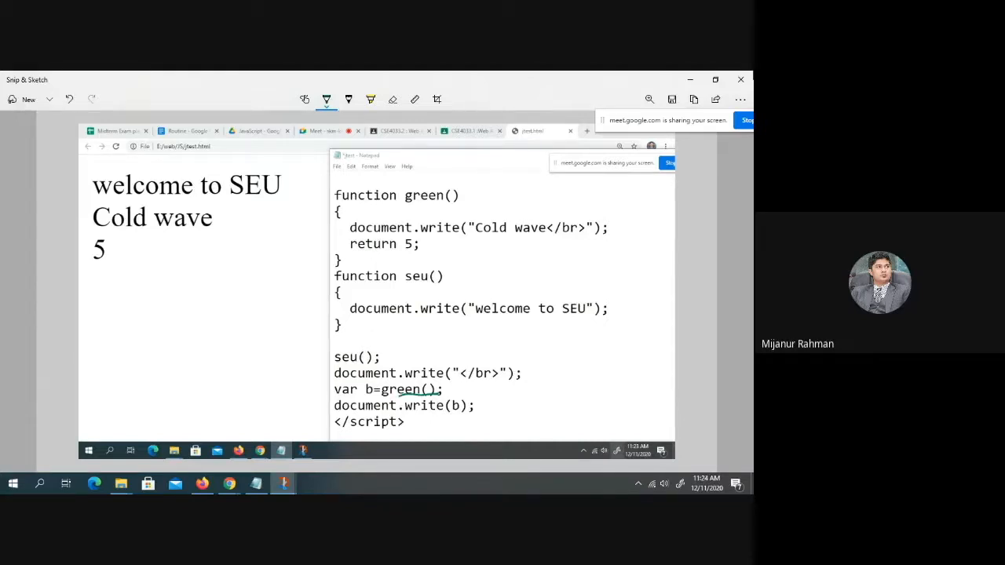
Tick the Cold wave output and draw an arrow from the returned 5 to the call.
left_click_drag(207, 230, 237, 212)
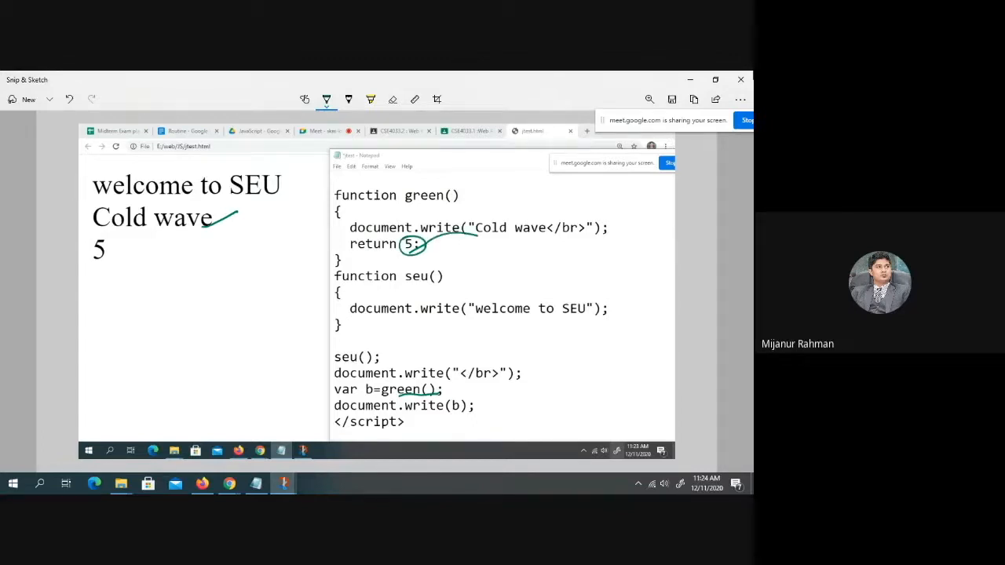
left_click_drag(424, 244, 448, 389)
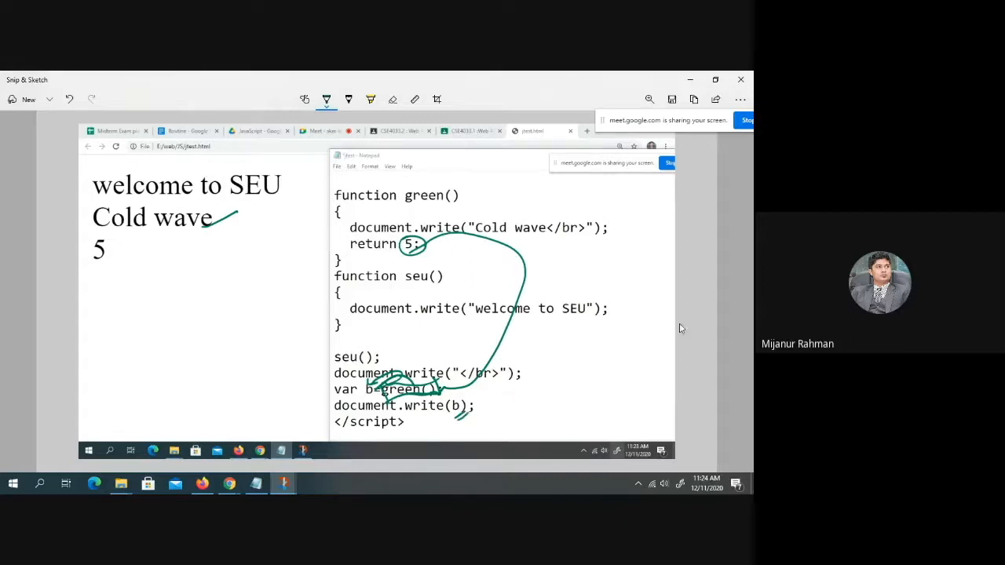
mouse_move(229, 483)
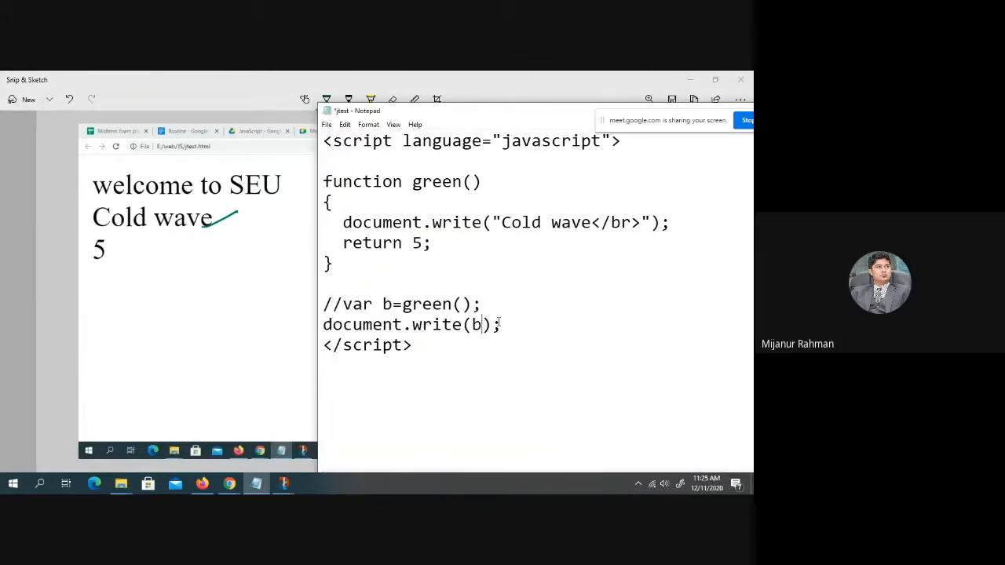
Replace b with green() inside document.write and reload the page in Chrome.
key("Backspace")
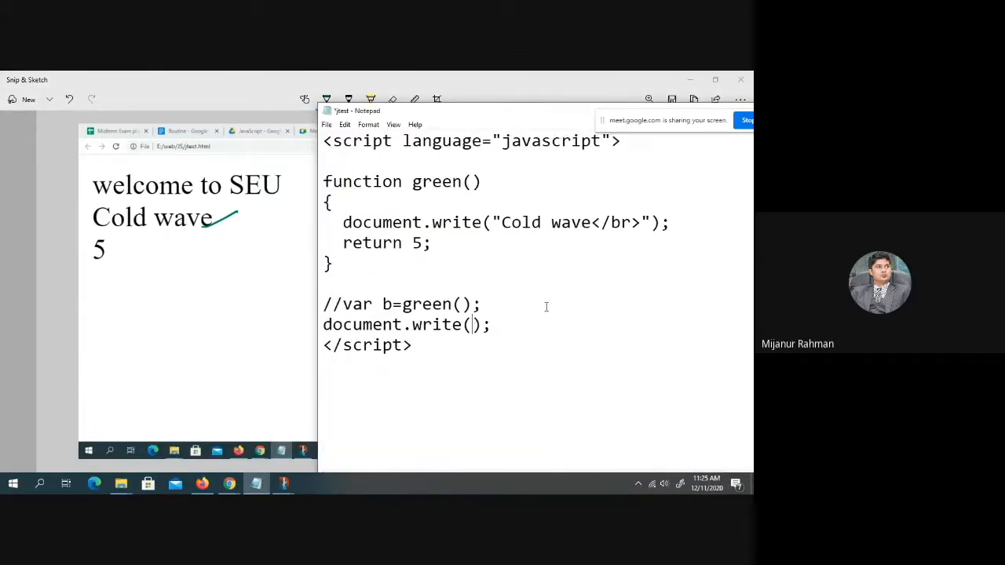
type("green")
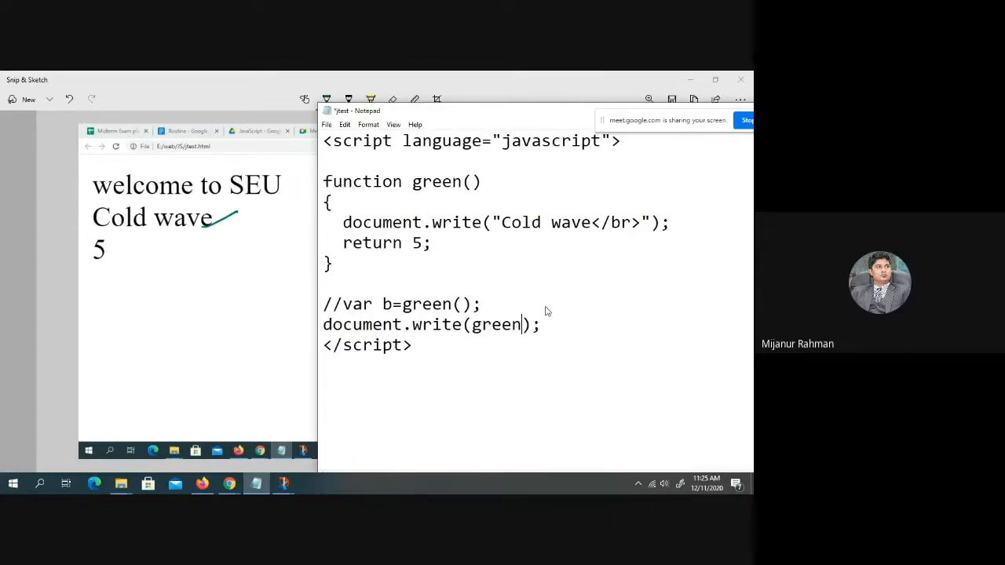
type("()")
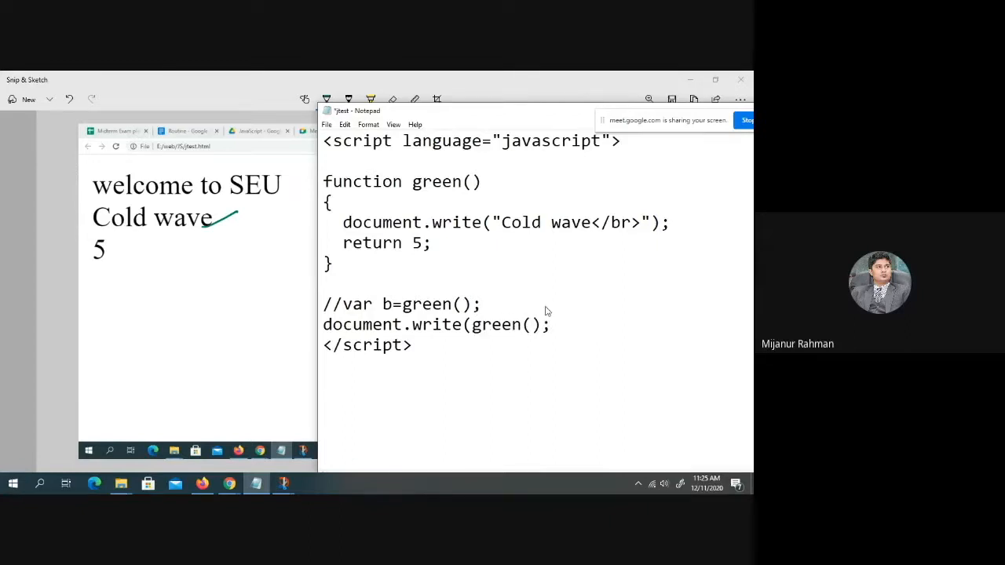
left_click(573, 80)
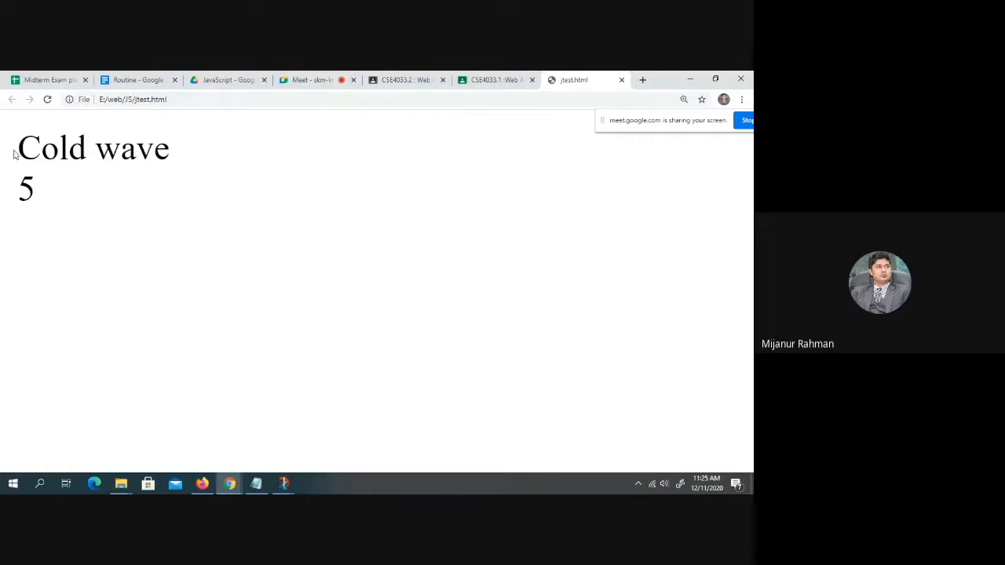
left_click(257, 483)
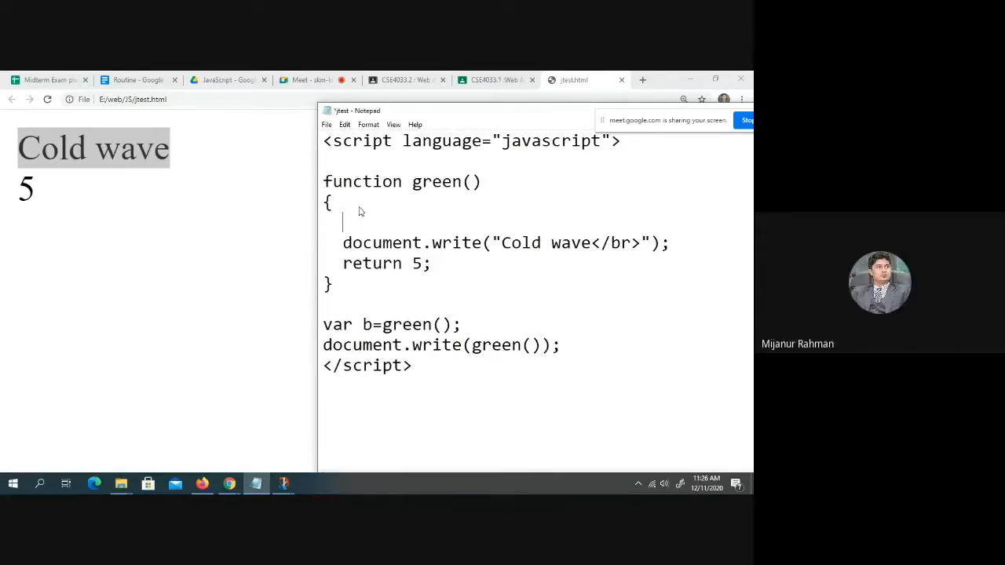
Declare var c=5; in green() and delete the Cold wave write statement.
type("var c")
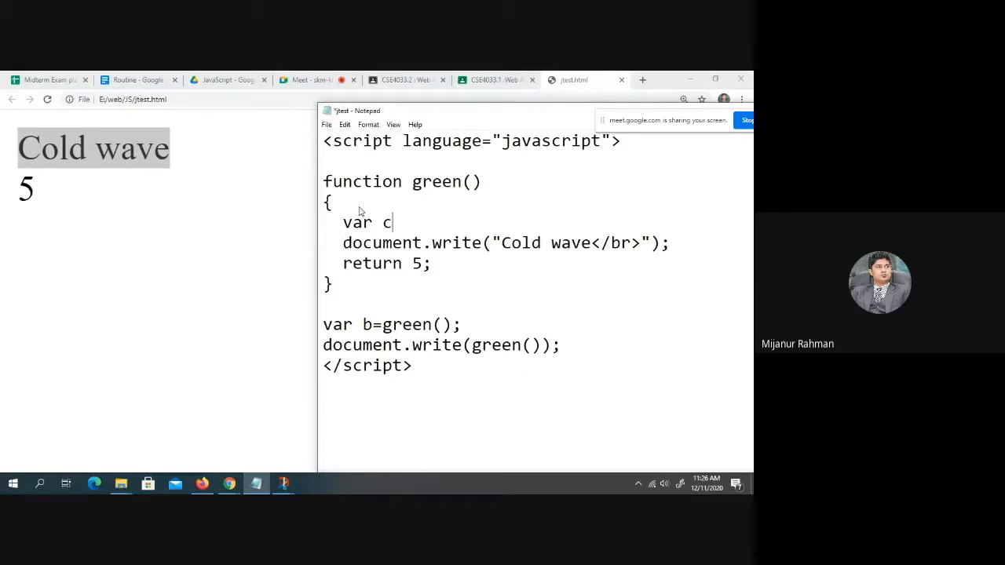
type("=")
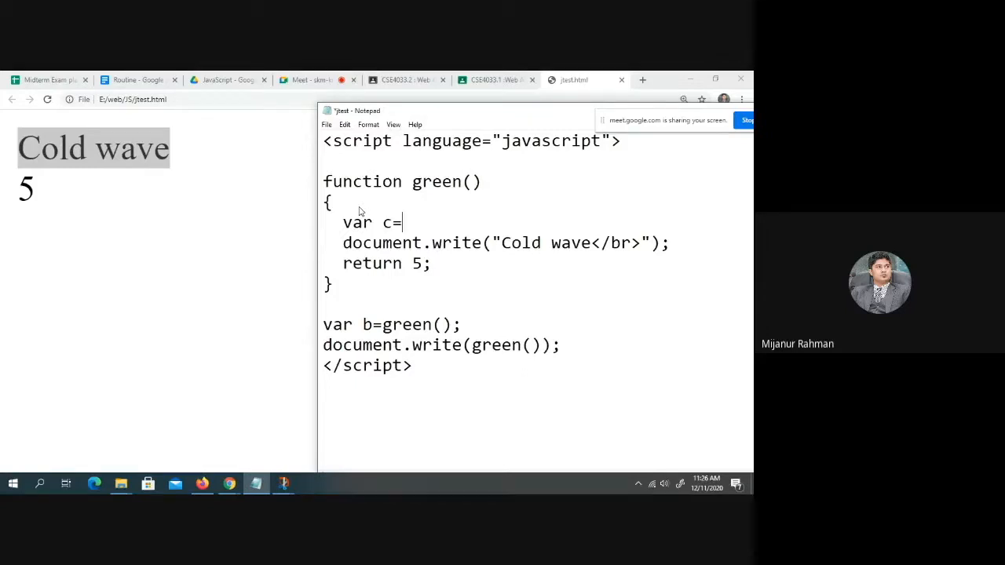
type("5;")
left_click(389, 263)
type("c")
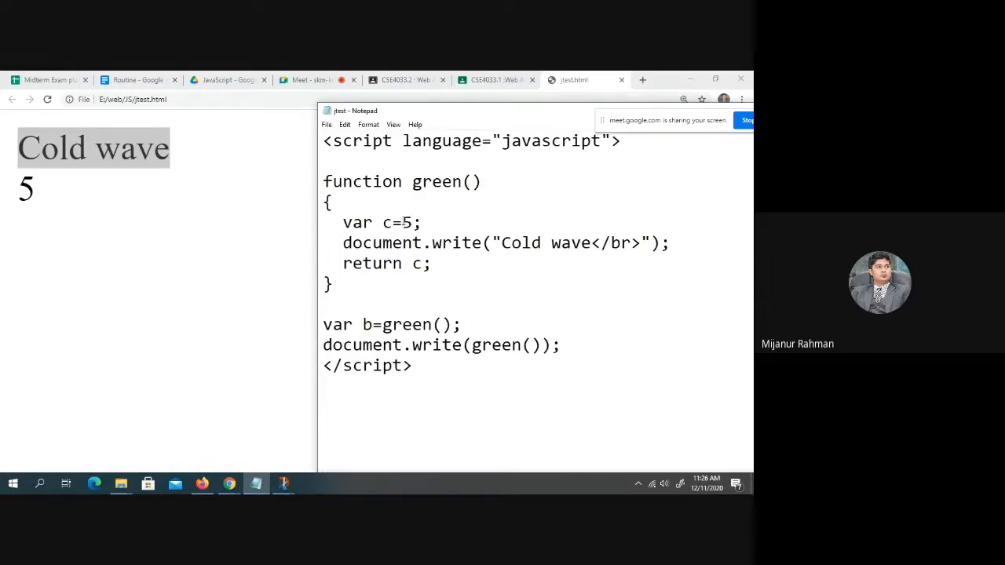
left_click_drag(343, 243, 430, 263)
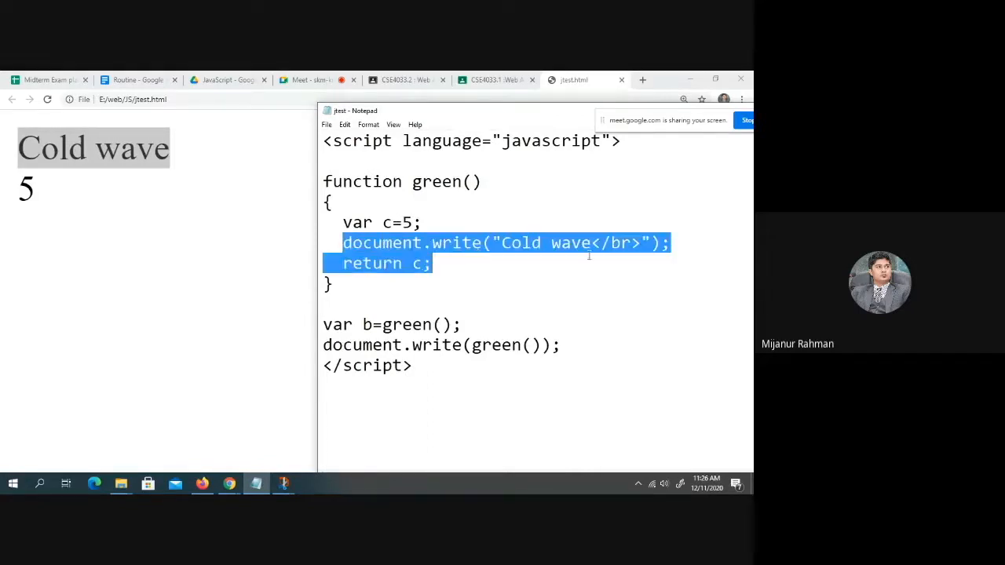
key("Delete")
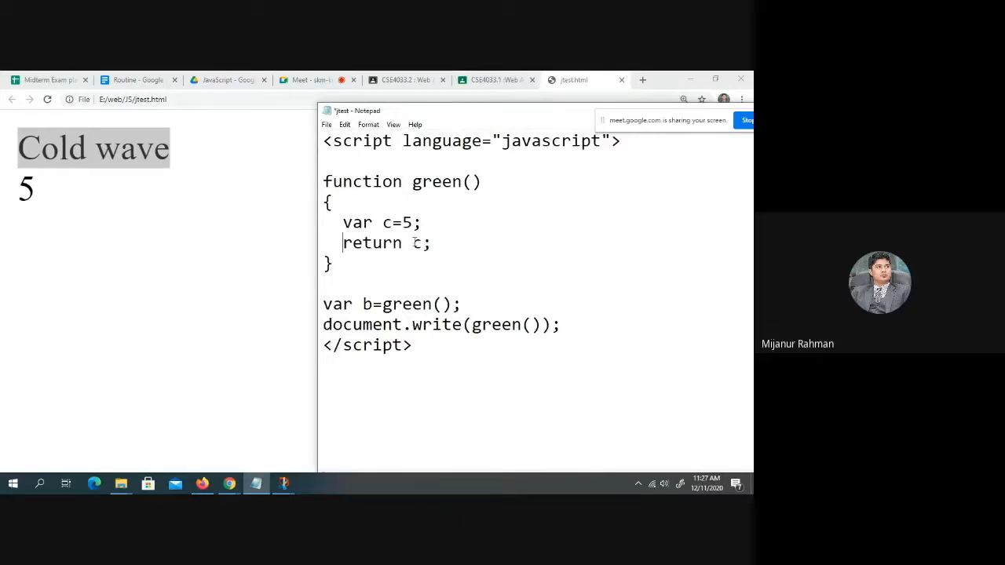
Replace the green() call inside document.write with b.
double_click(414, 243)
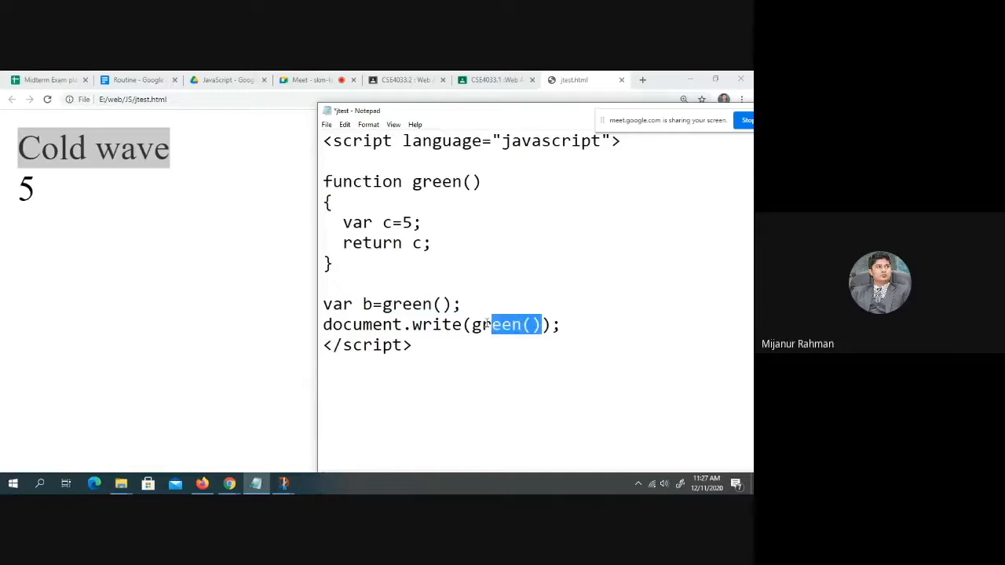
type("b")
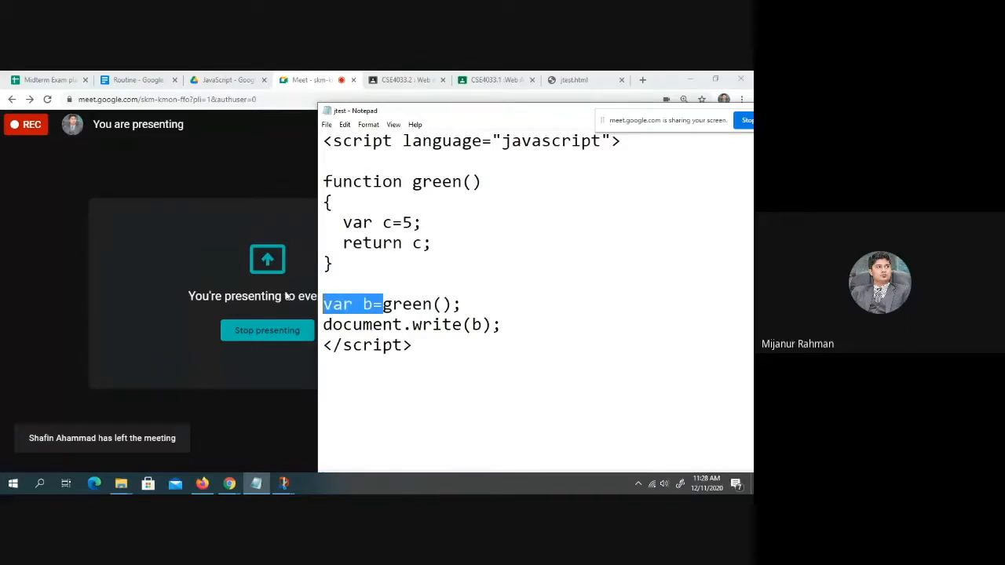
Delete 'var b=' before green() and comment out document.write(b) with //.
key("Delete")
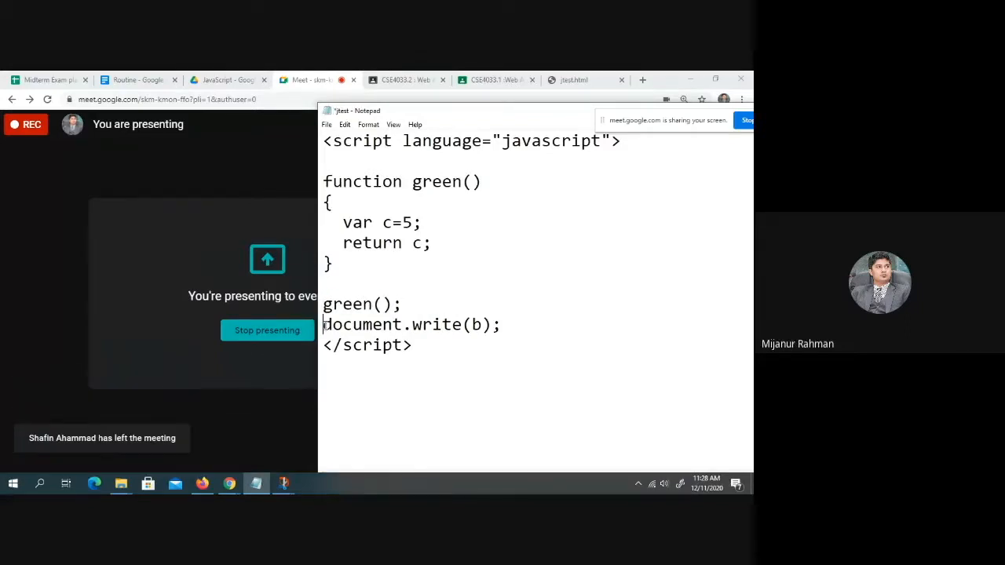
type("//")
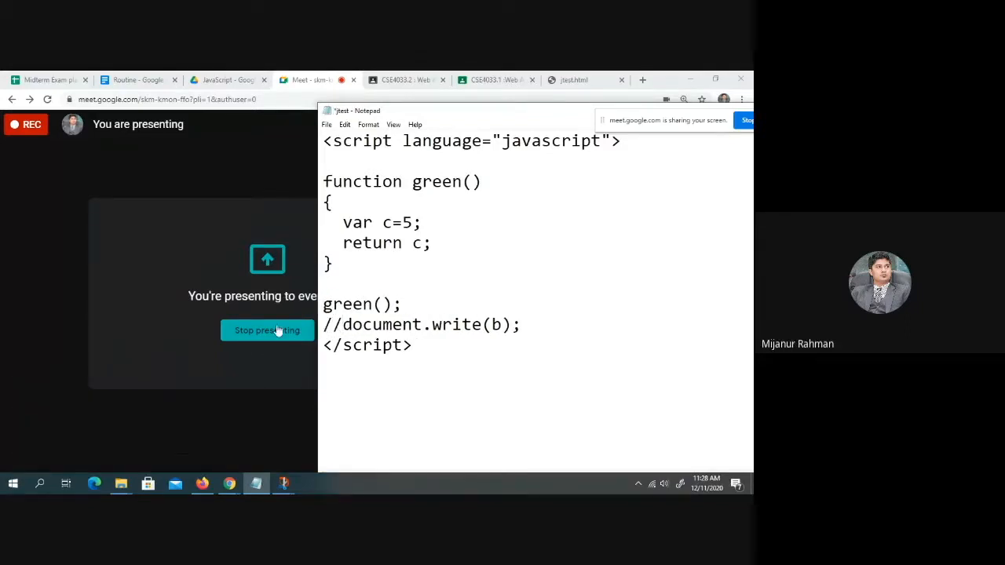
mouse_move(546, 330)
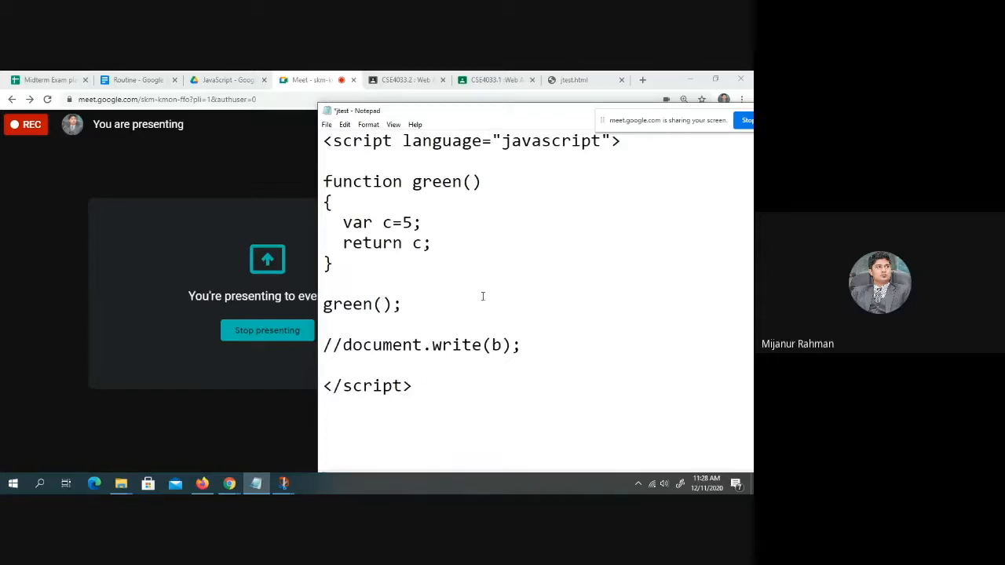
Call green(5) and add a parameter x to the green function.
type("5")
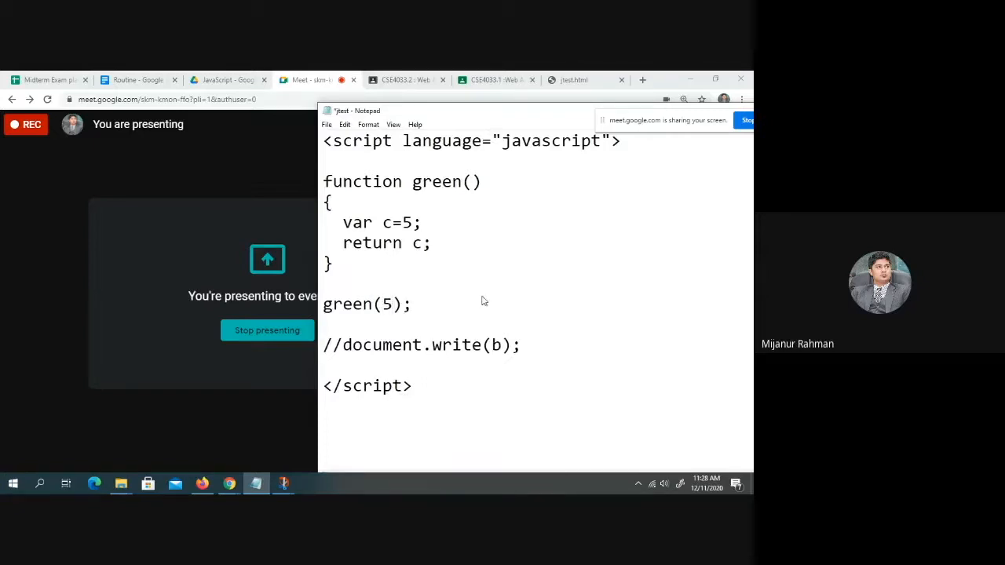
left_click(470, 181)
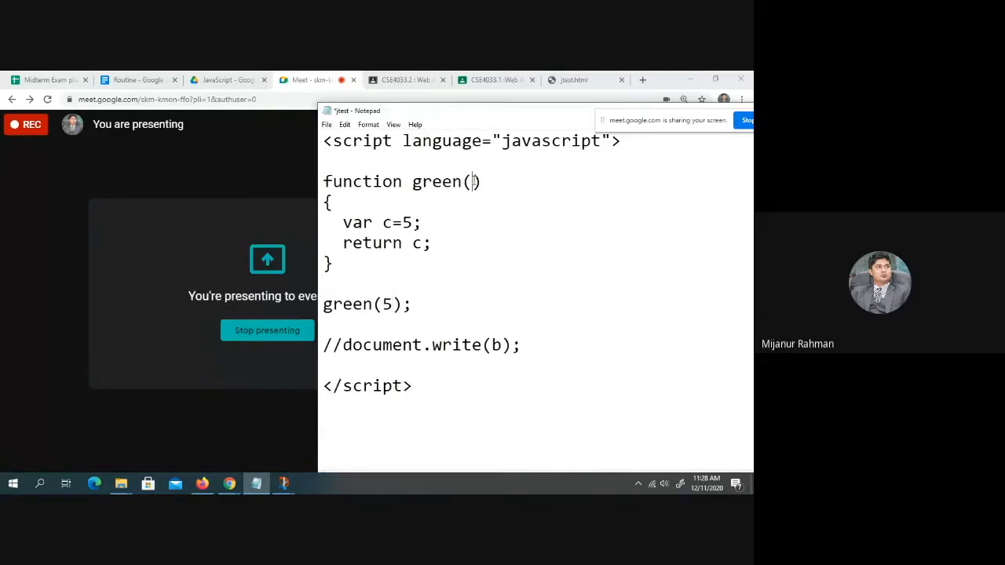
type("var")
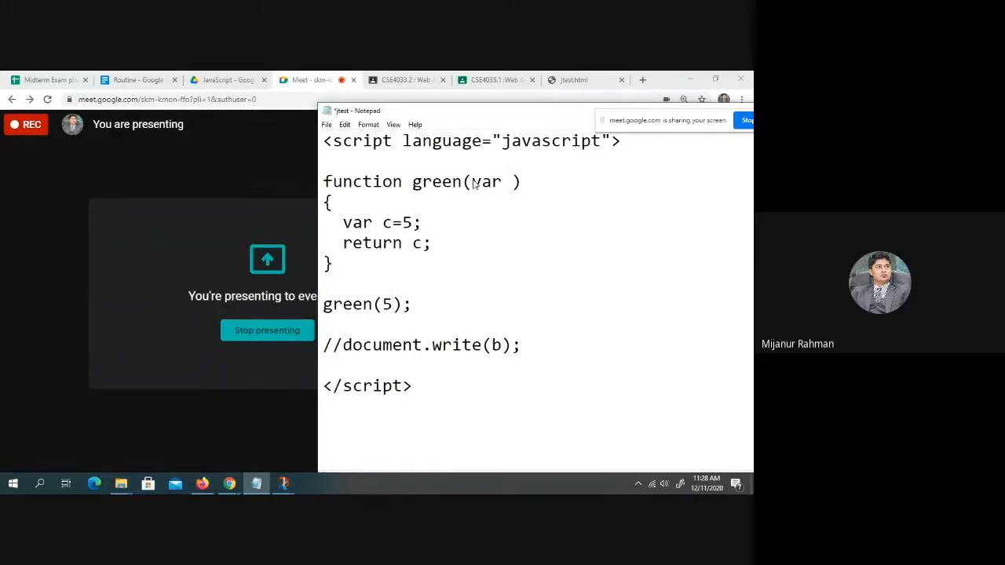
type("x")
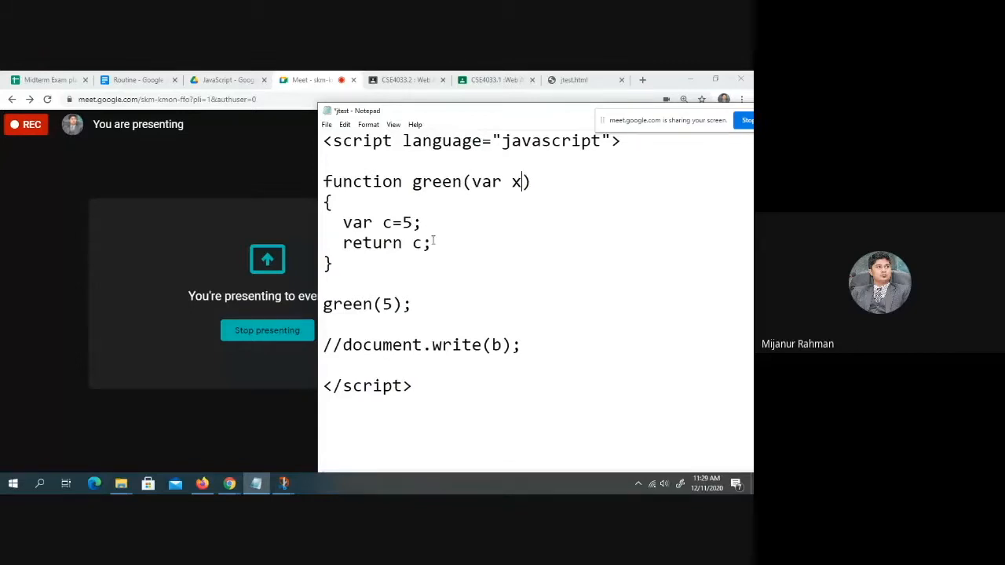
Make green's body write the parameter with document.write(x);.
type("d")
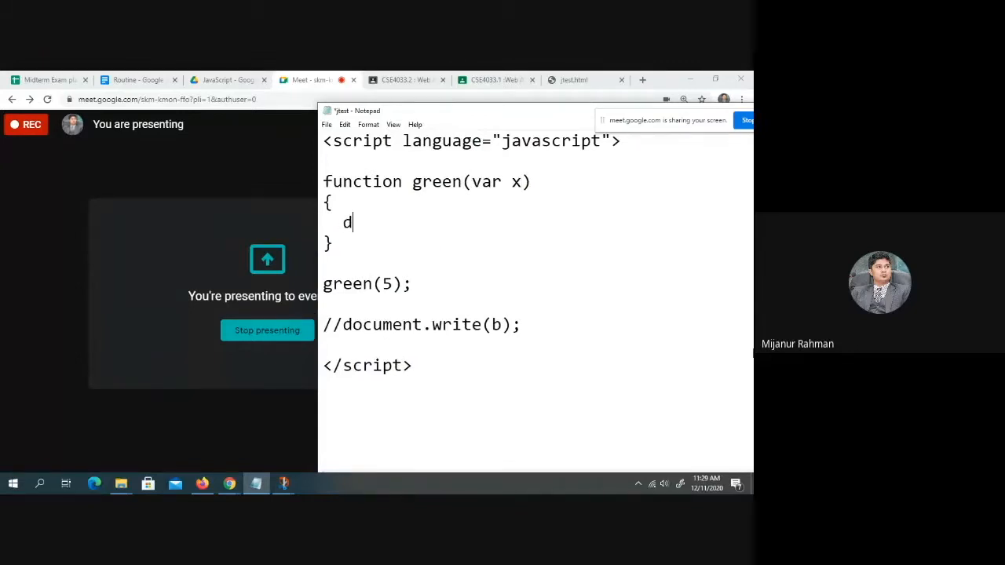
type("ocument.write")
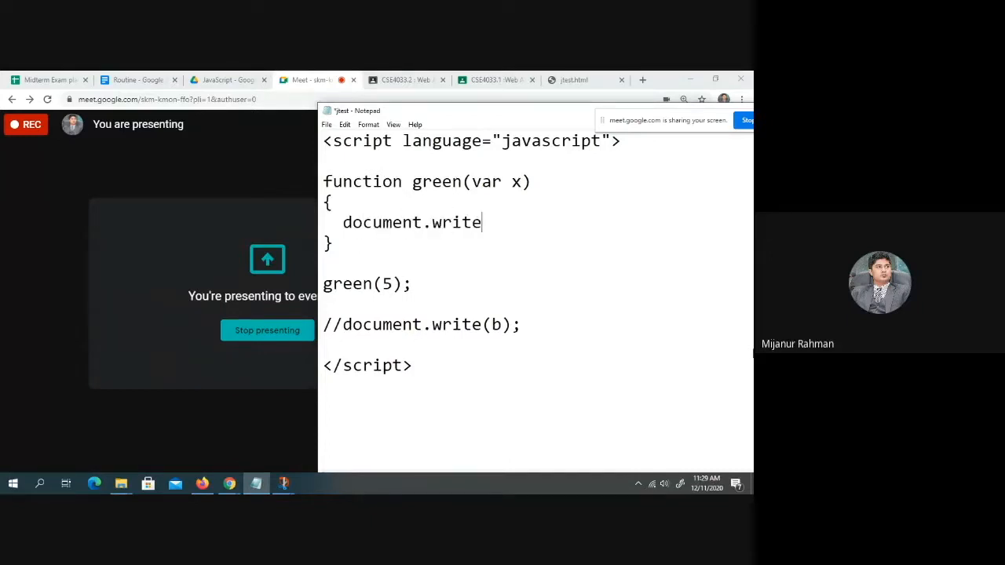
type("()")
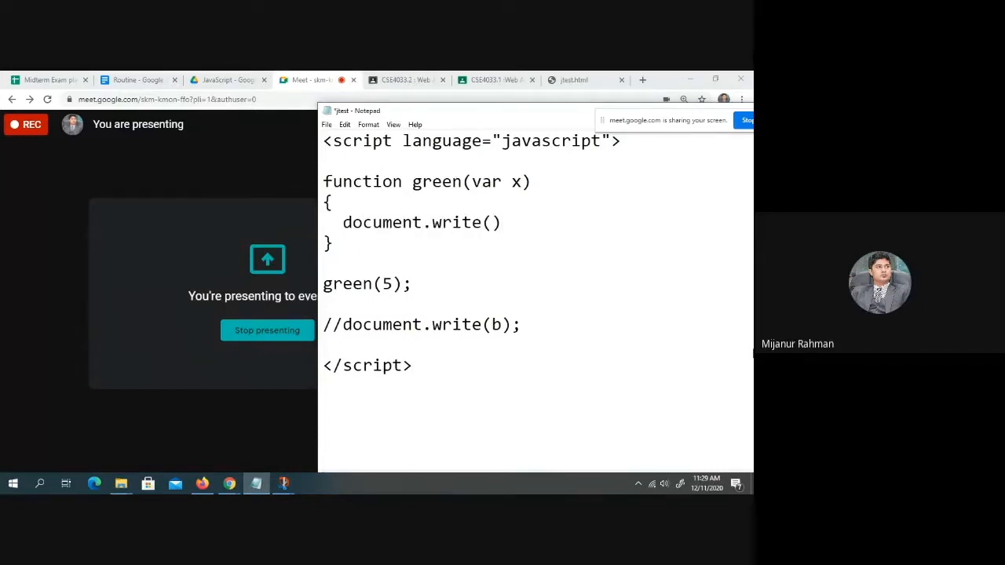
type("x")
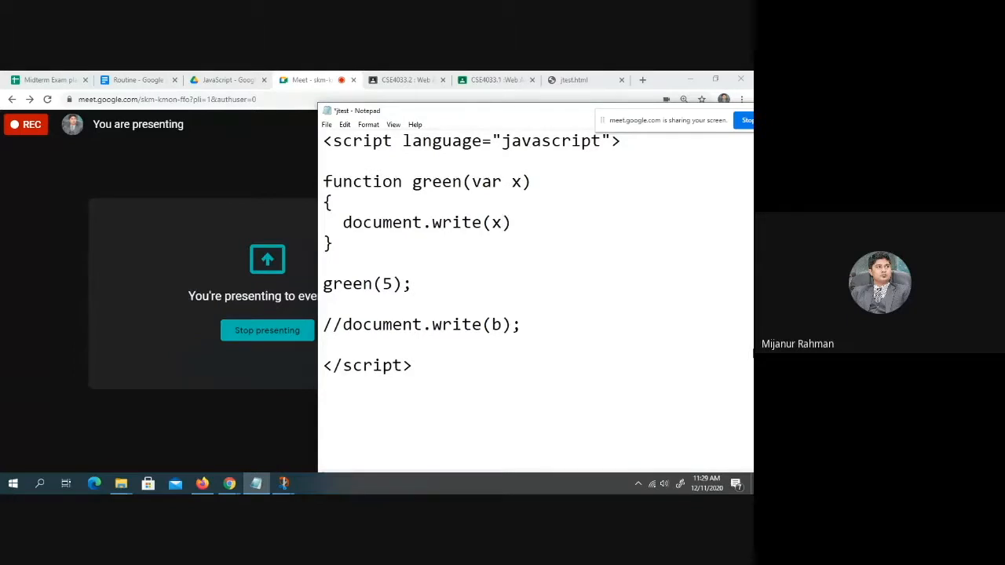
type(";")
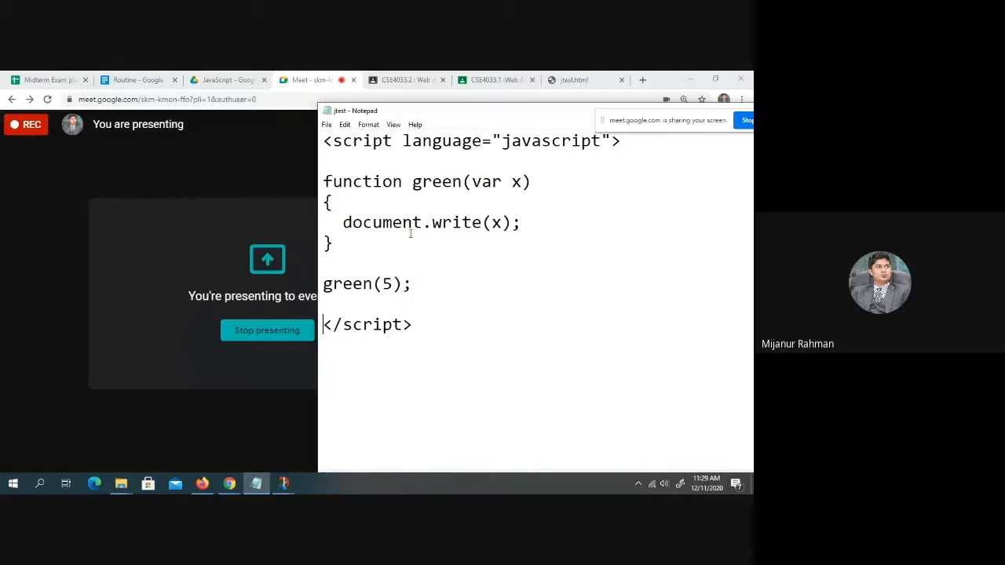
Reload jtest.html in Chrome to show 5, then return to green's body in Notepad.
left_click(574, 79)
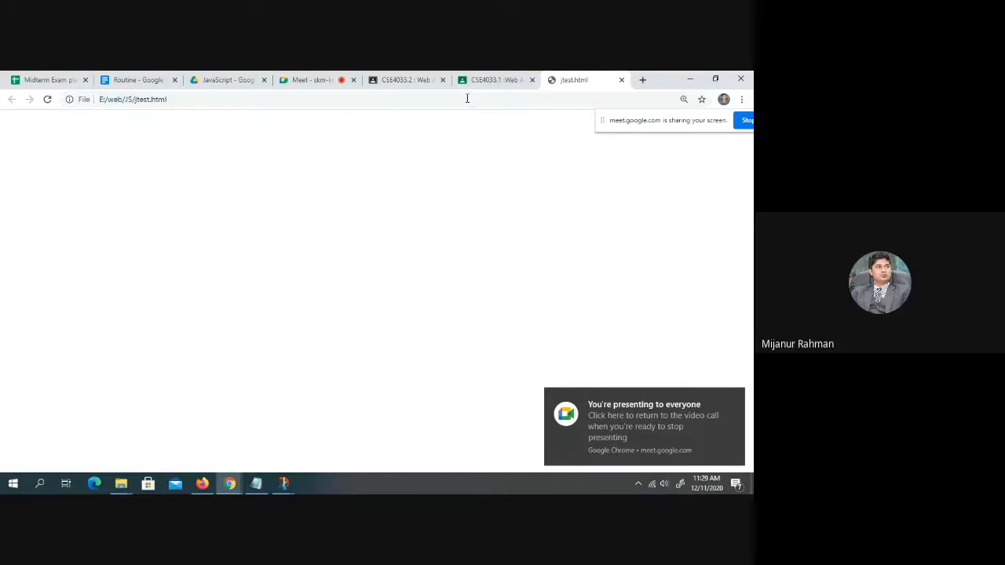
left_click(256, 483)
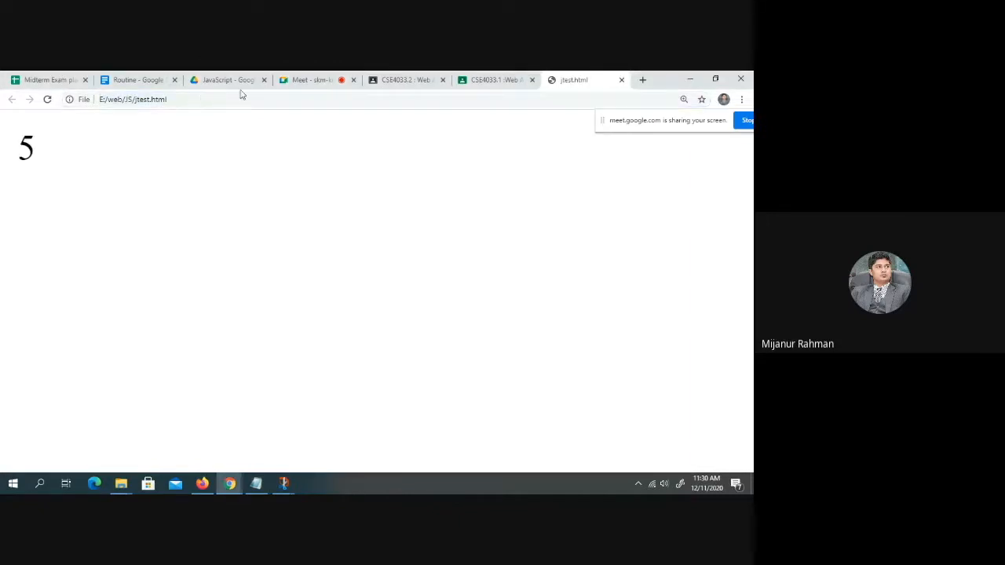
left_click(256, 483)
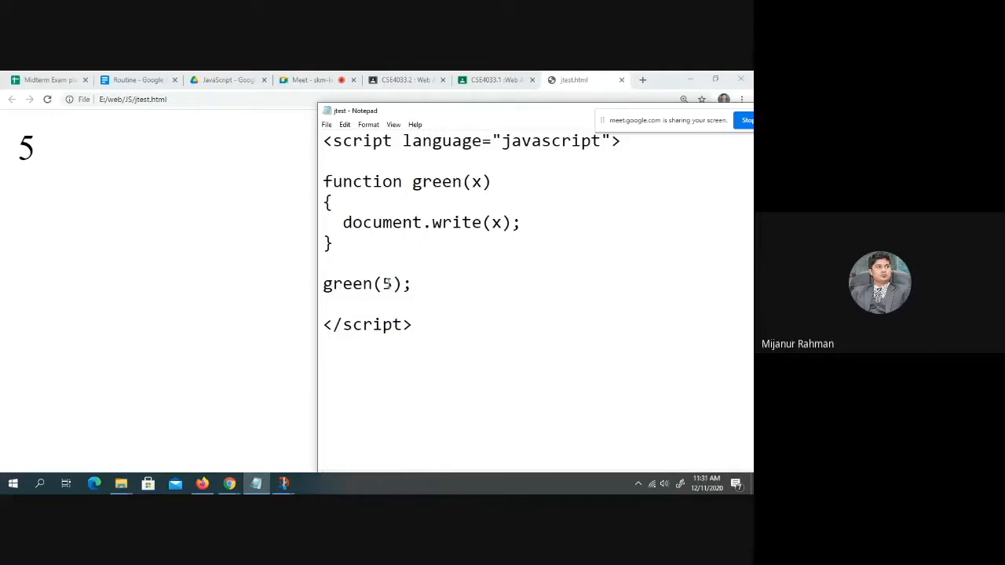
left_click(492, 181)
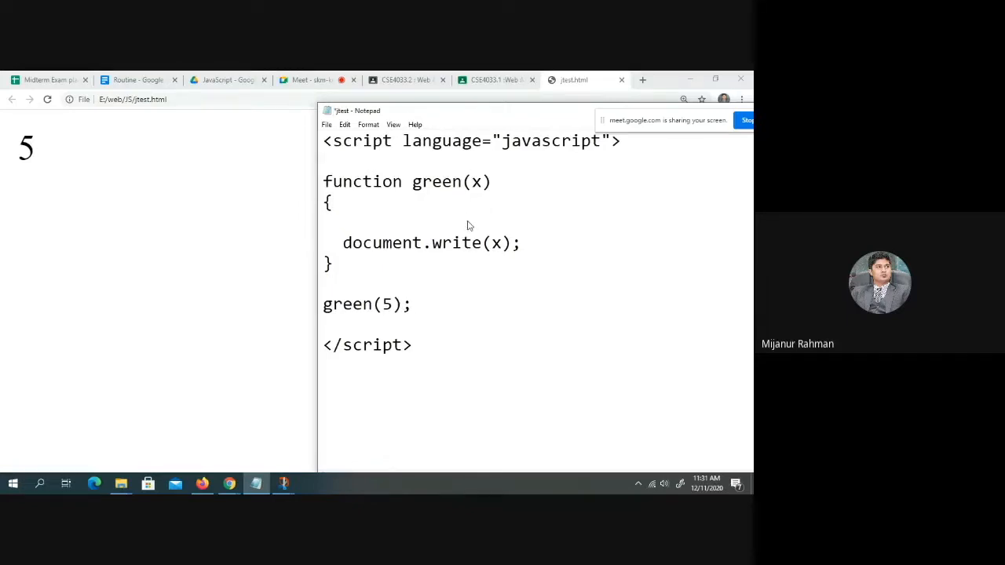
Add var c=x;, write c, call green(4), and reload so the page shows 4.
type("var c")
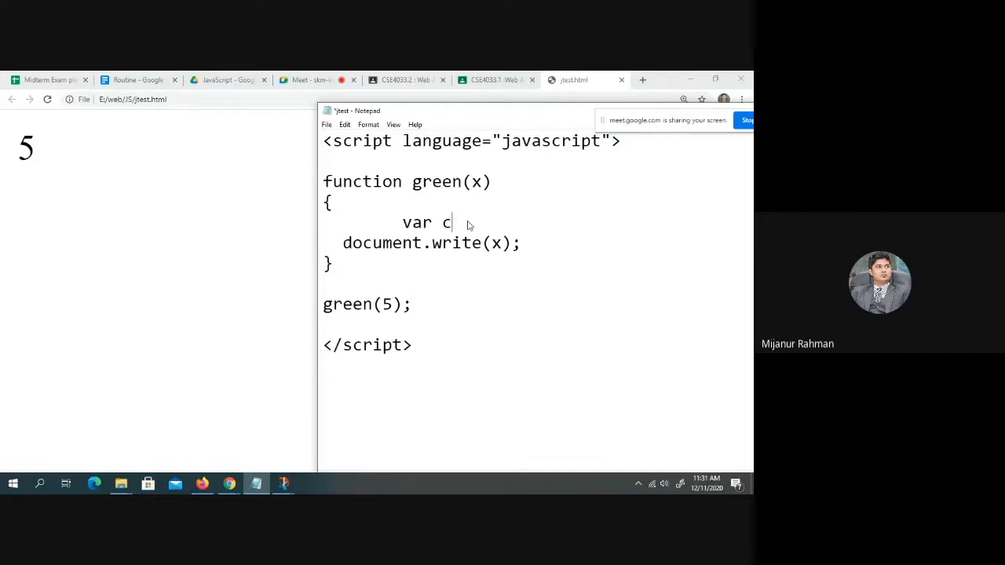
type("=x;")
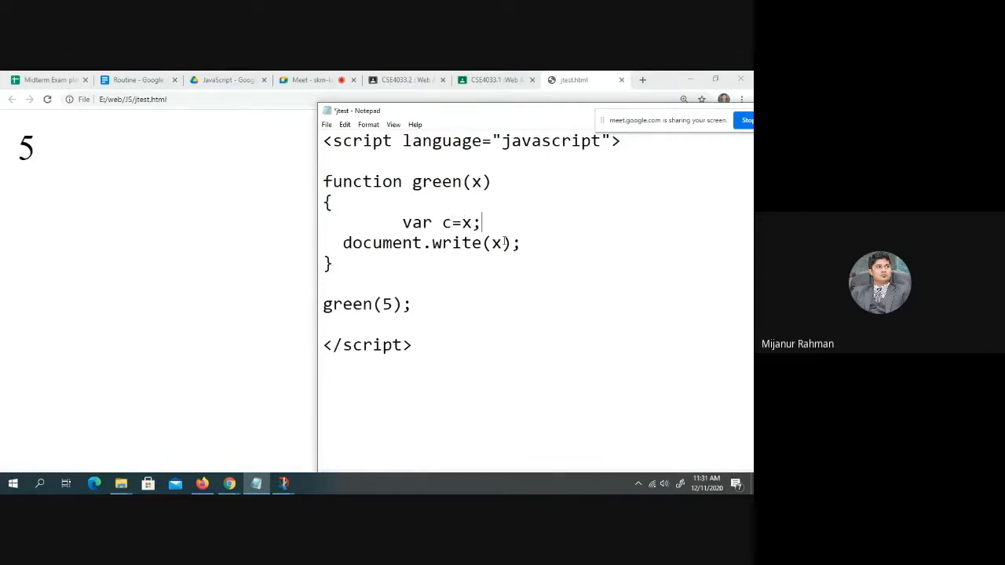
type("c")
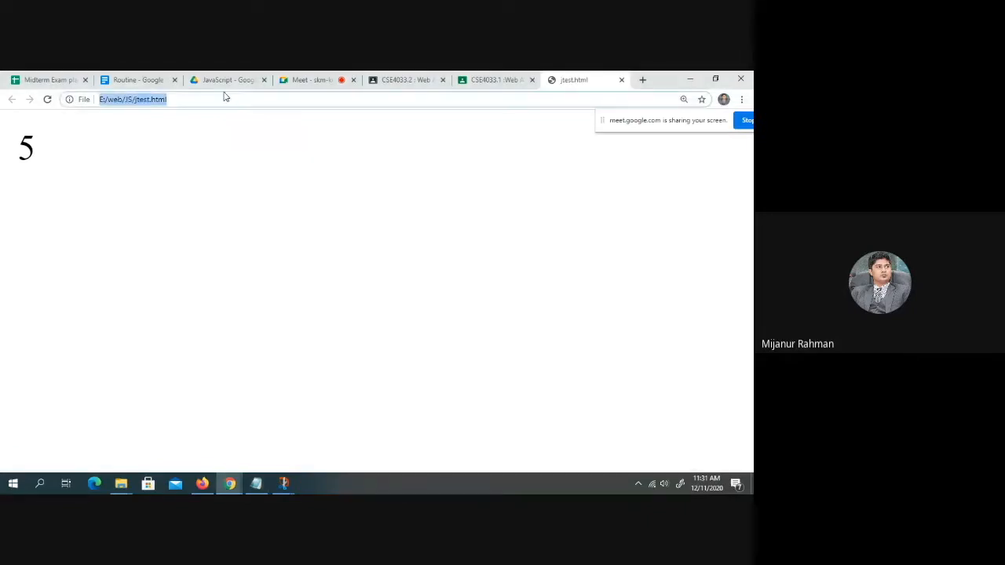
left_click(256, 483)
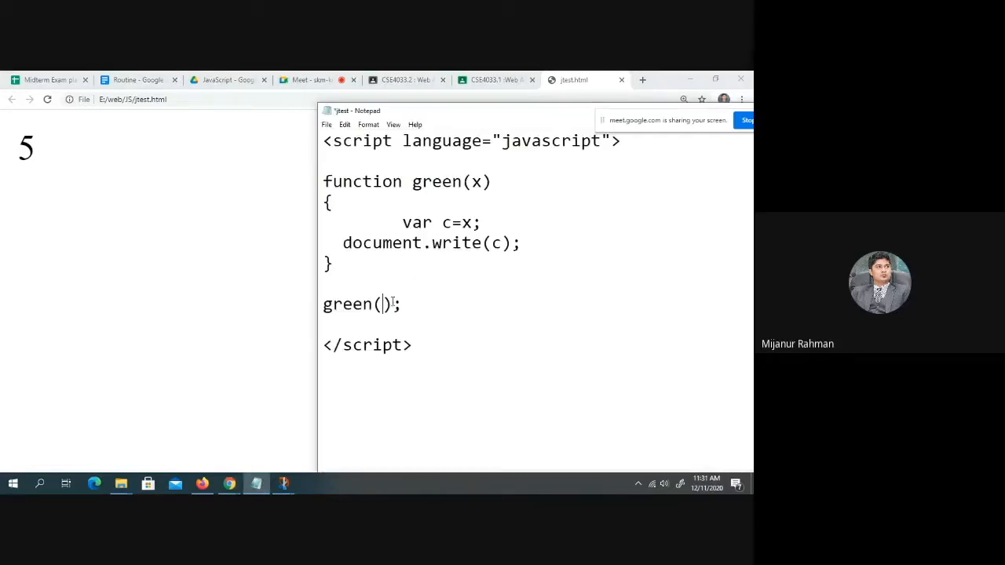
type("4")
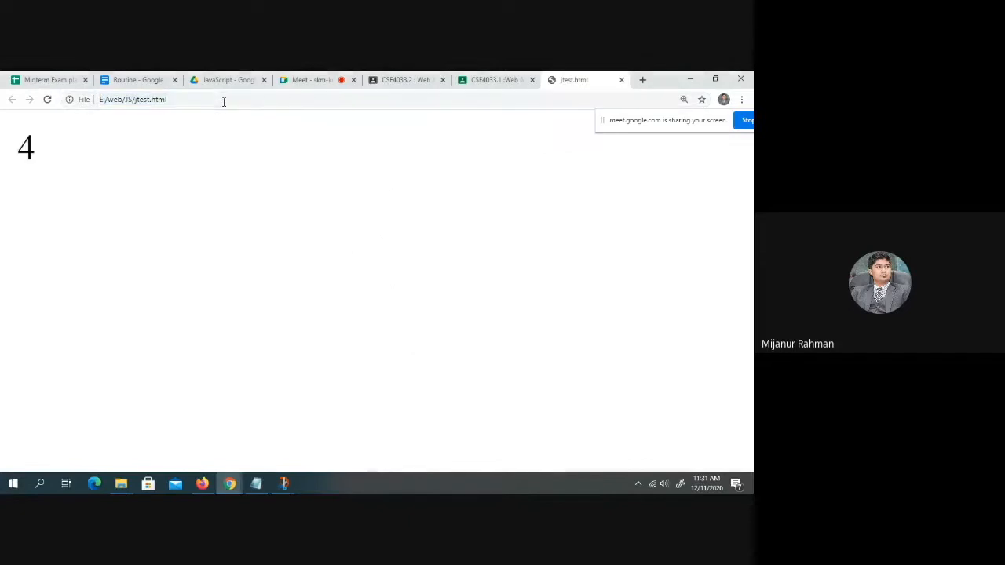
left_click(256, 483)
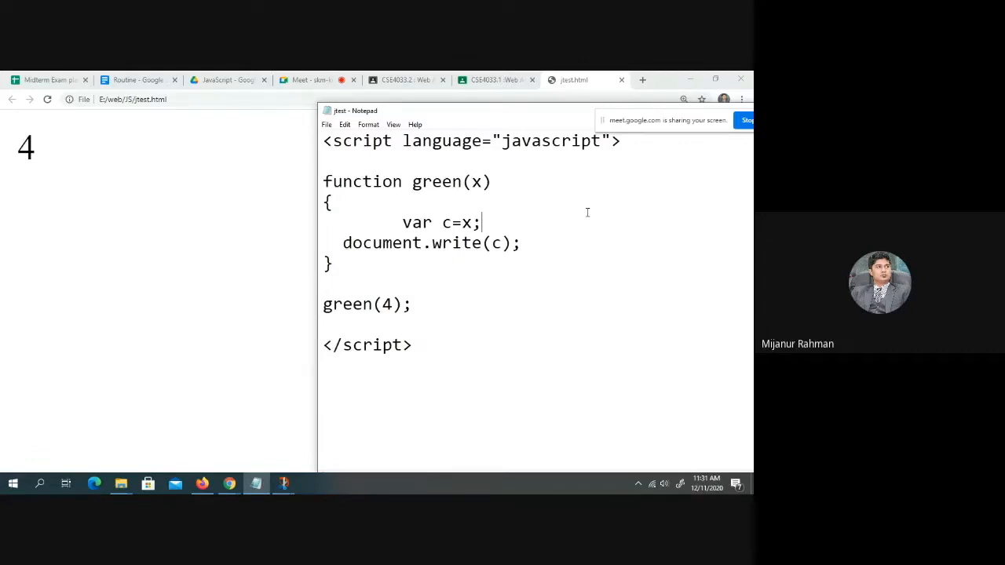
mouse_move(510, 237)
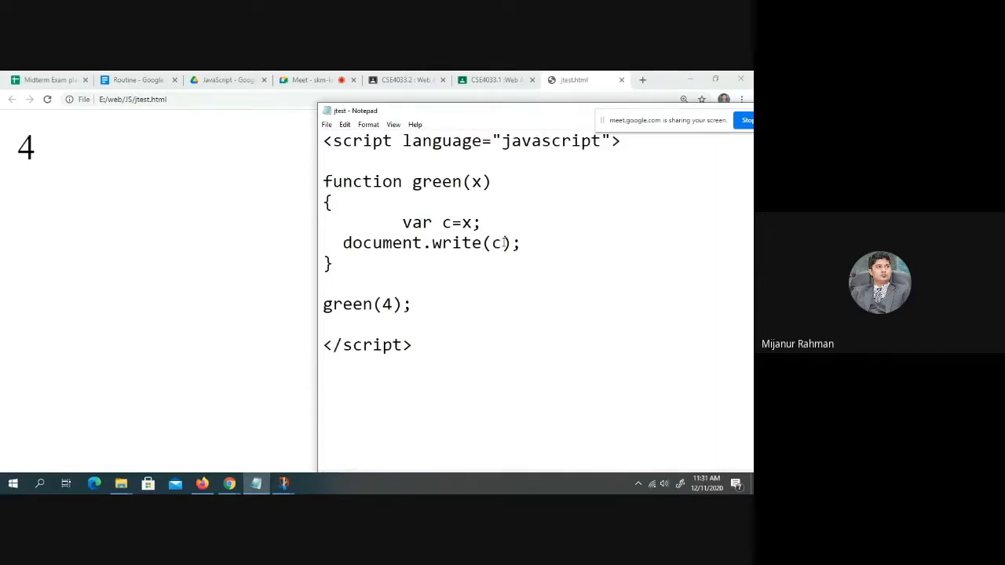
Change the write to c+3 and reload so the page shows 7.
type("*")
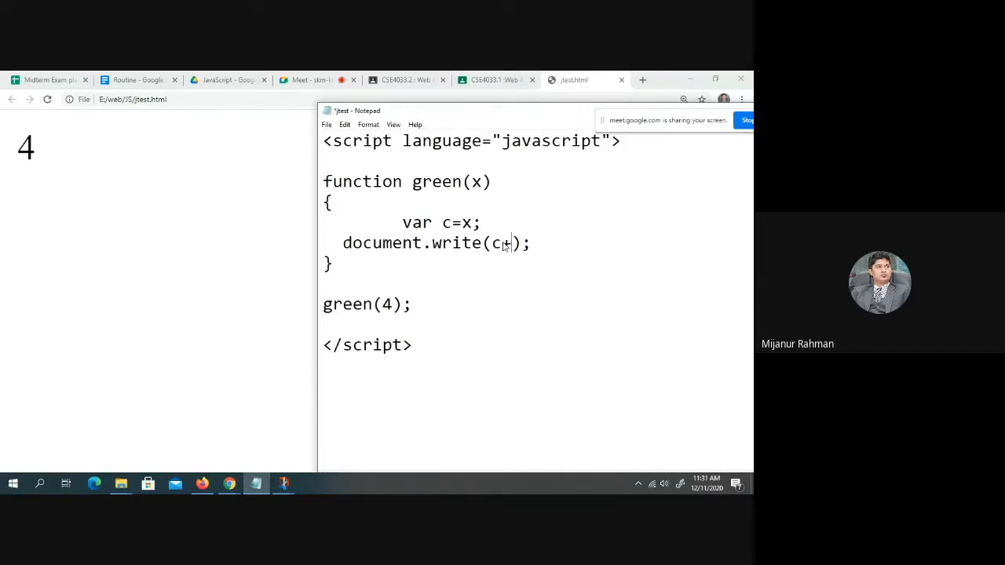
type("3")
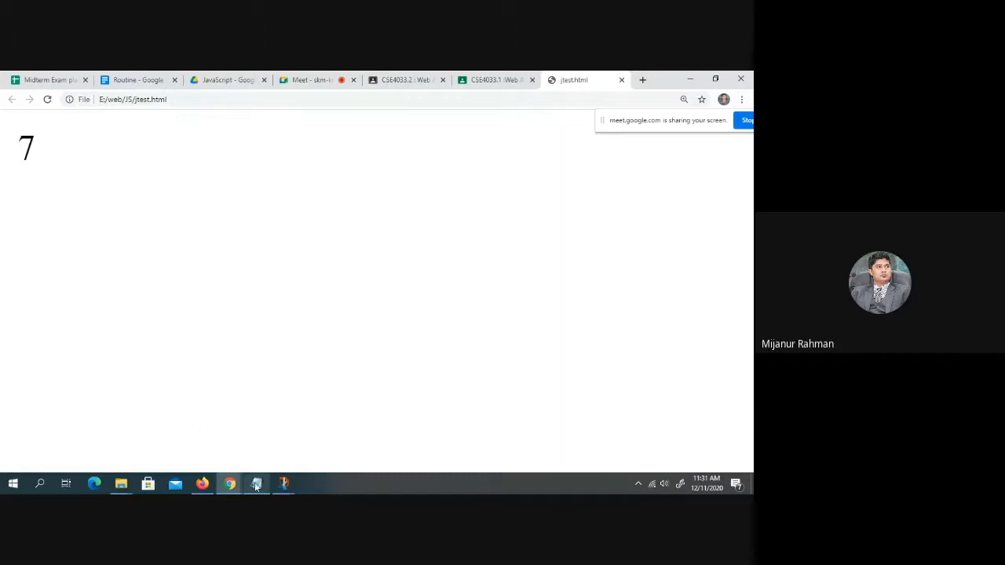
left_click(256, 483)
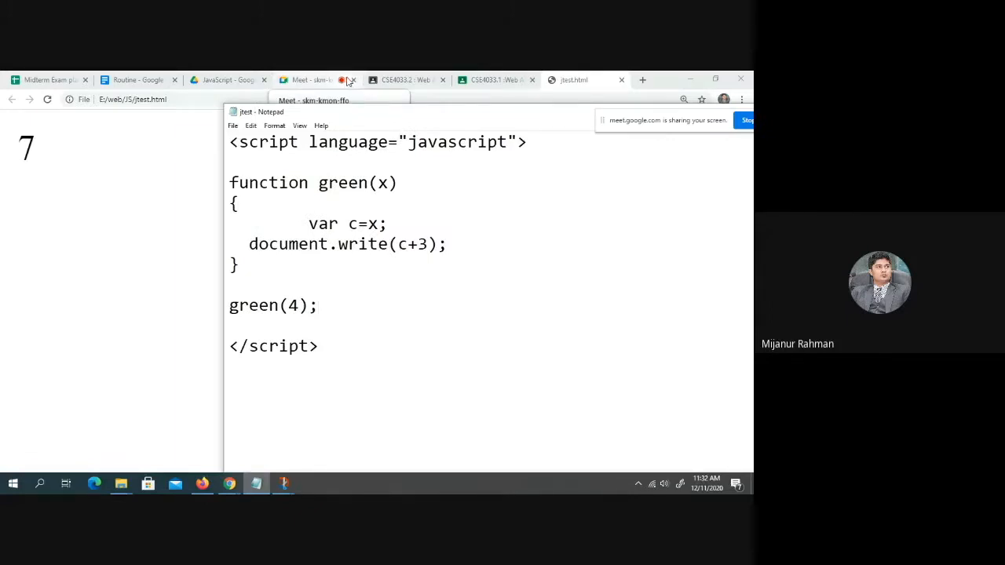
Replace the document.write line inside green with 'return c;'.
triple_click(345, 244)
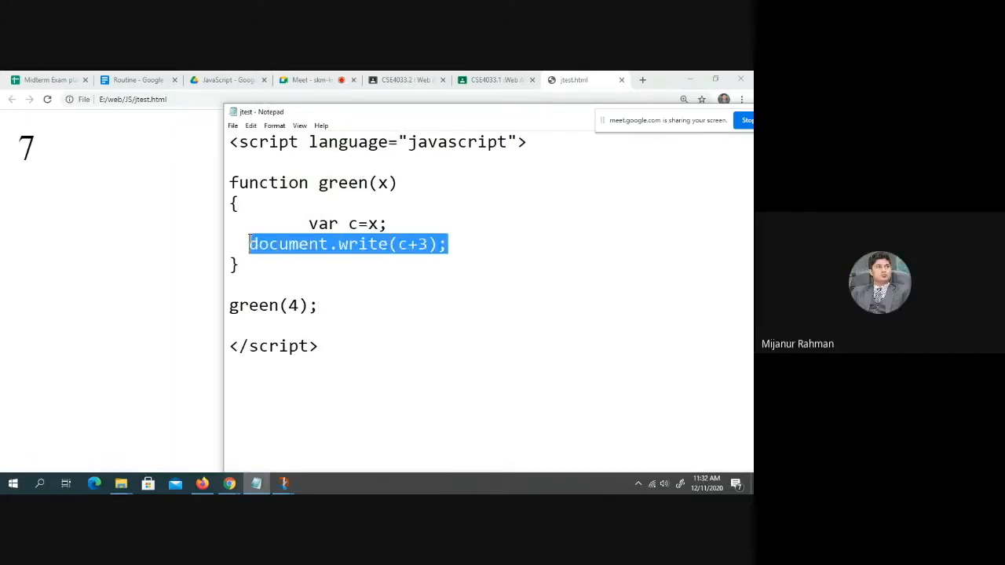
type("return c")
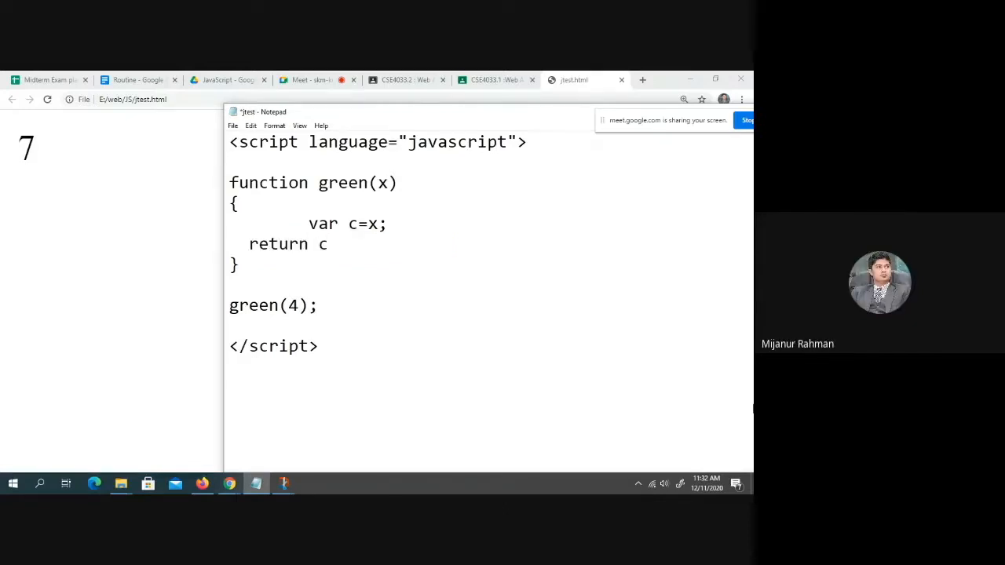
type(";")
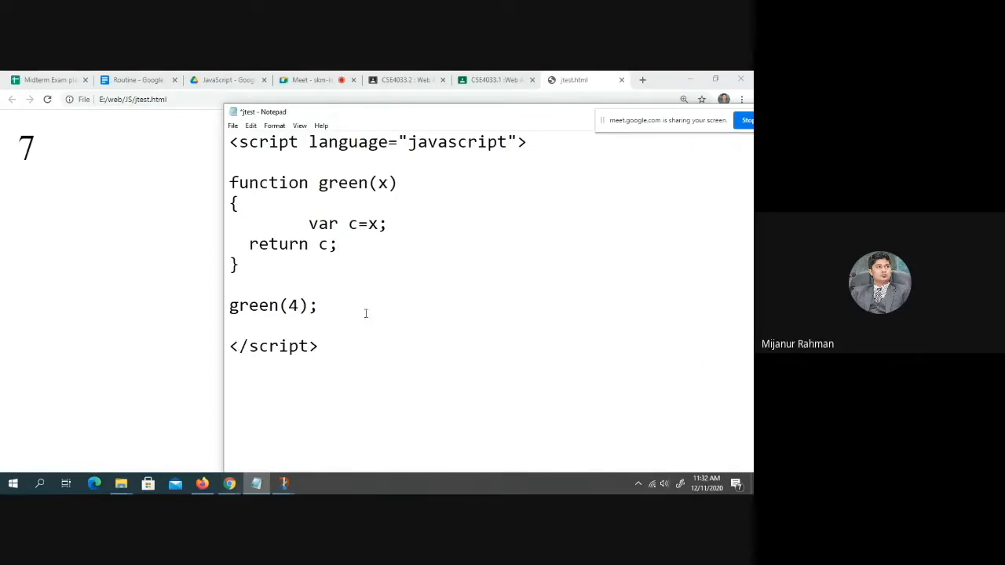
Add 'var p;', store green(4) in p, and write p with document.write(p);.
left_click(337, 243)
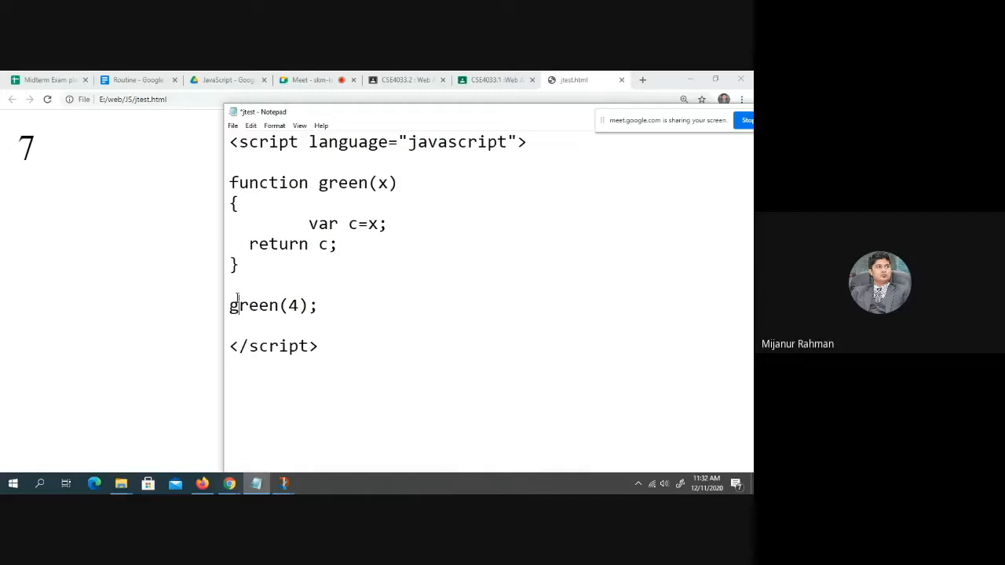
type("va")
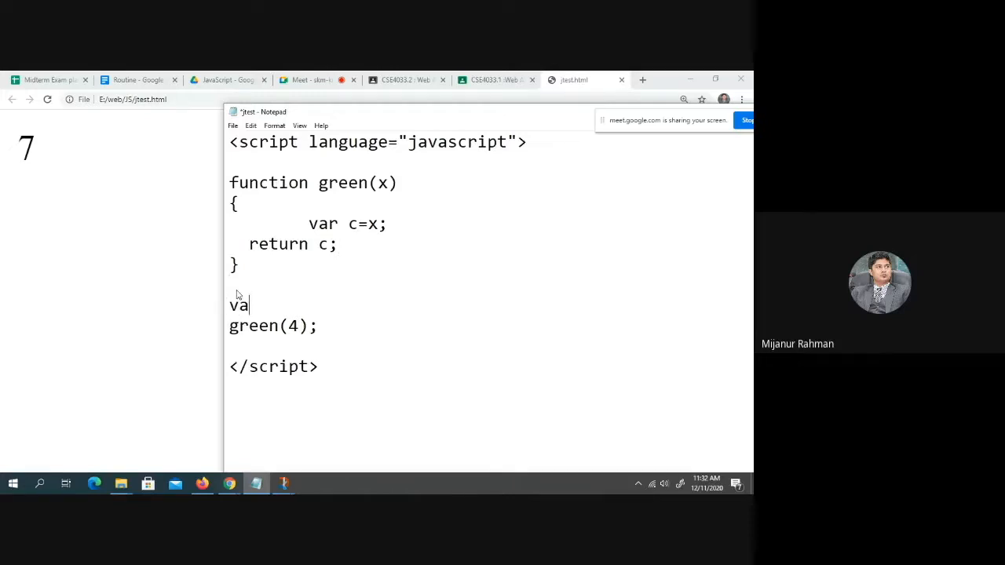
type("r p;")
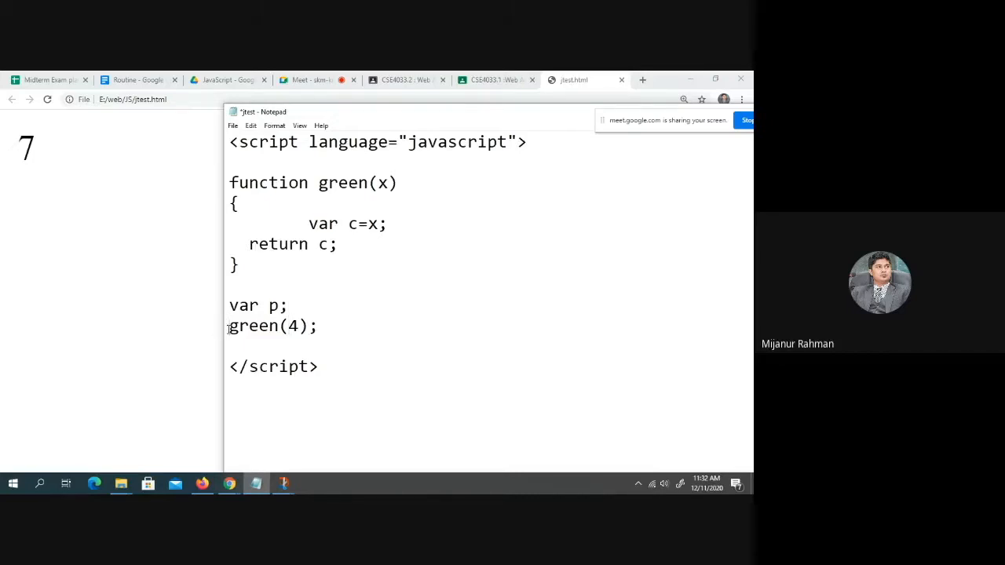
type("p=")
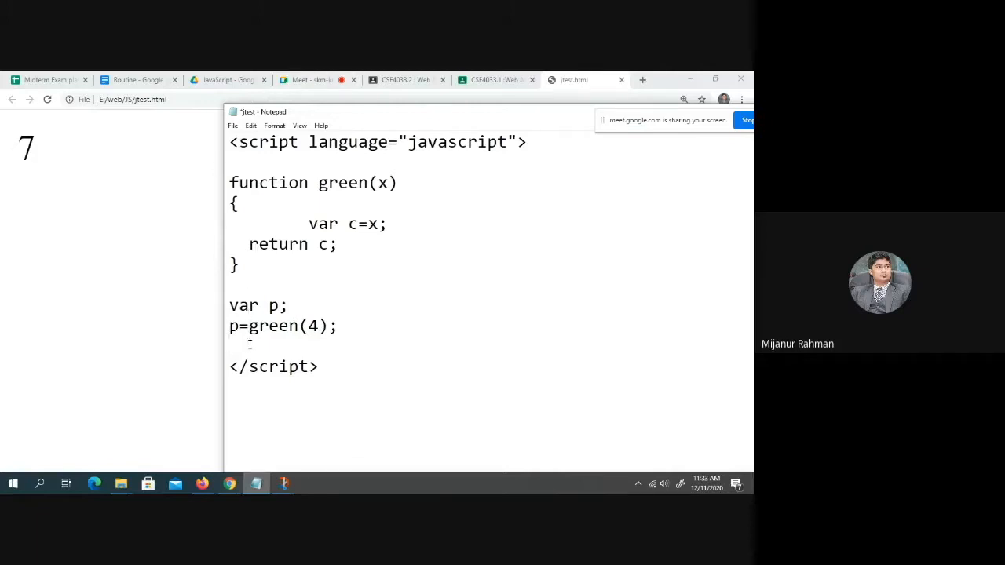
type("d")
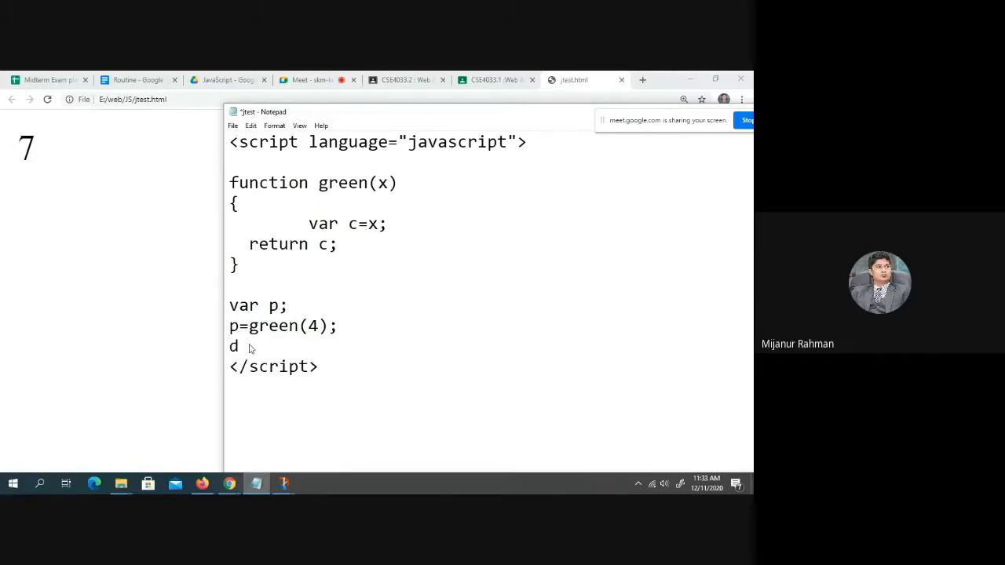
type("ocument.write(p);")
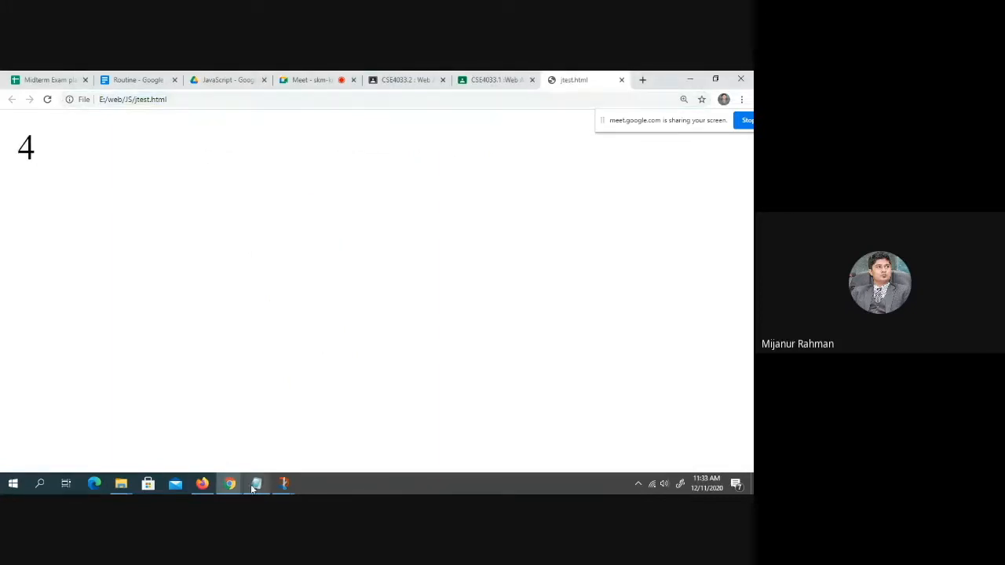
Change green's return statement to 'return c+2;' so the page shows 6.
left_click(256, 483)
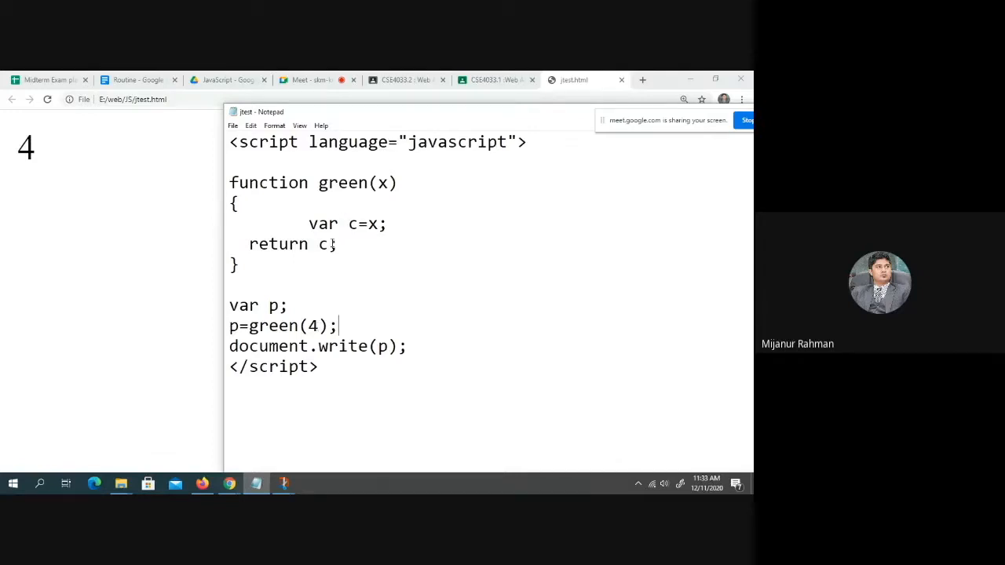
type("+")
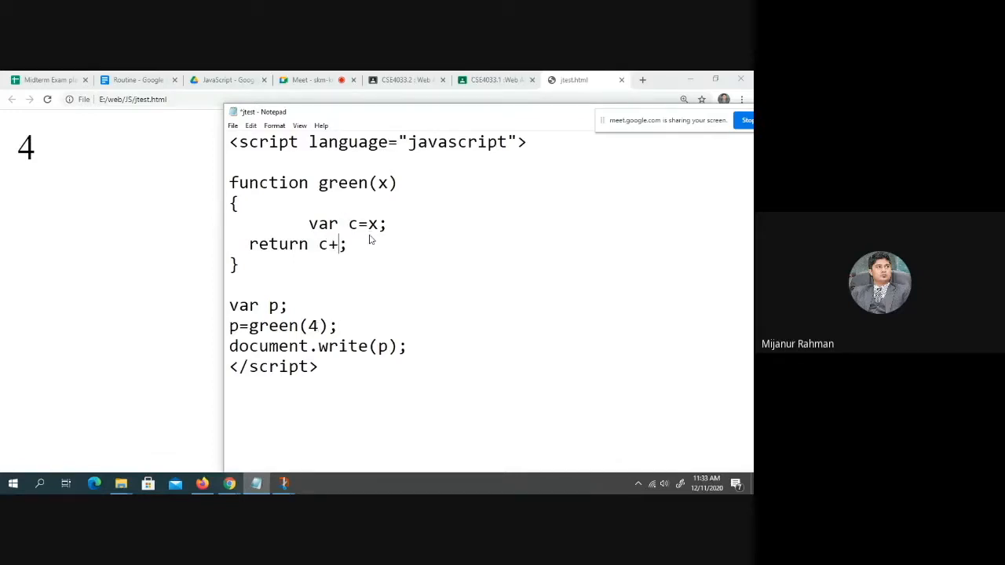
type("2")
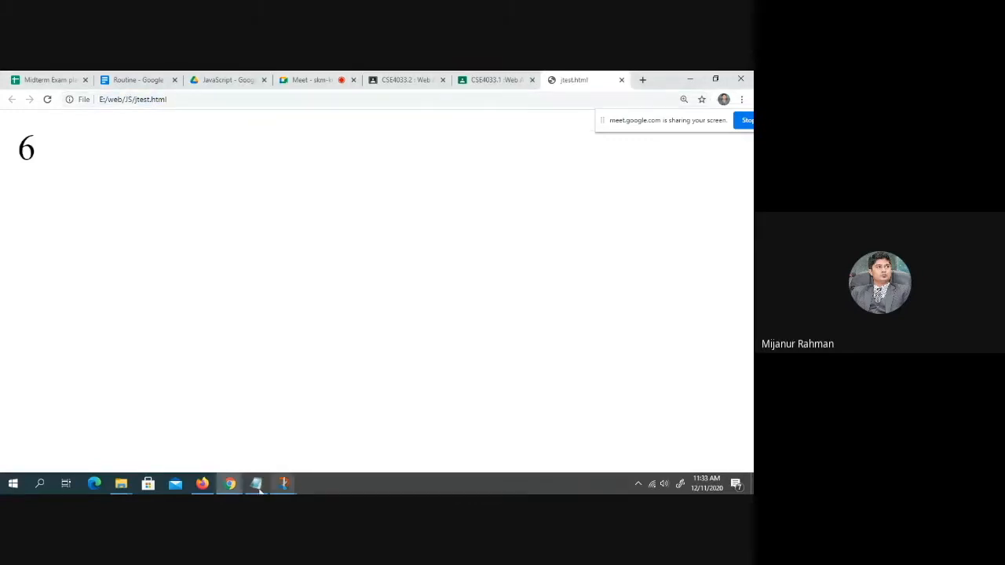
left_click(255, 483)
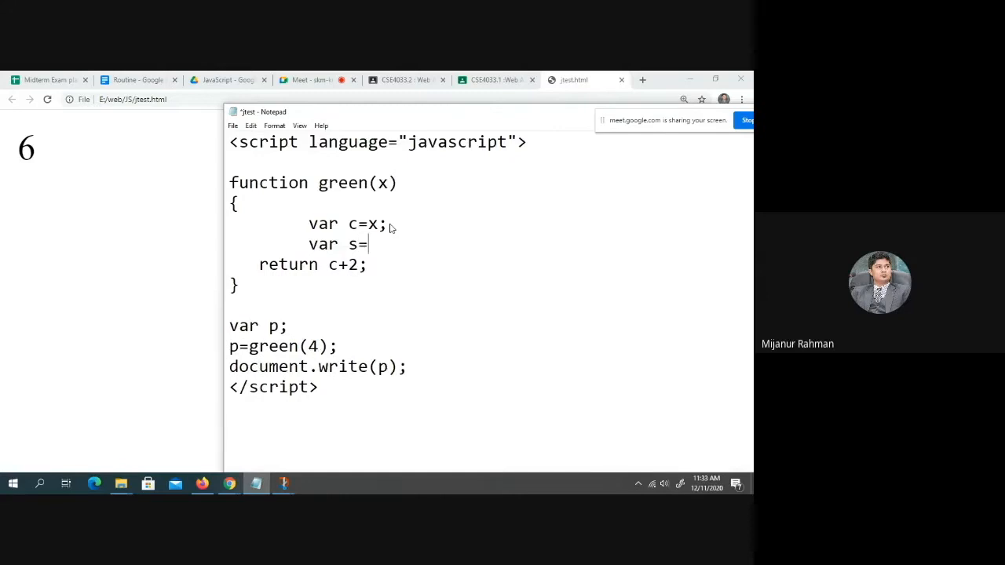
Declare var s=4+x, remove var c=x;, return s, and check the page shows 8.
type("4")
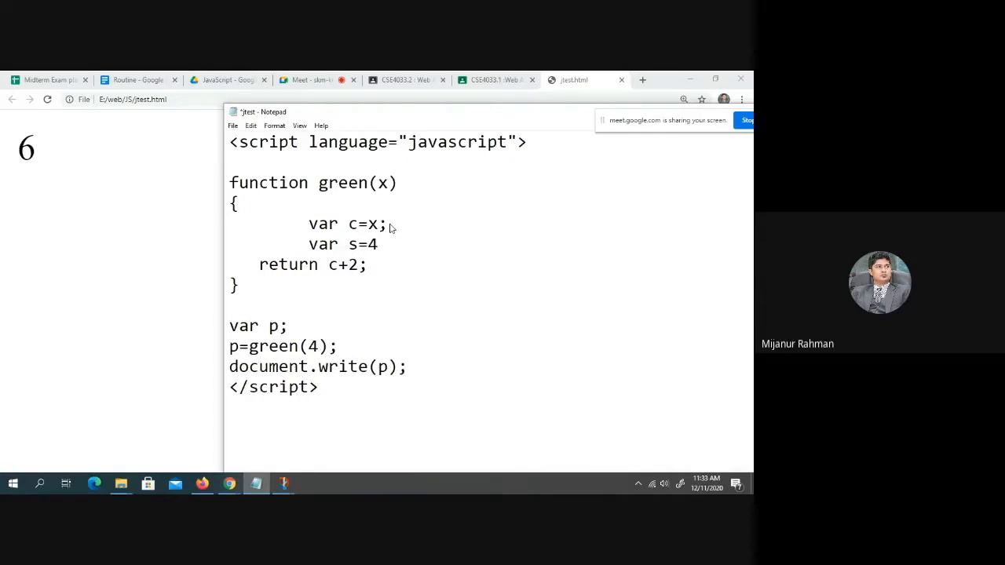
type("+")
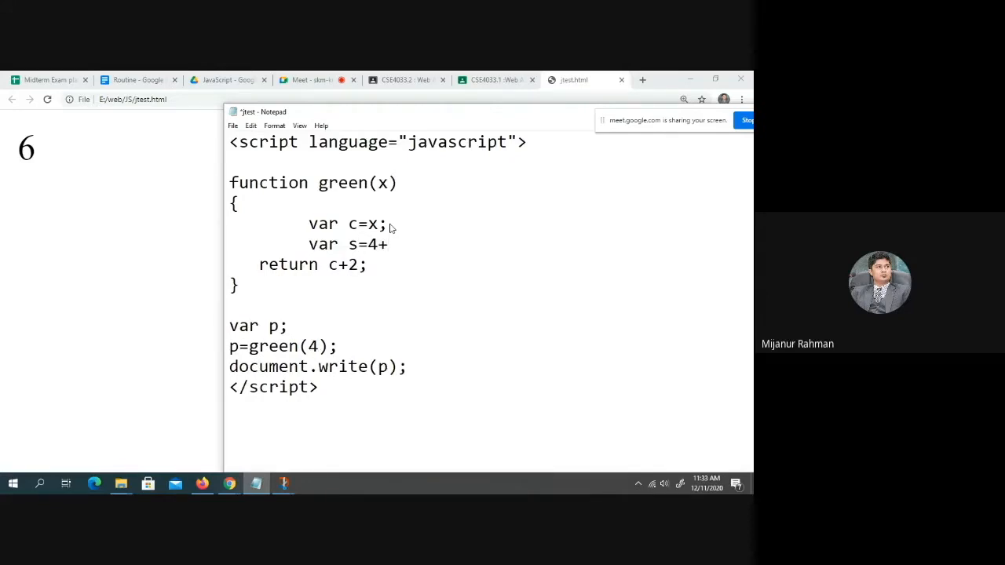
type("x")
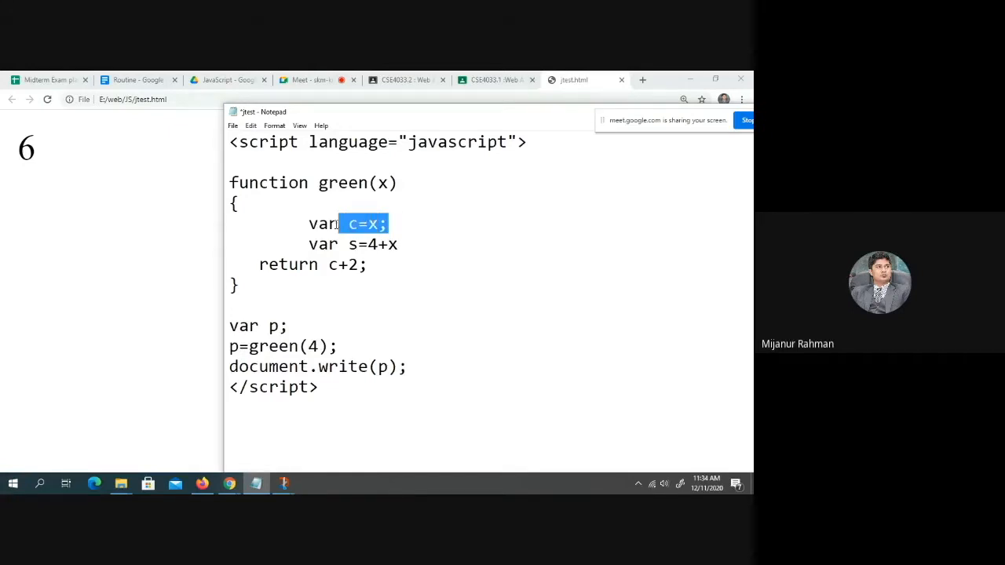
key("Delete")
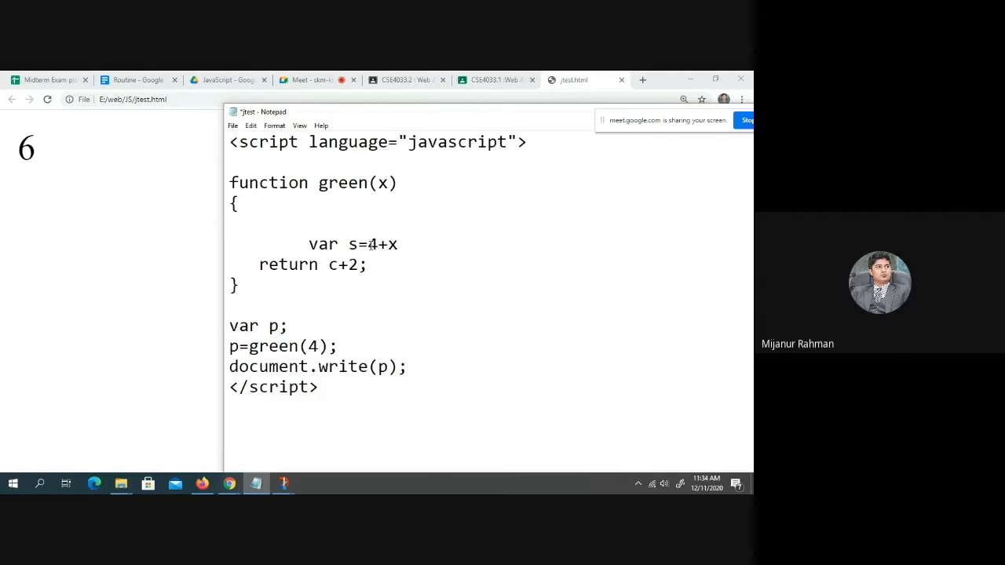
type("s")
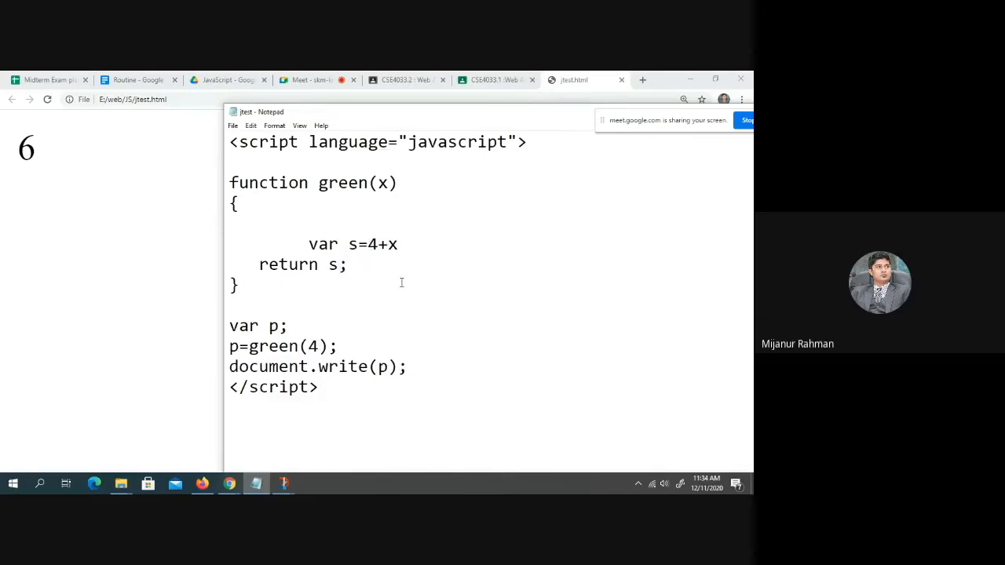
mouse_move(229, 483)
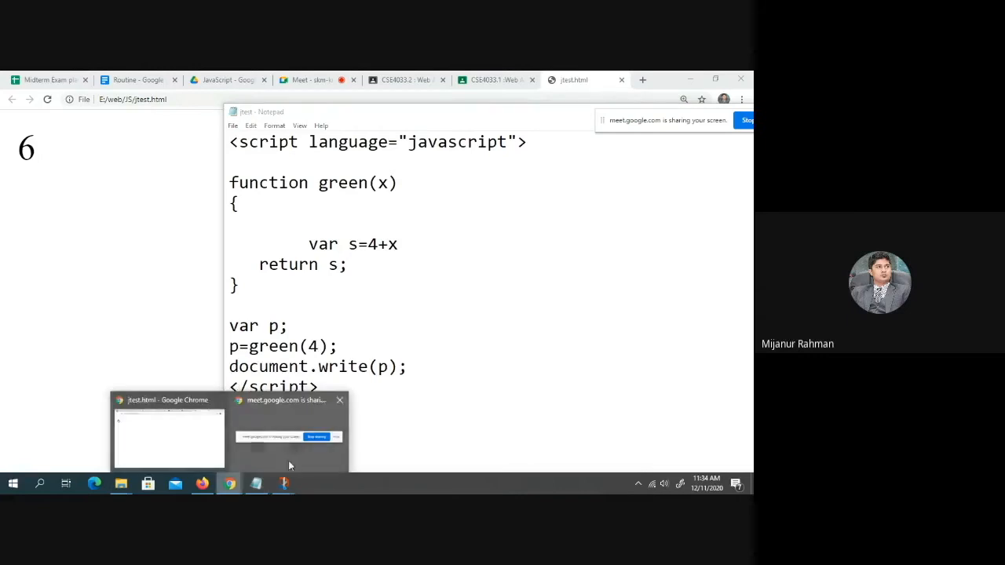
left_click(169, 436)
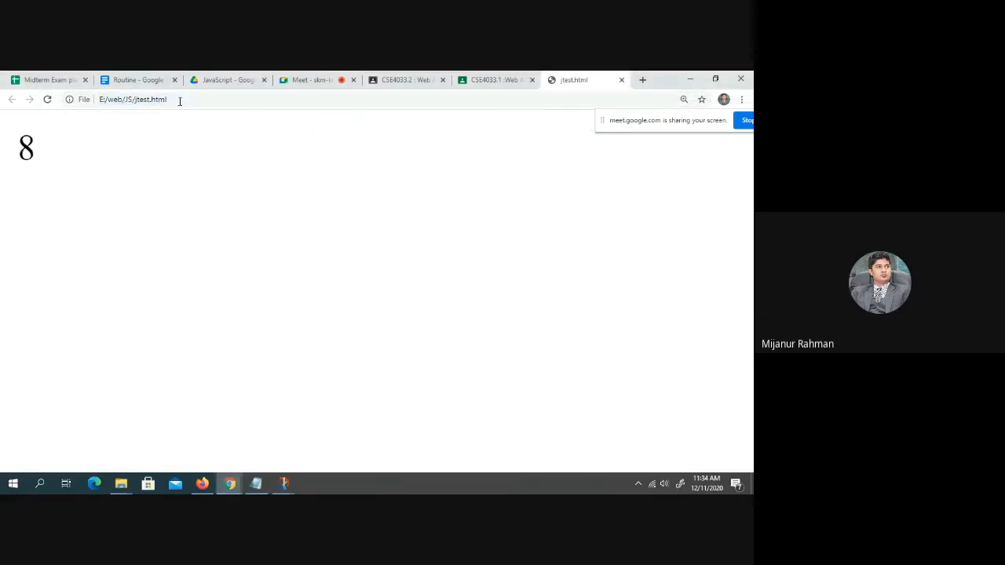
left_click(256, 484)
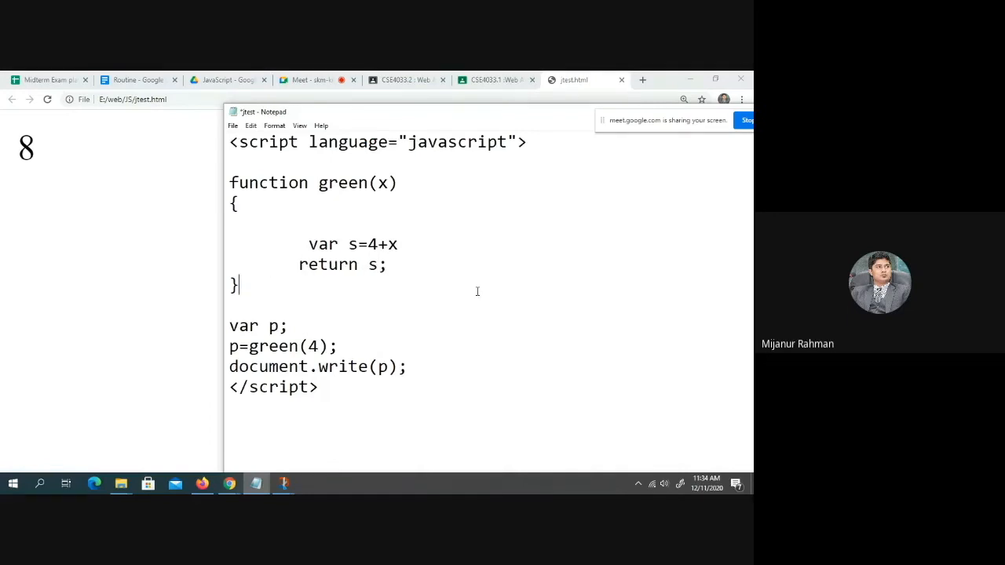
mouse_move(523, 346)
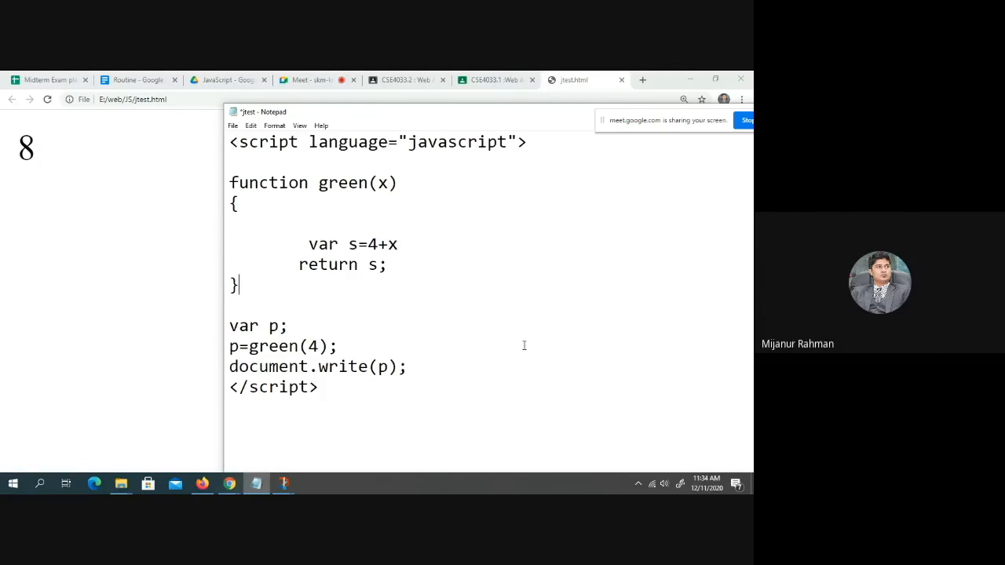